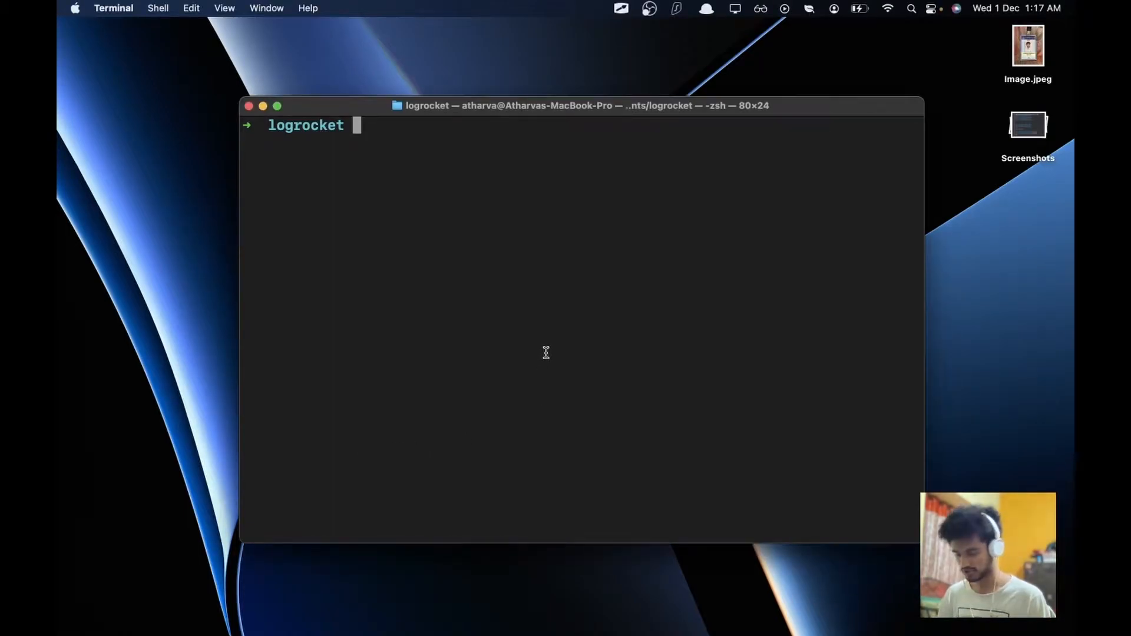
Step: Type a 'sudo npm install -g expo-cli' command, then clear it without running
text(sudo)
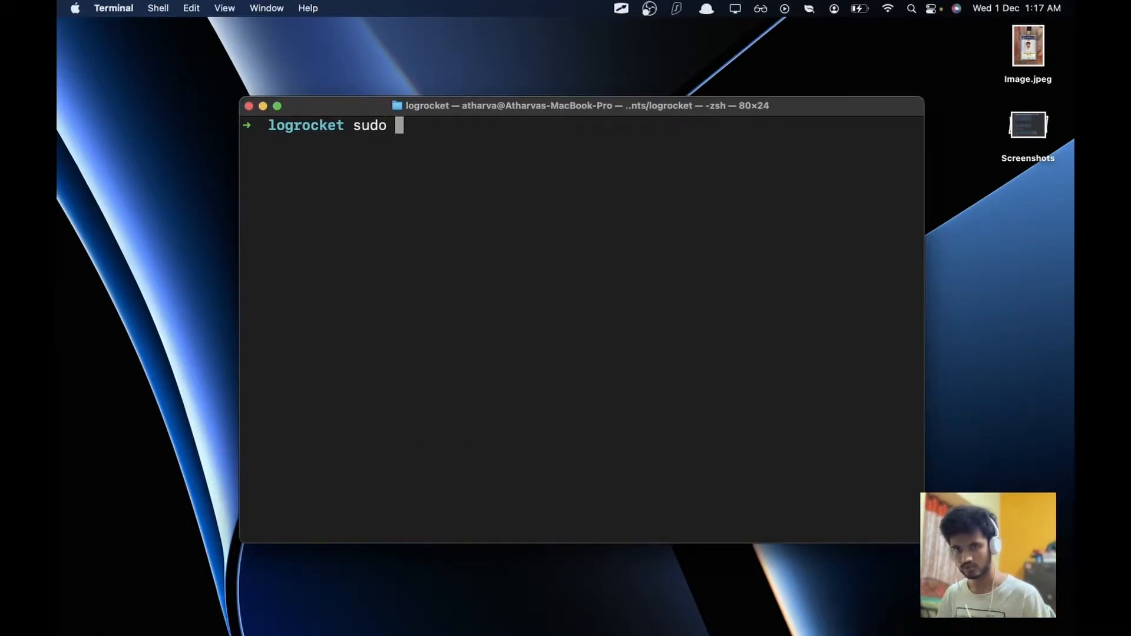
text(npm insta)
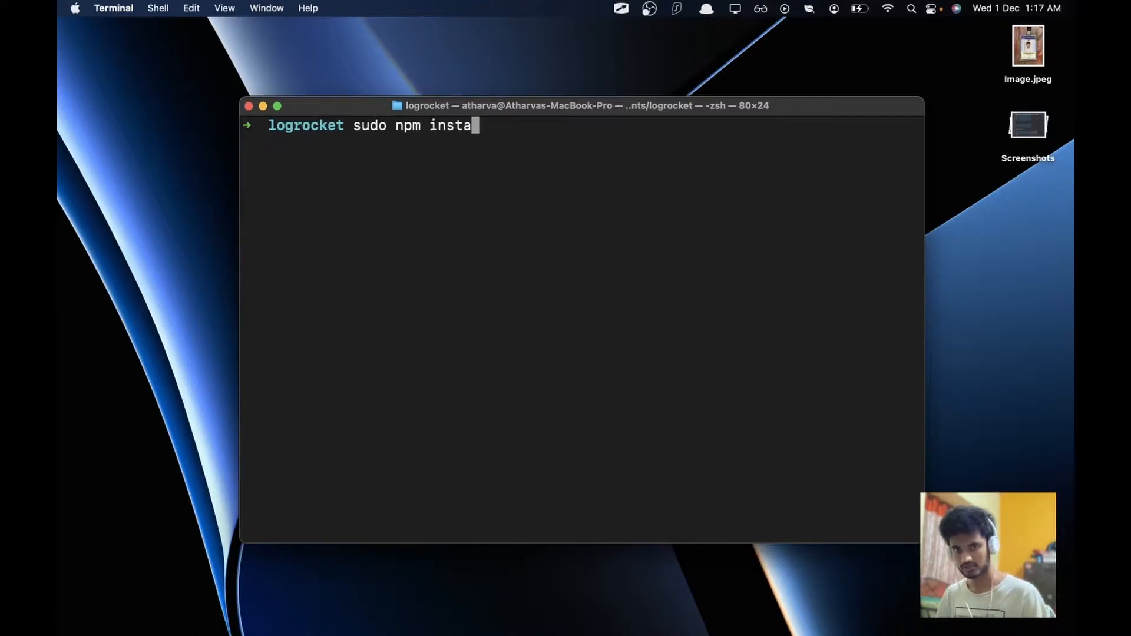
text(ll -g)
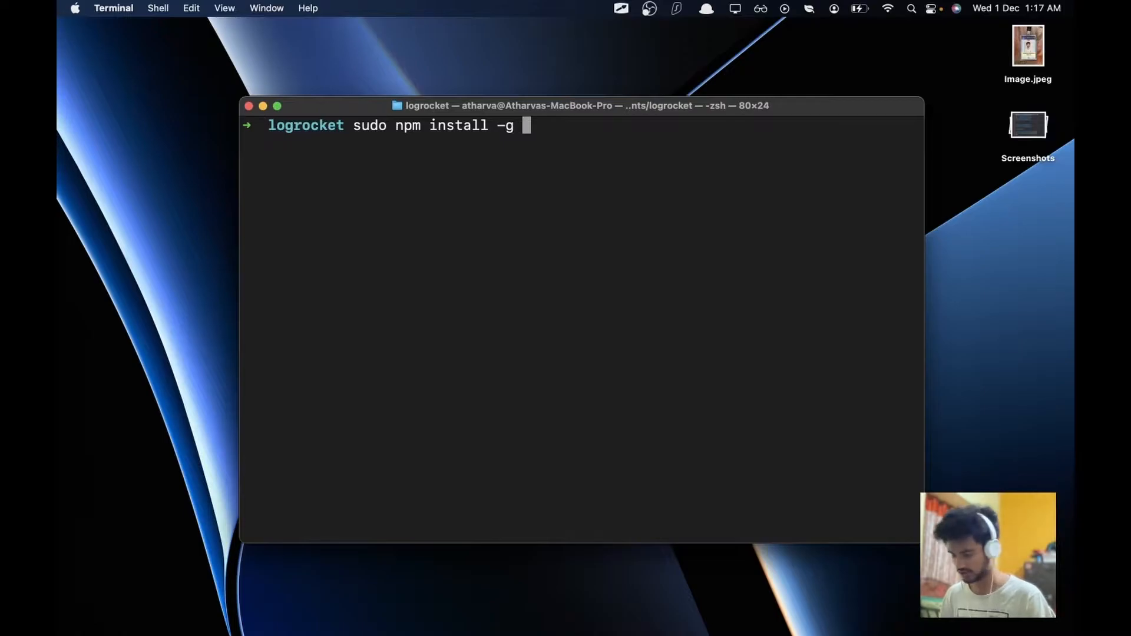
text(expo-c)
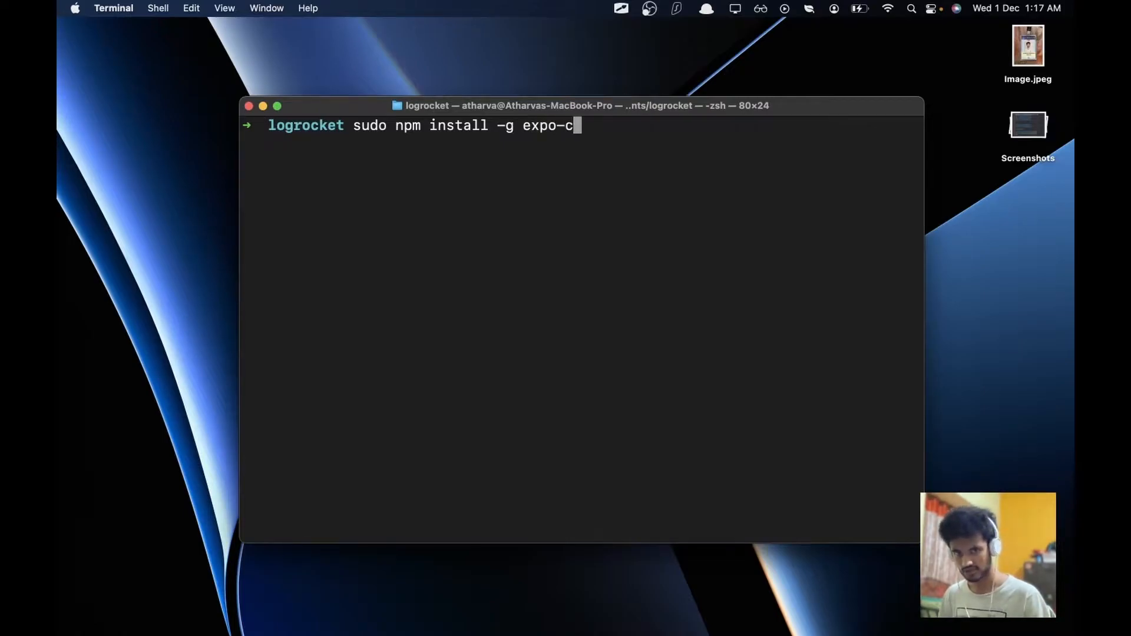
text(li)
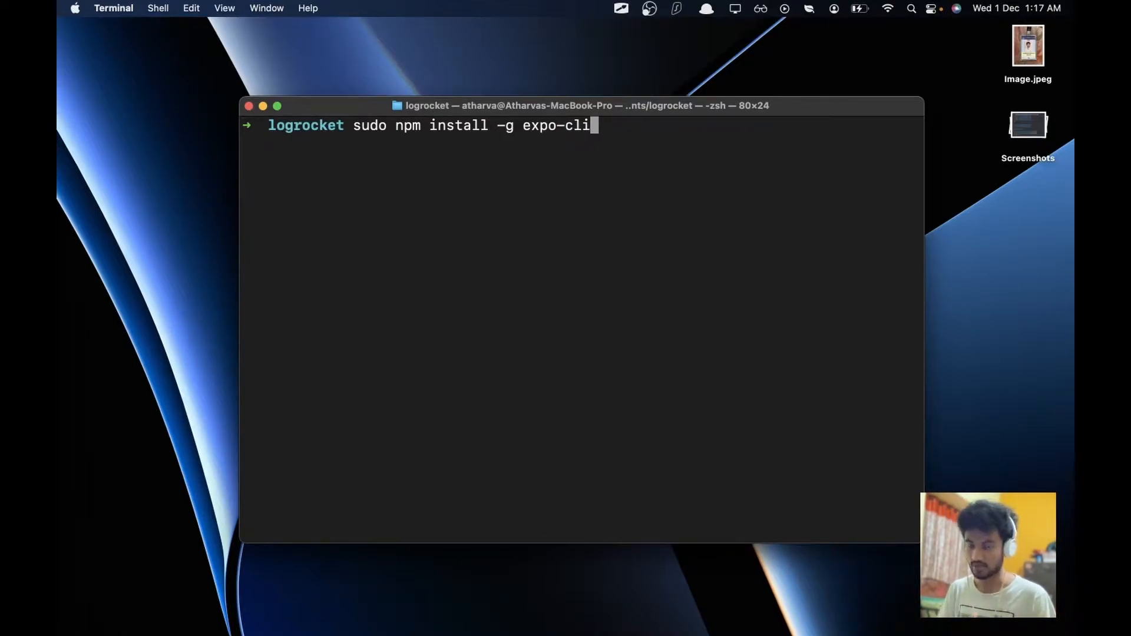
key(backspace)
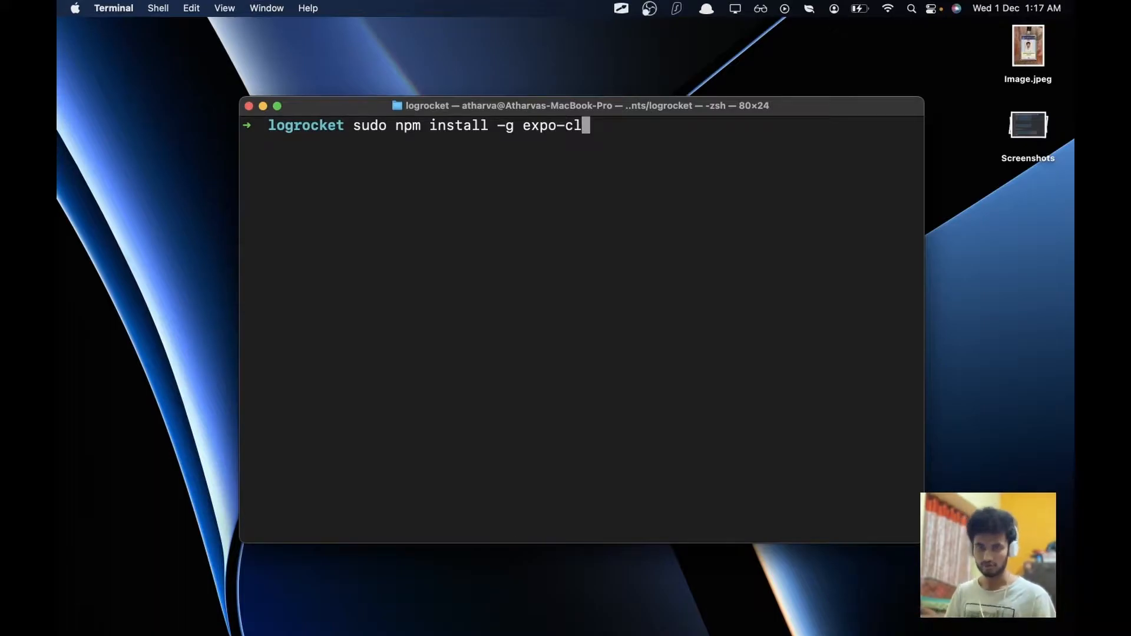
key(backspace)
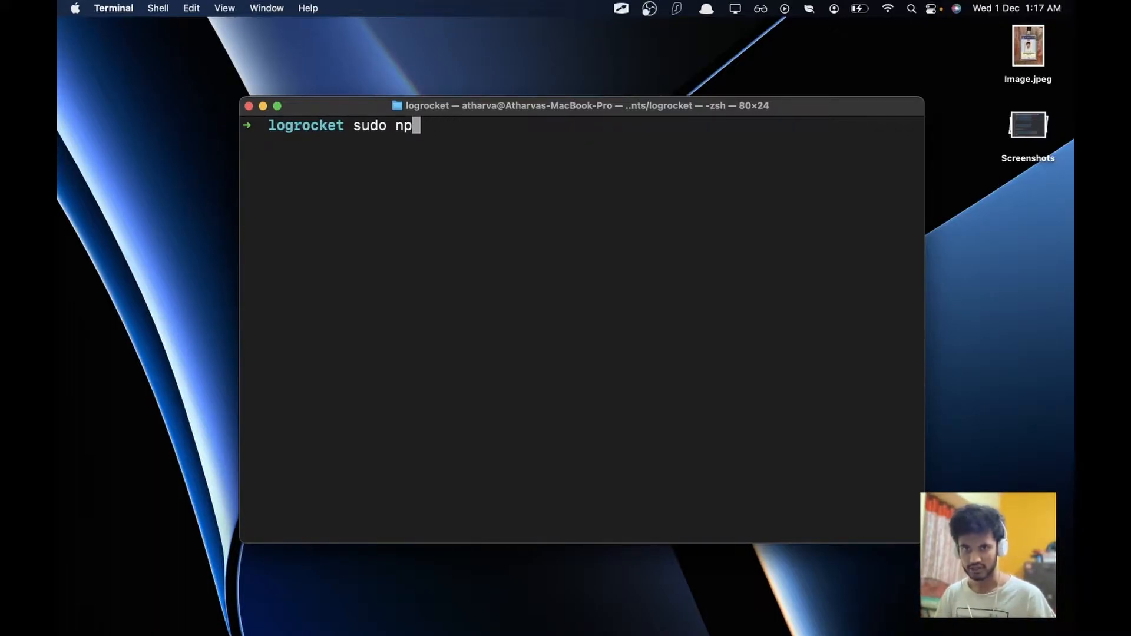
key(ctrl+u)
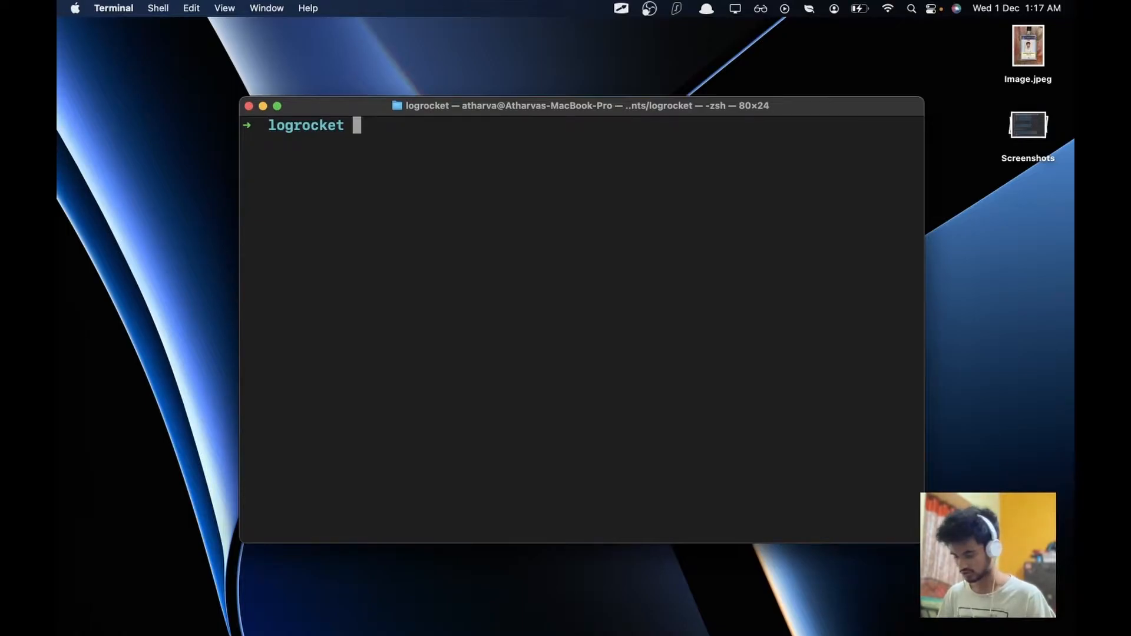
Step: Run 'expo init rn-navigation-yt' to create the new Expo project
text(expo init)
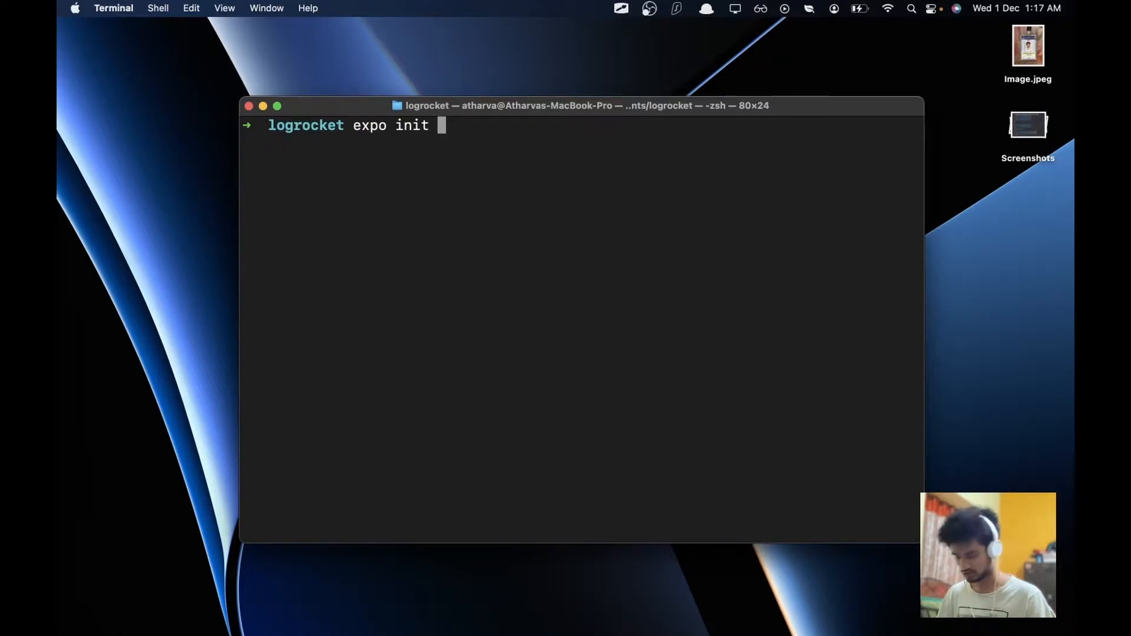
text(rn-)
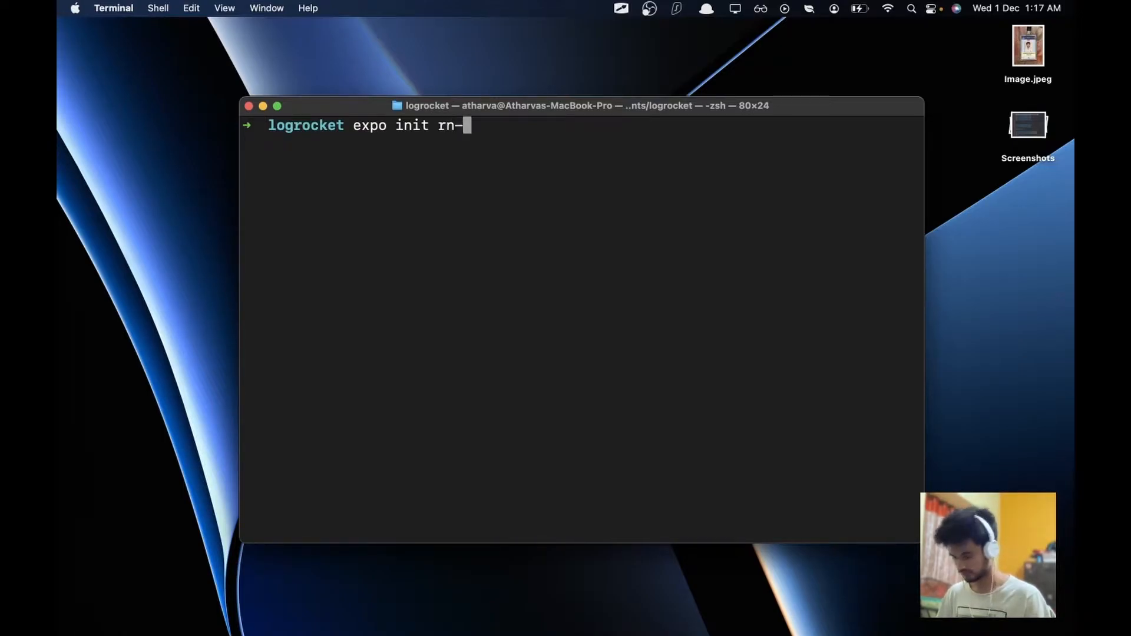
text(navigation)
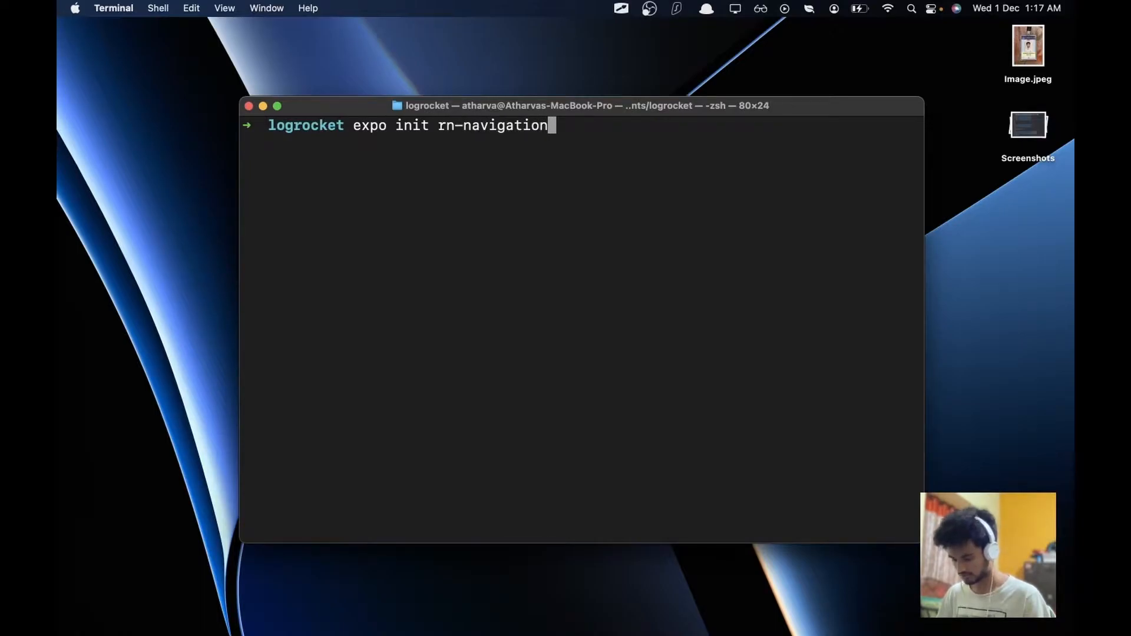
text(-yt)
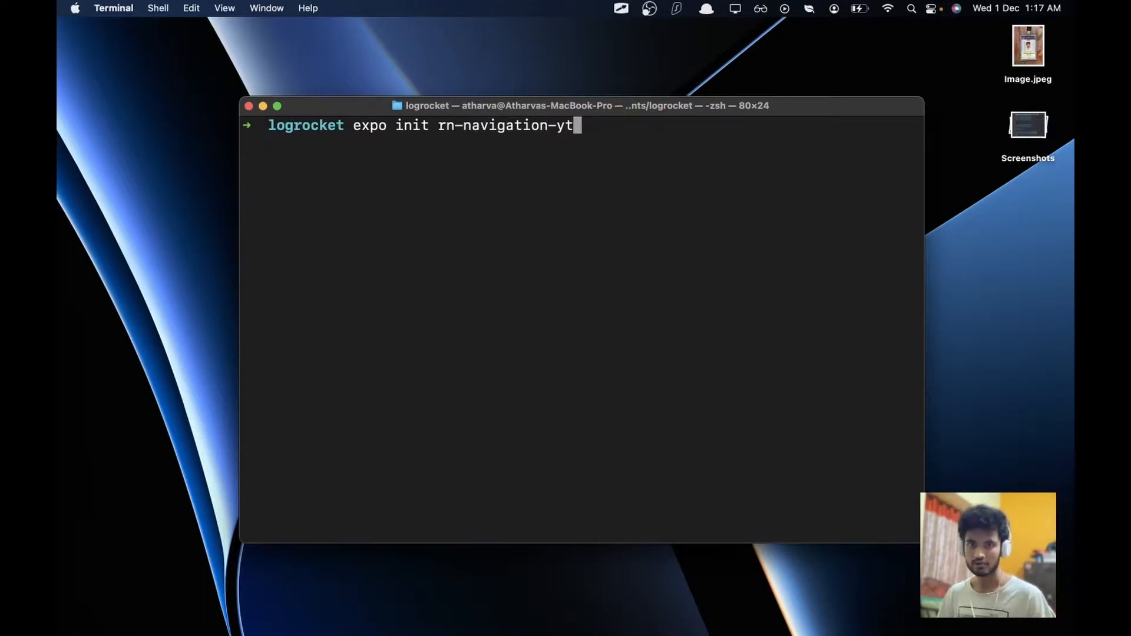
key(enter)
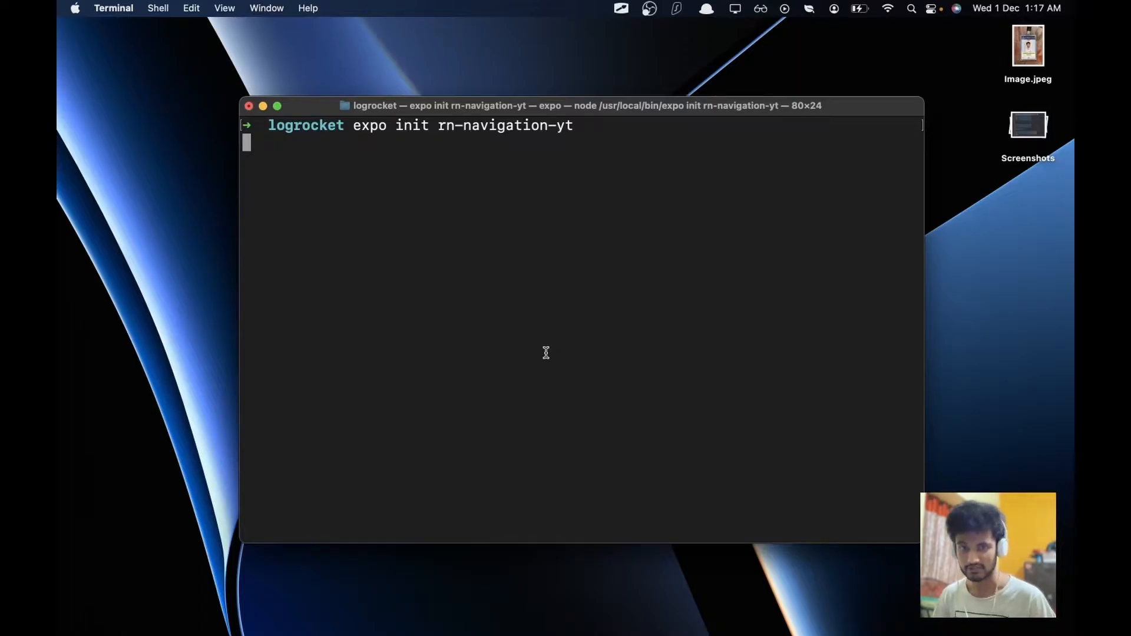
Step: Pick the blank template and change into the rn-navigation-yt folder
key(enter)
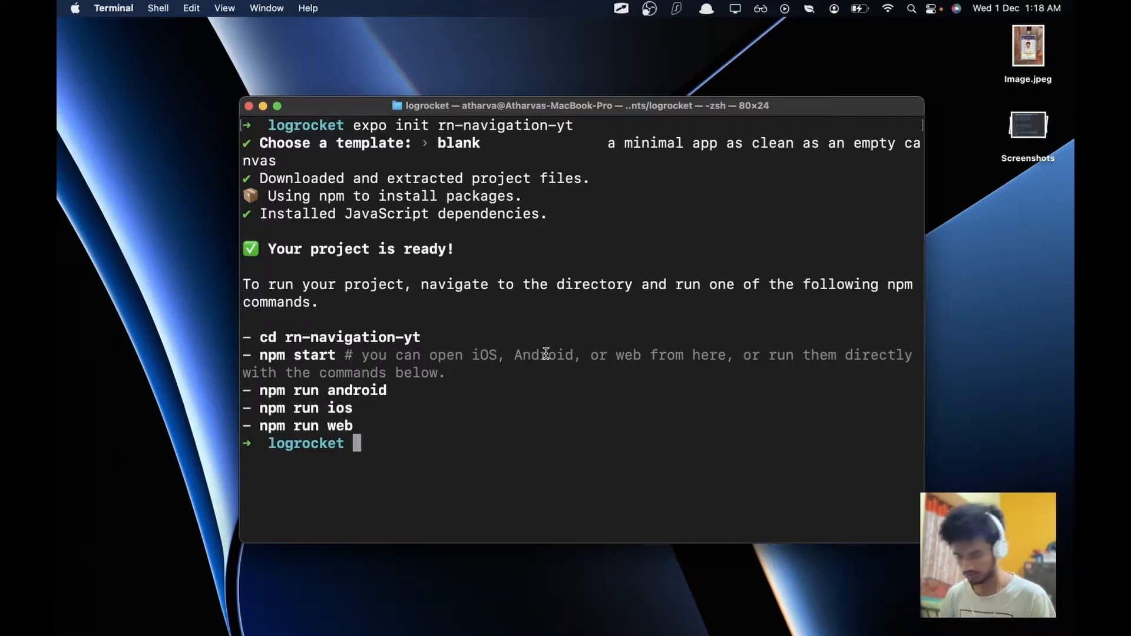
text(cd rn)
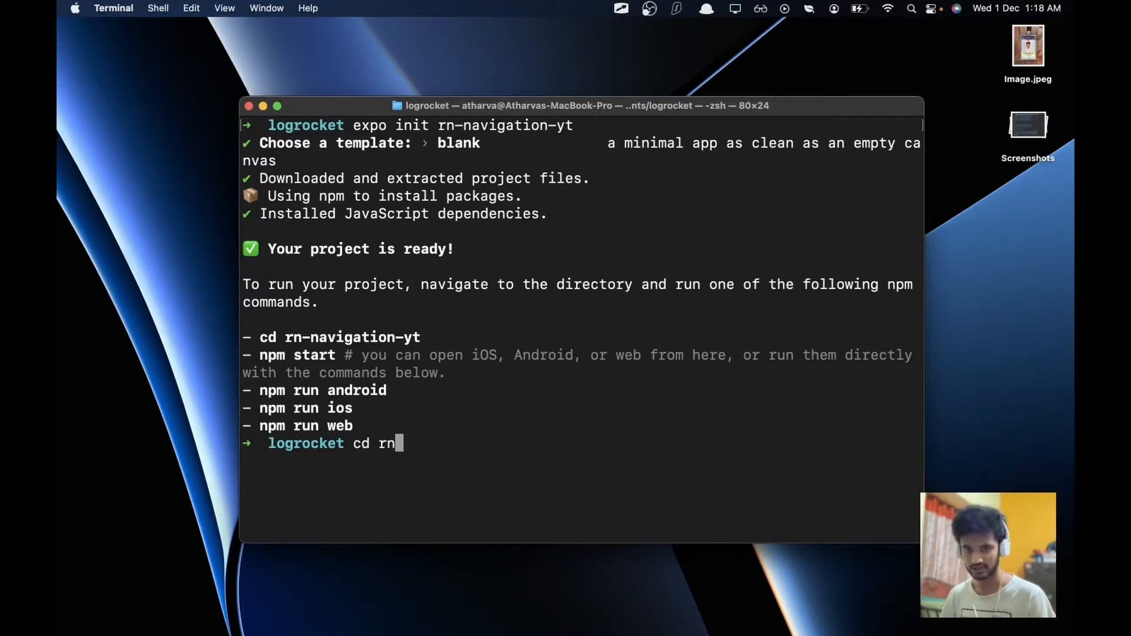
text(navigation-y)
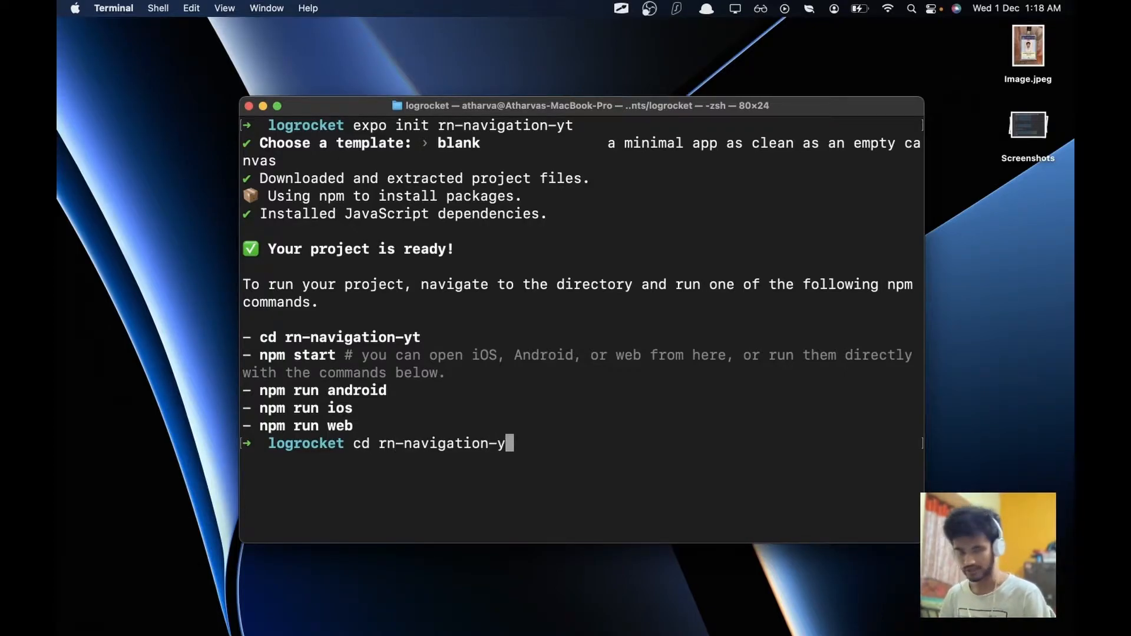
key(Return)
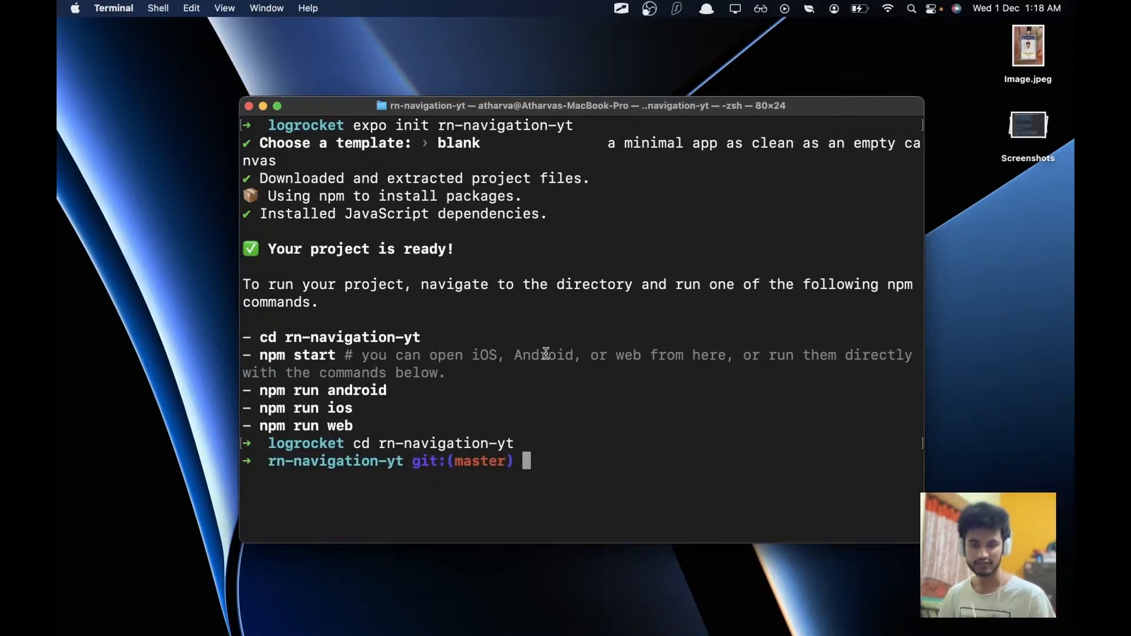
Step: Open the project folder in VS Code Insiders with 'code-insiders .'
text(code)
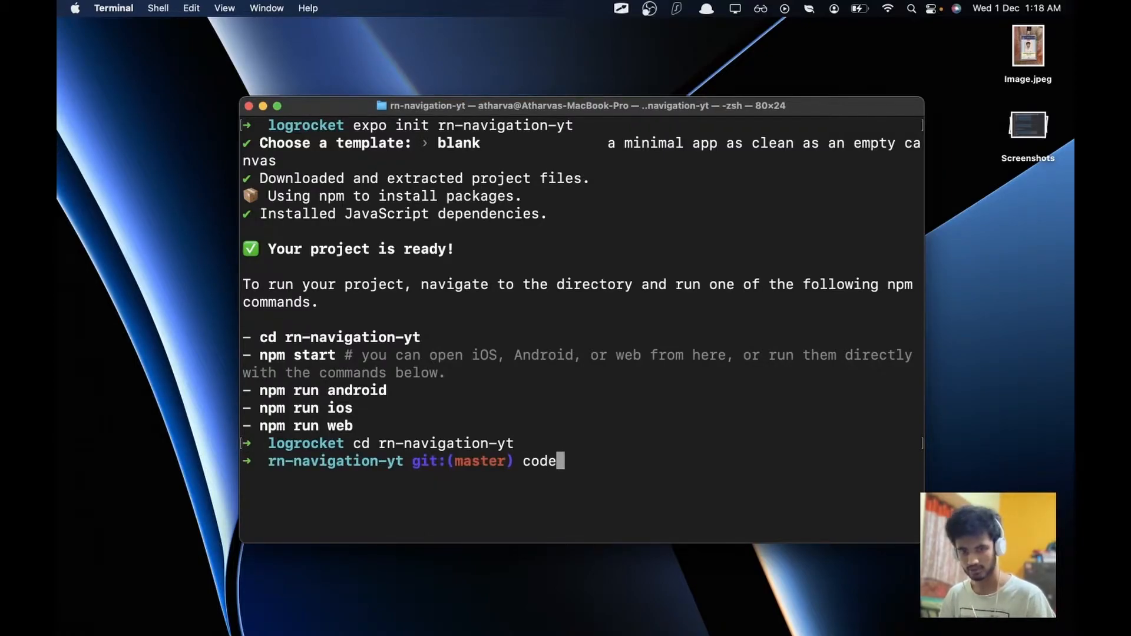
text(-insiders)
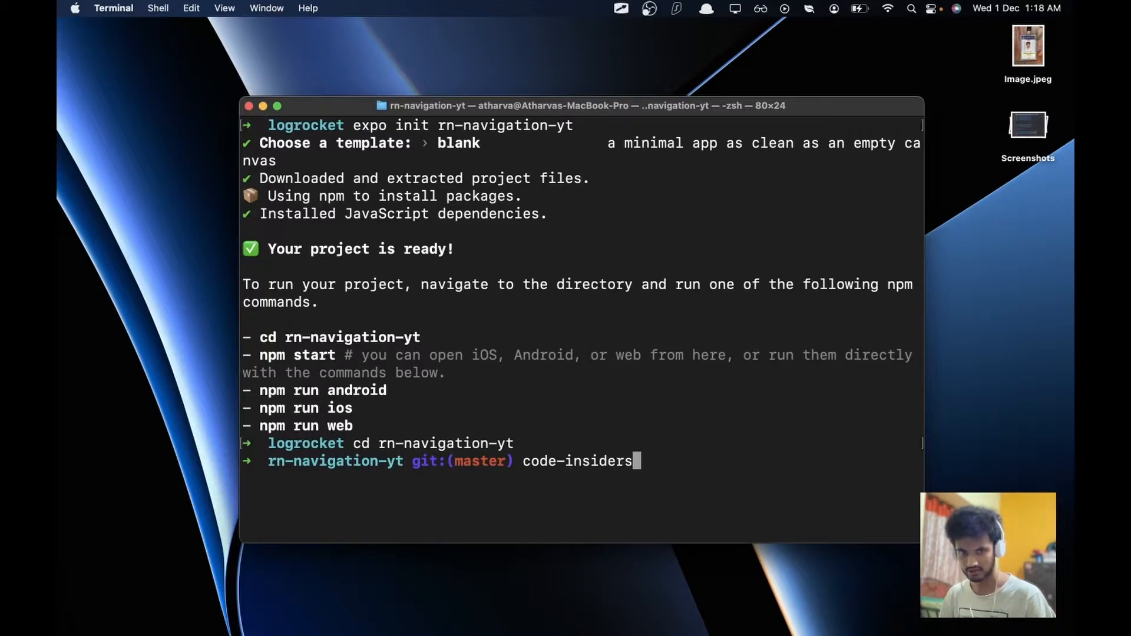
text(.)
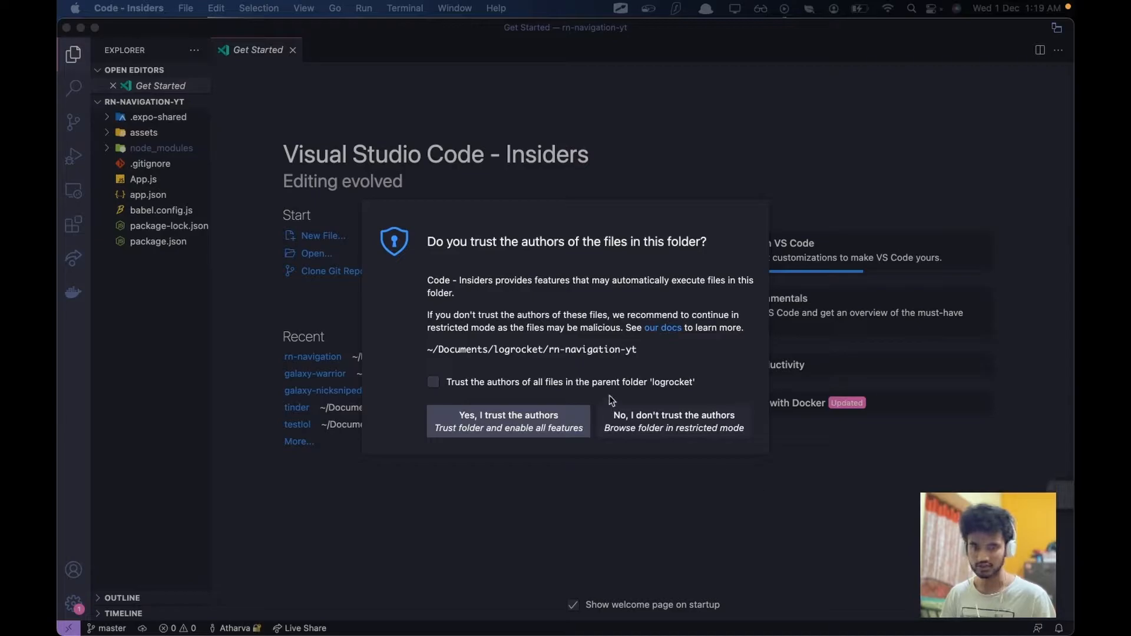
Step: Confirm 'Yes, I trust the authors' for the rn-navigation-yt folder
click(507, 421)
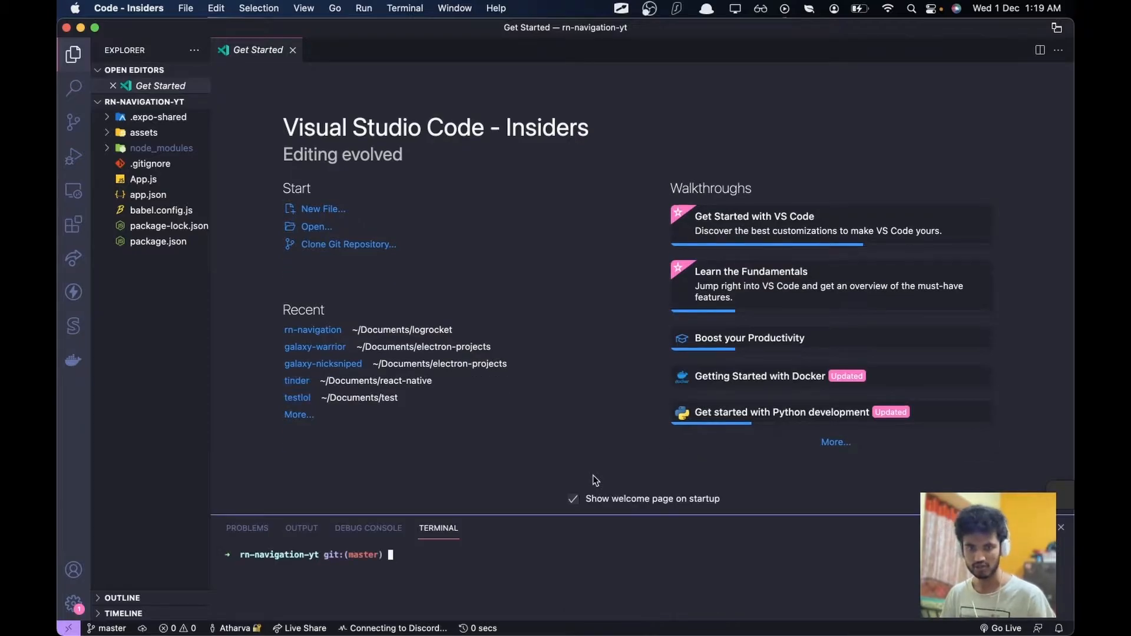
mouse_move(656, 536)
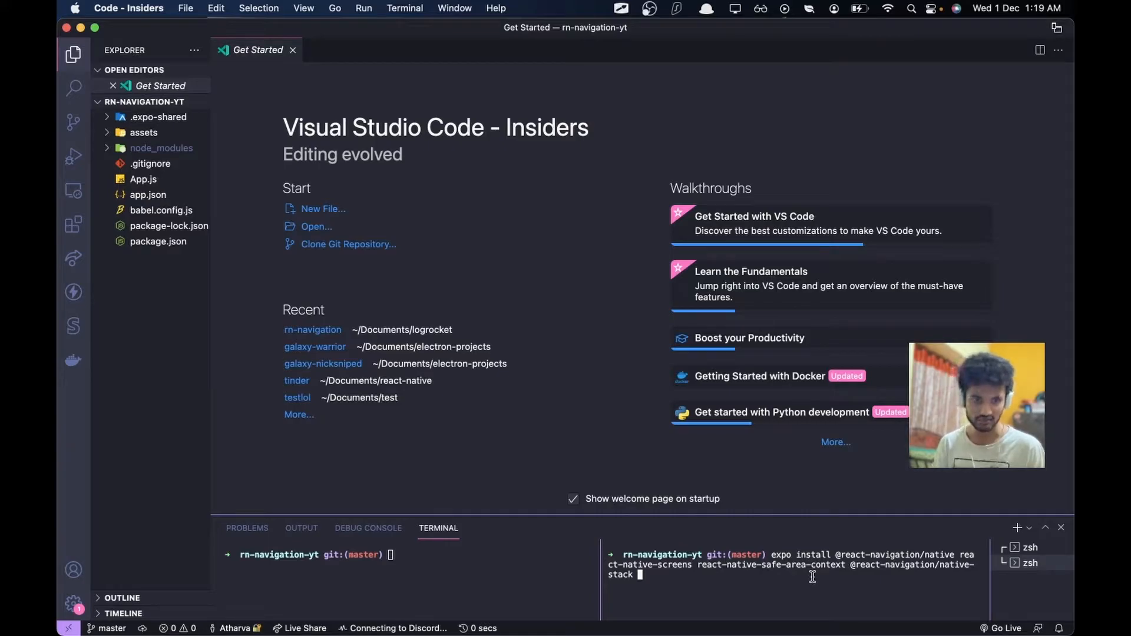
mouse_move(685, 573)
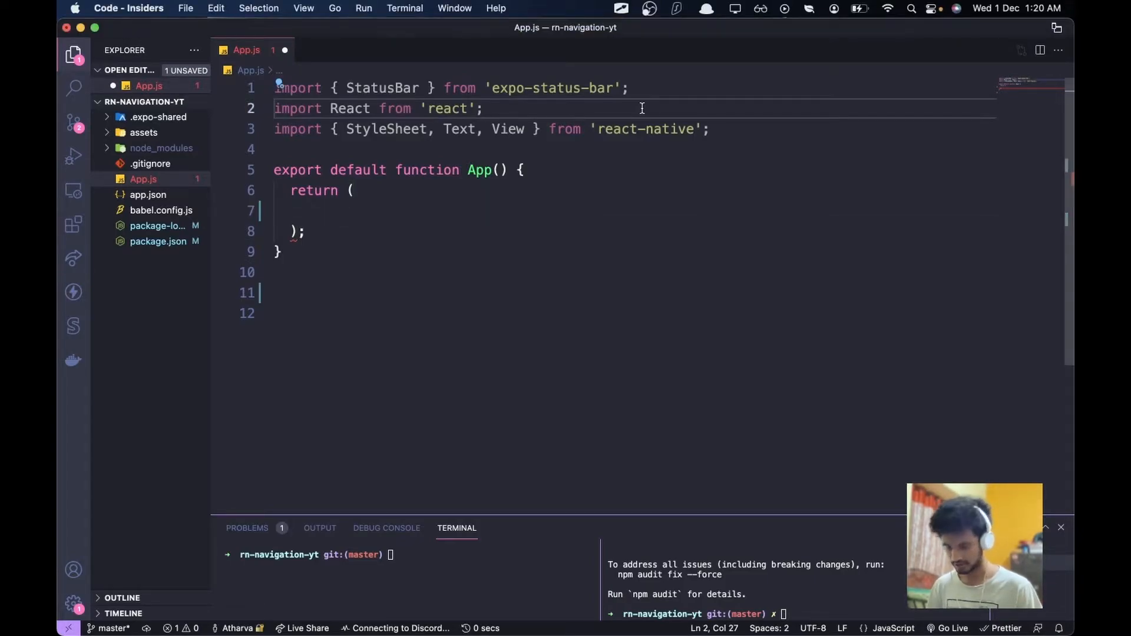
text(import { NavigationContainer } from "@react-navigation/native";)
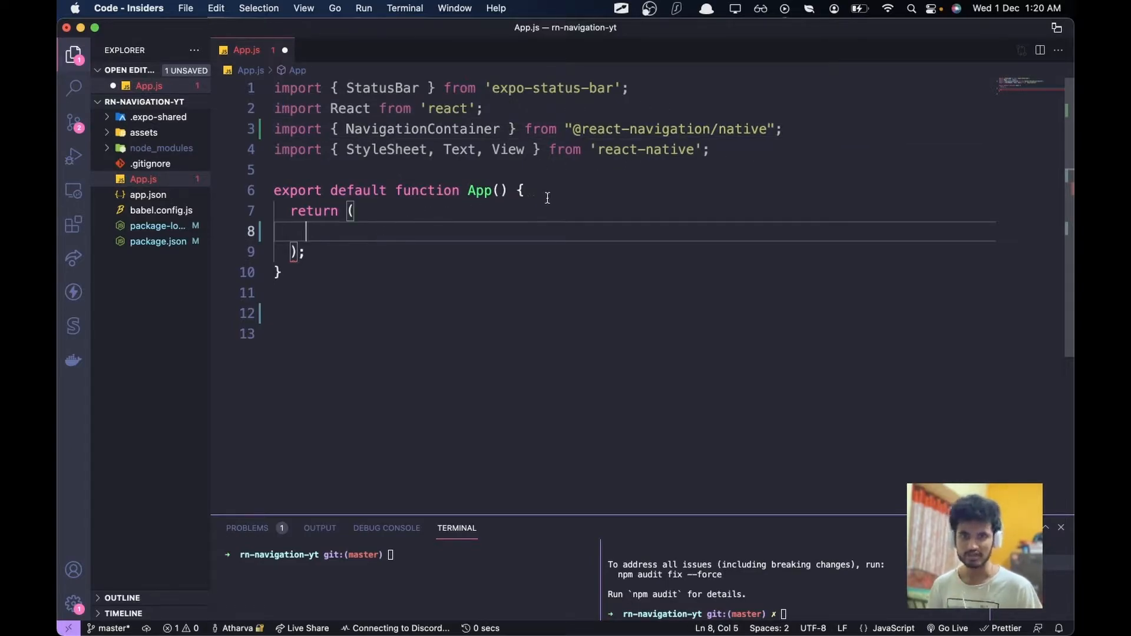
mouse_move(509, 244)
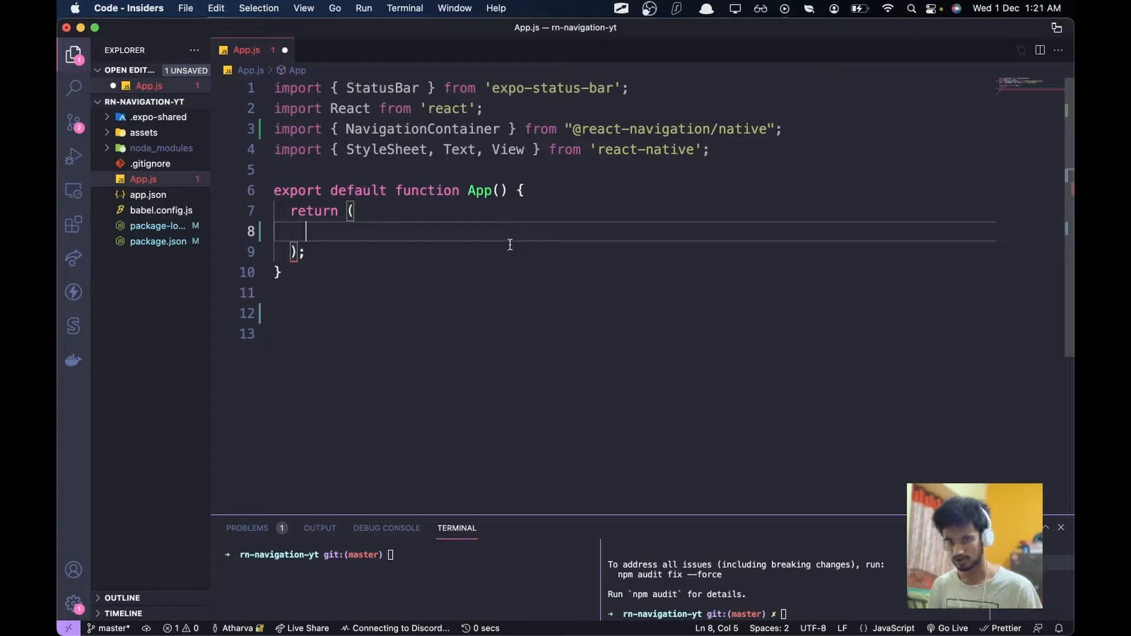
text(<)
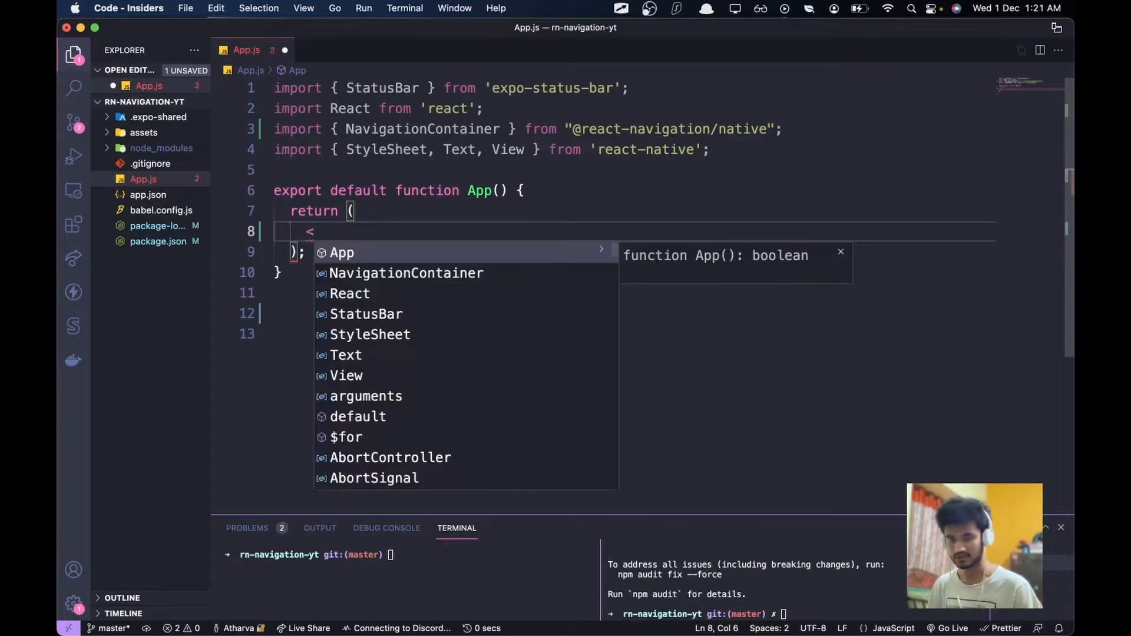
text(NavigationContainer>)
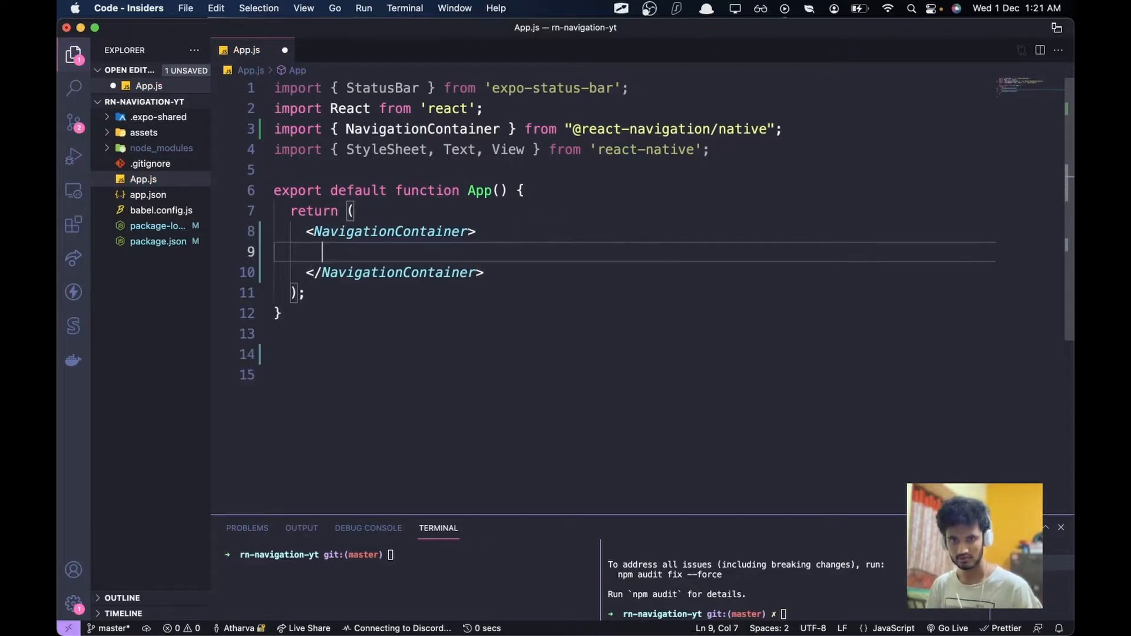
mouse_move(399, 272)
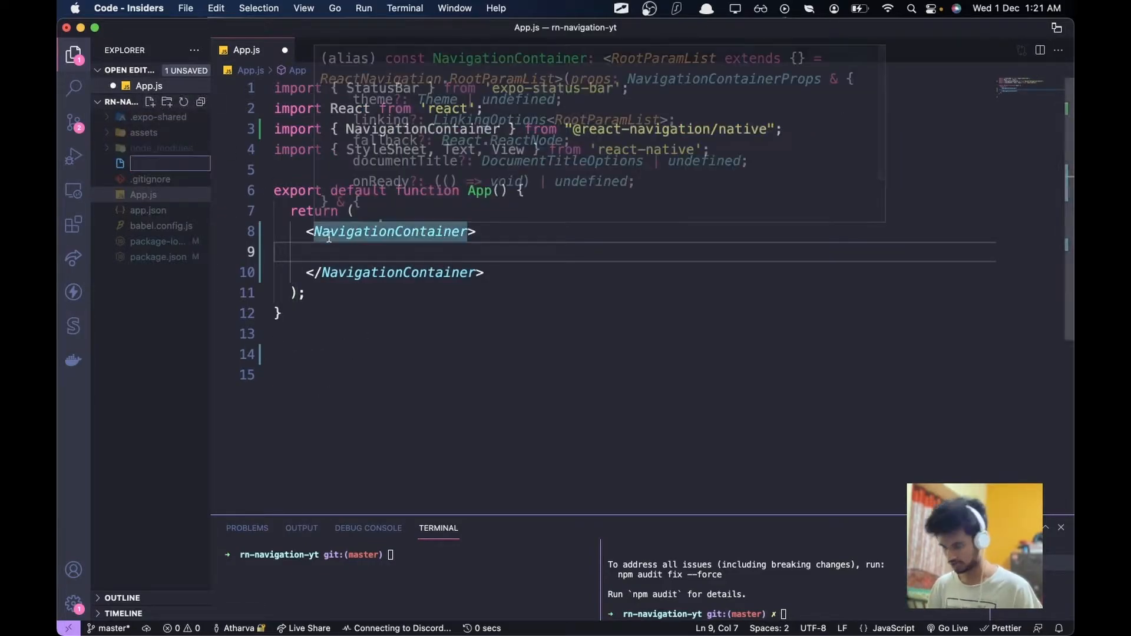
Step: Create StackNavigator.js and scaffold a component with the rn snippet
text(StackN)
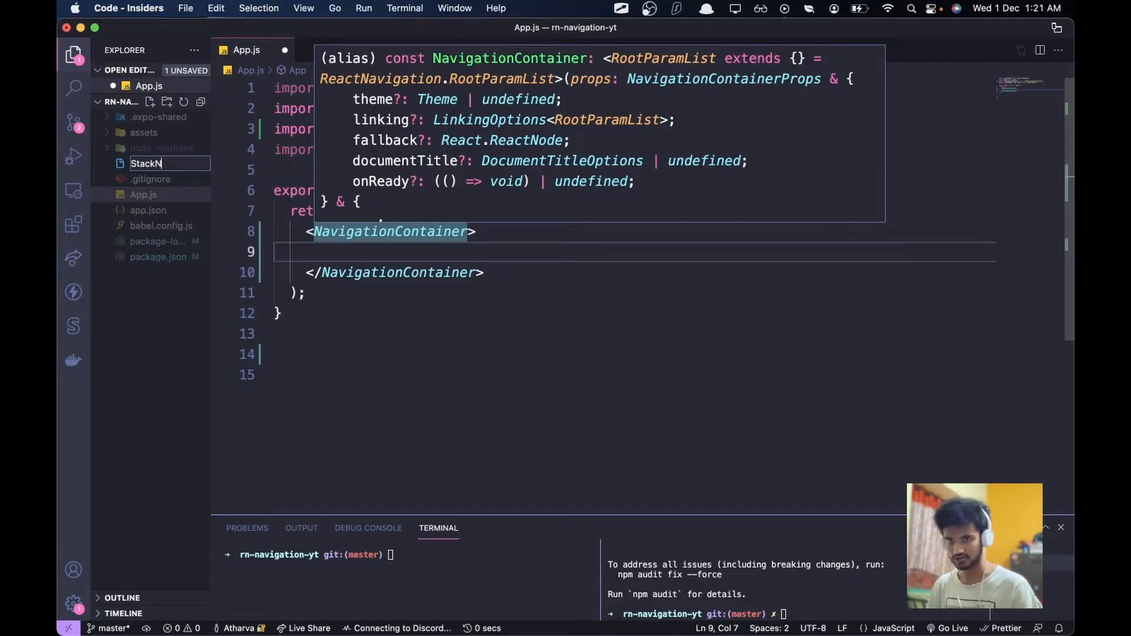
text(avigator.)
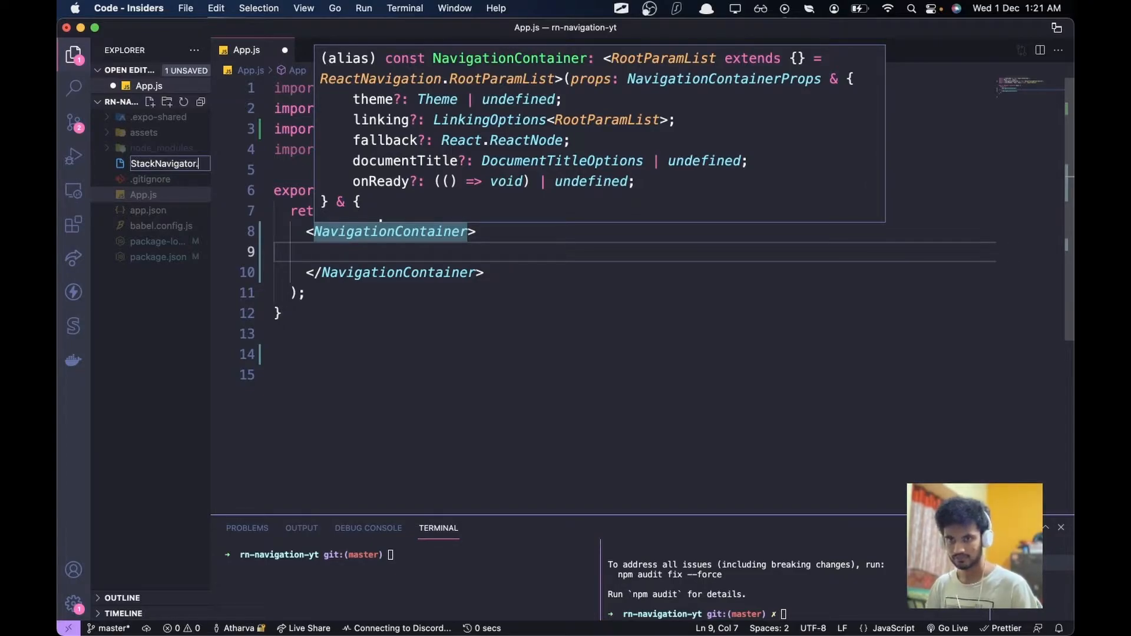
text(js)
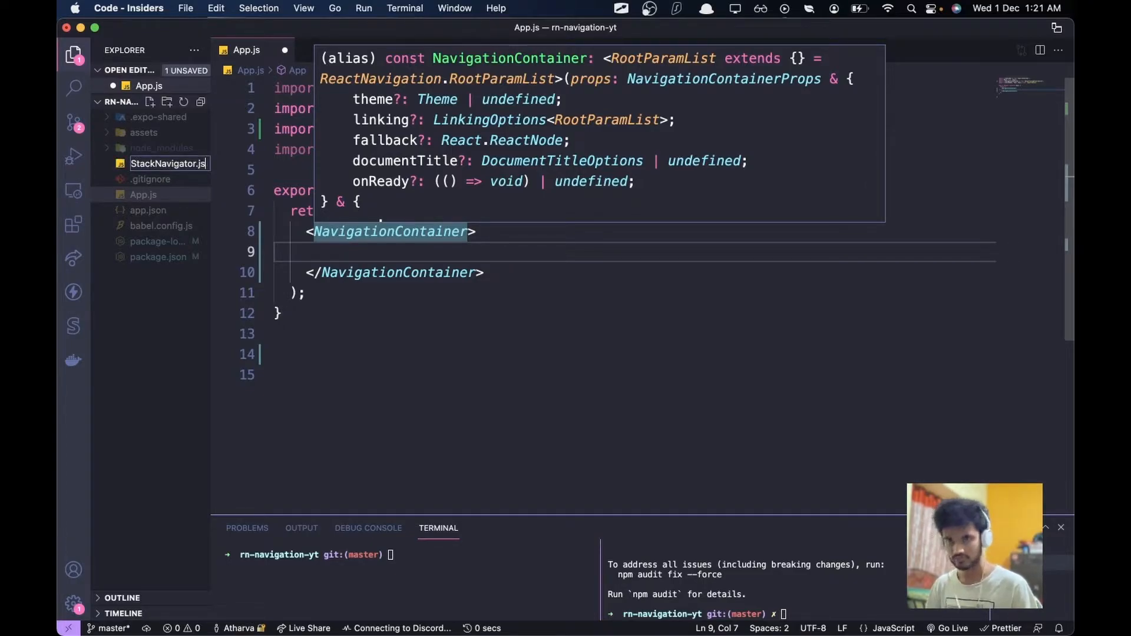
text(rn)
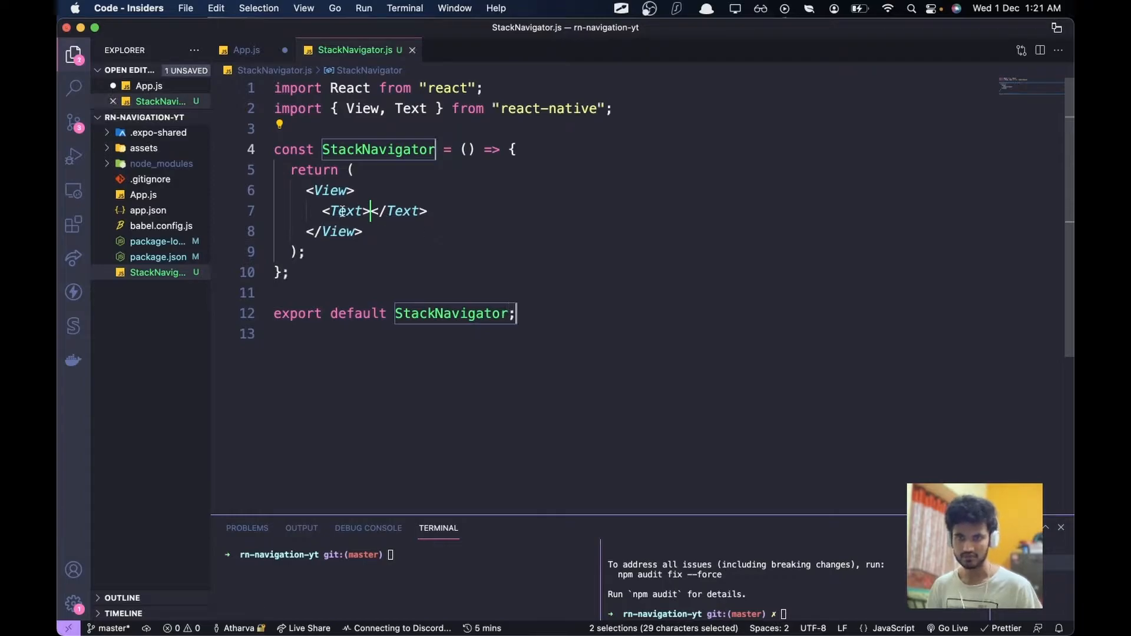
Step: Render <StackNavigator /> inside the NavigationContainer in App.js
click(247, 50)
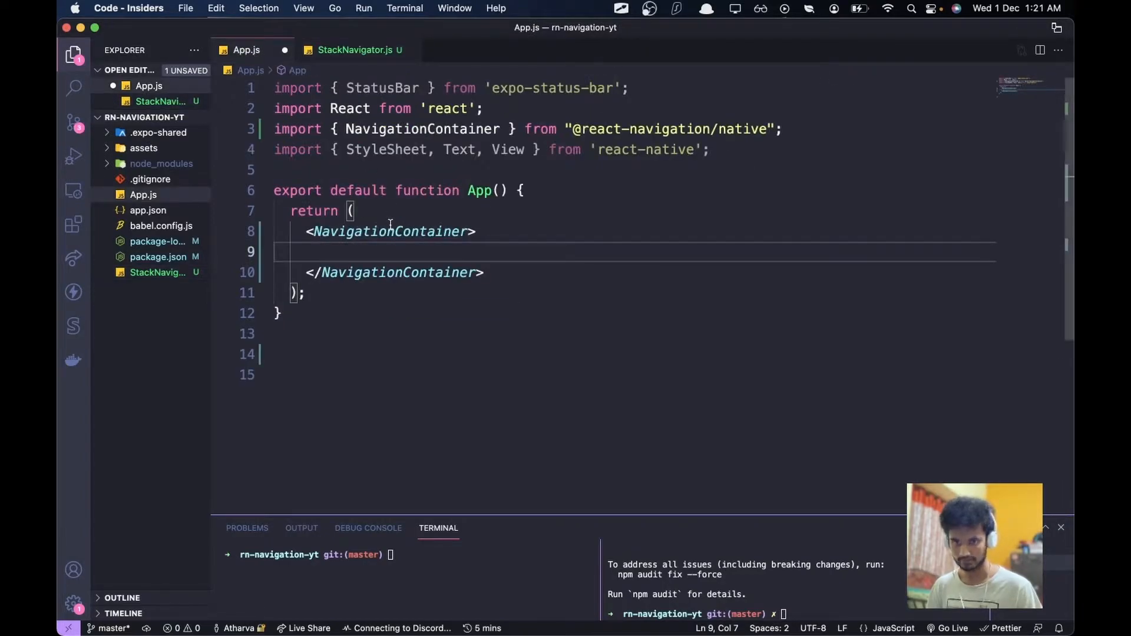
text(<S)
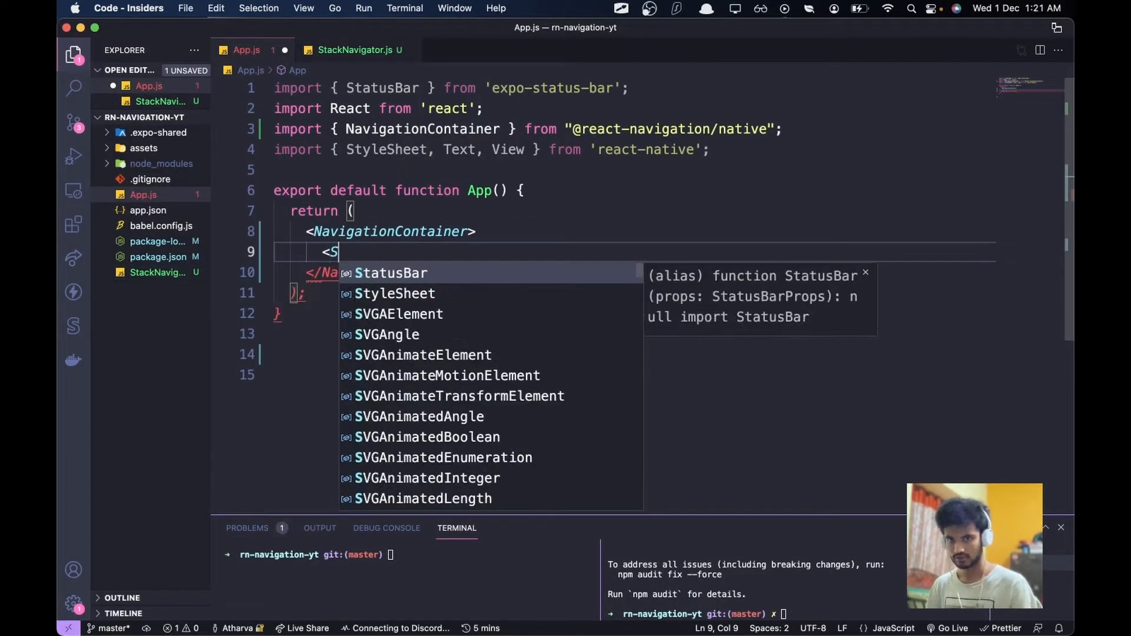
text(tackNavigator />)
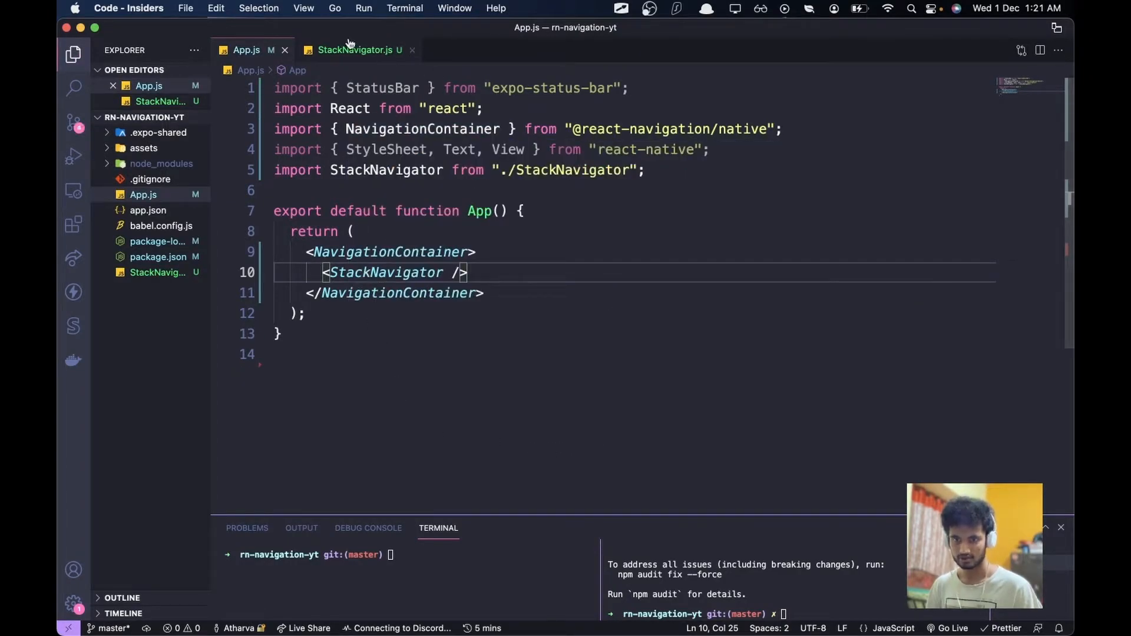
Step: In StackNavigator.js, import createNativeStackNavigator and define const Stack = createNativeStackNavigator()
click(355, 50)
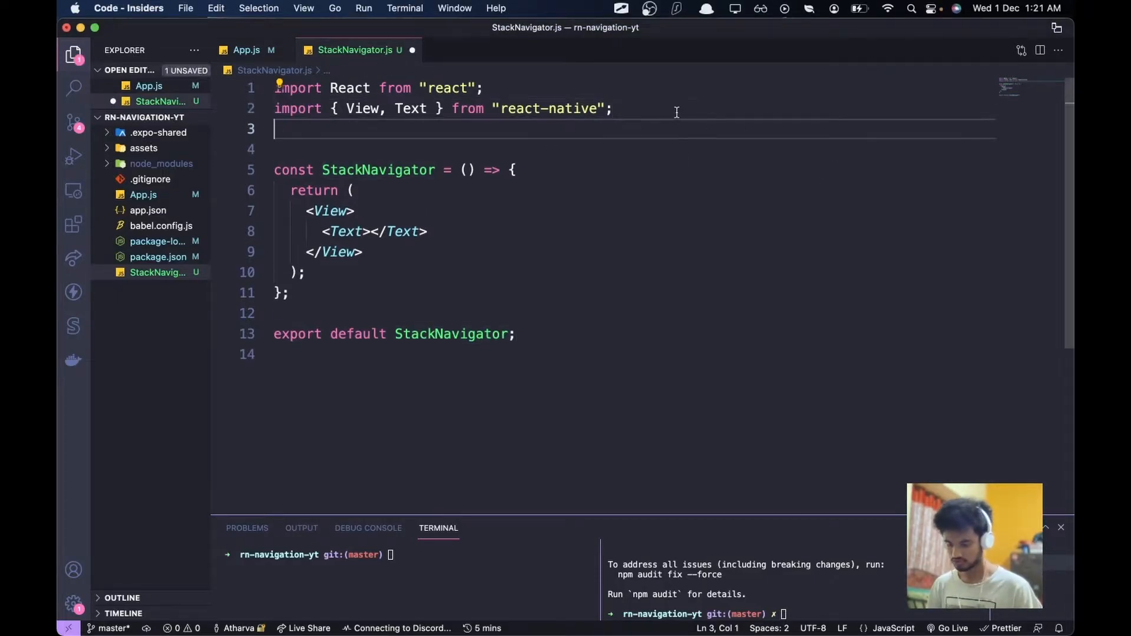
text(import { createNativeStackNavigator } from "@react-navigation/native-stack";)
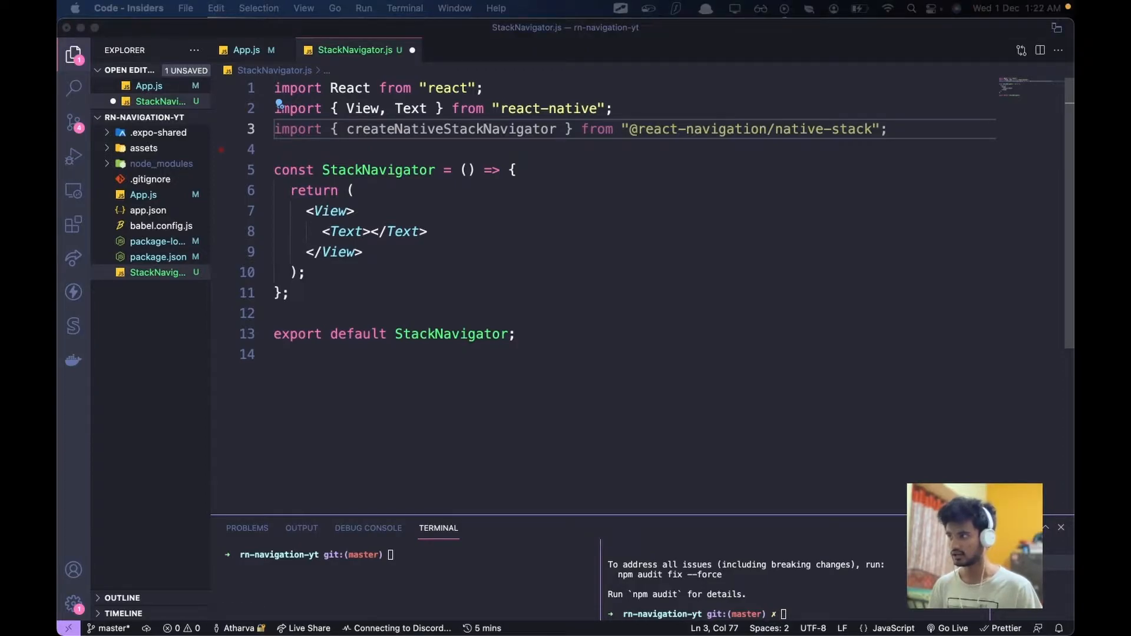
mouse_move(925, 121)
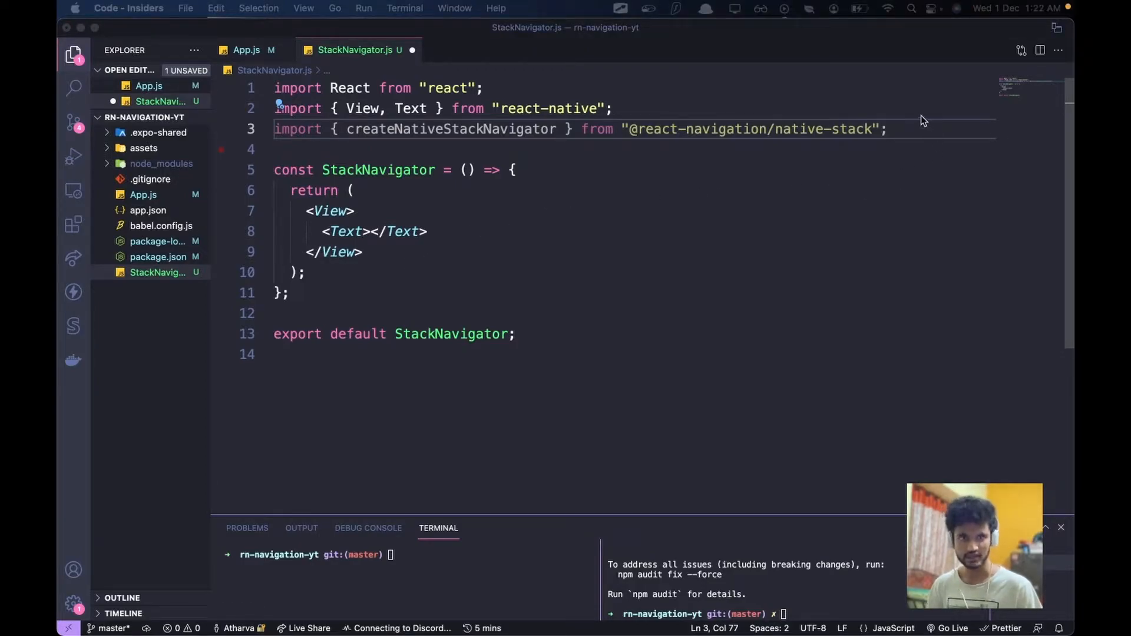
click(889, 129)
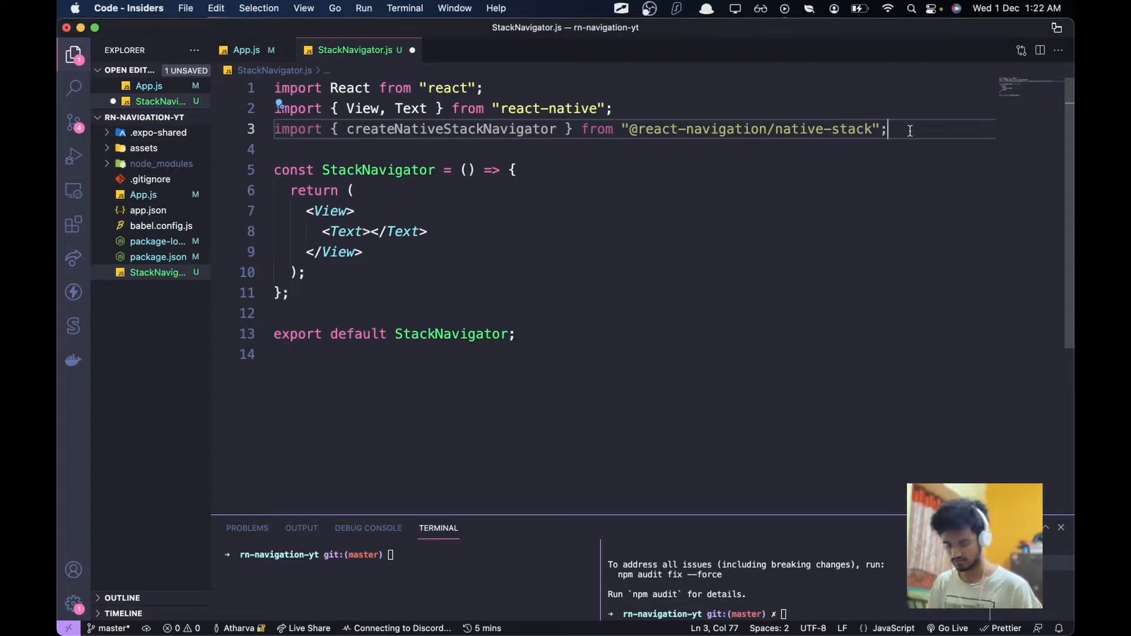
text(const Stack = createNativeStackNavigator();)
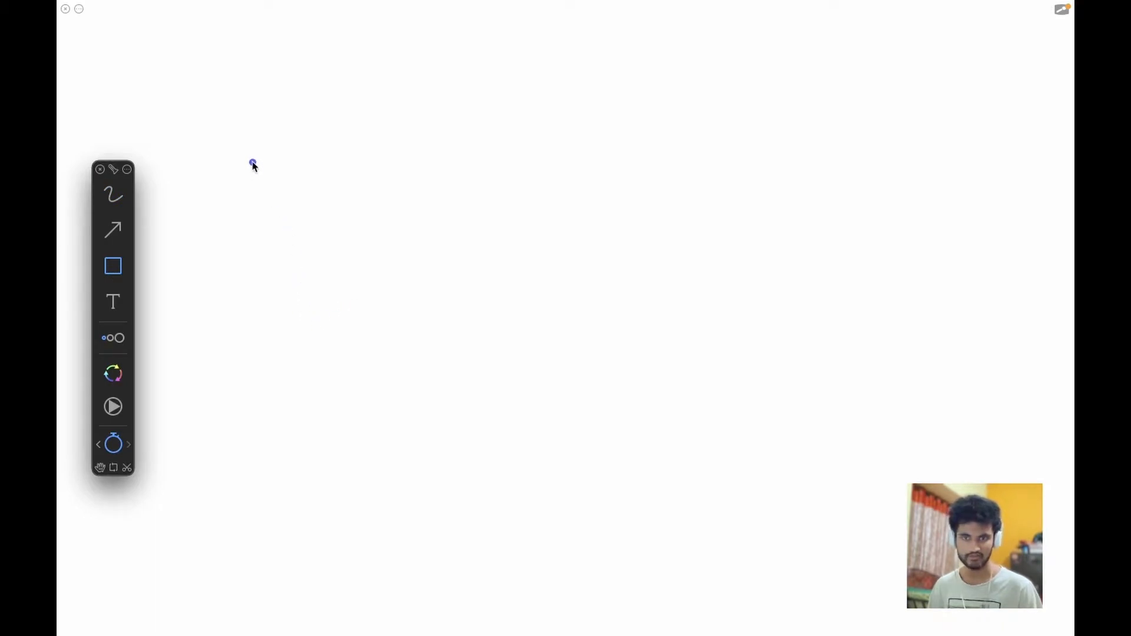
Step: Draw the frame and lower screen rectangles and label one 'First screen'
drag(252, 164, 992, 590)
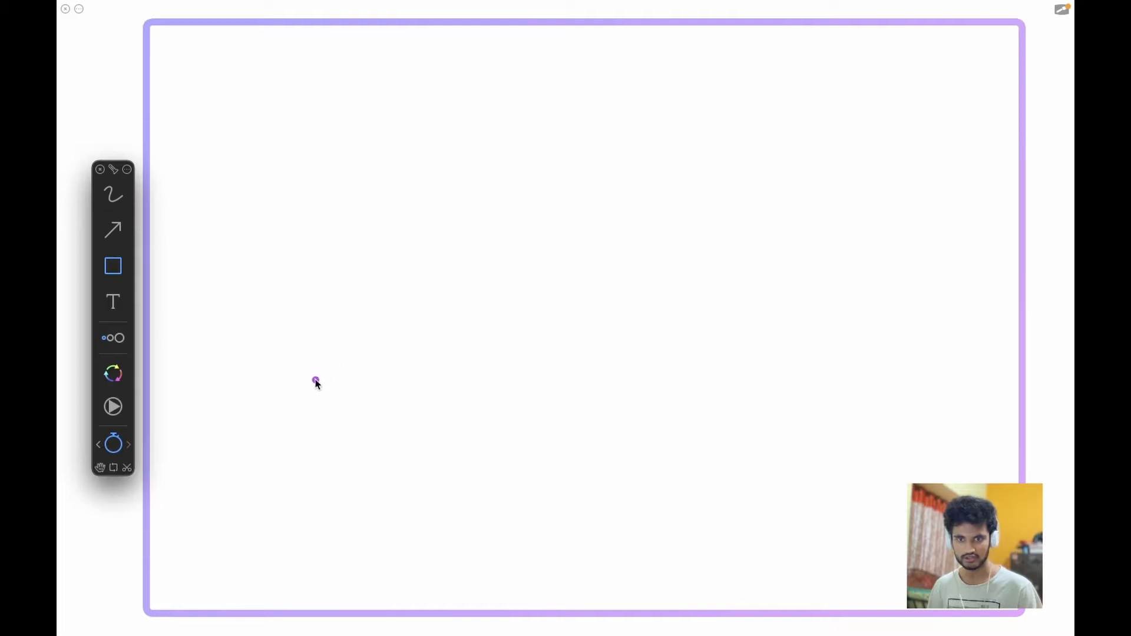
drag(314, 382, 681, 590)
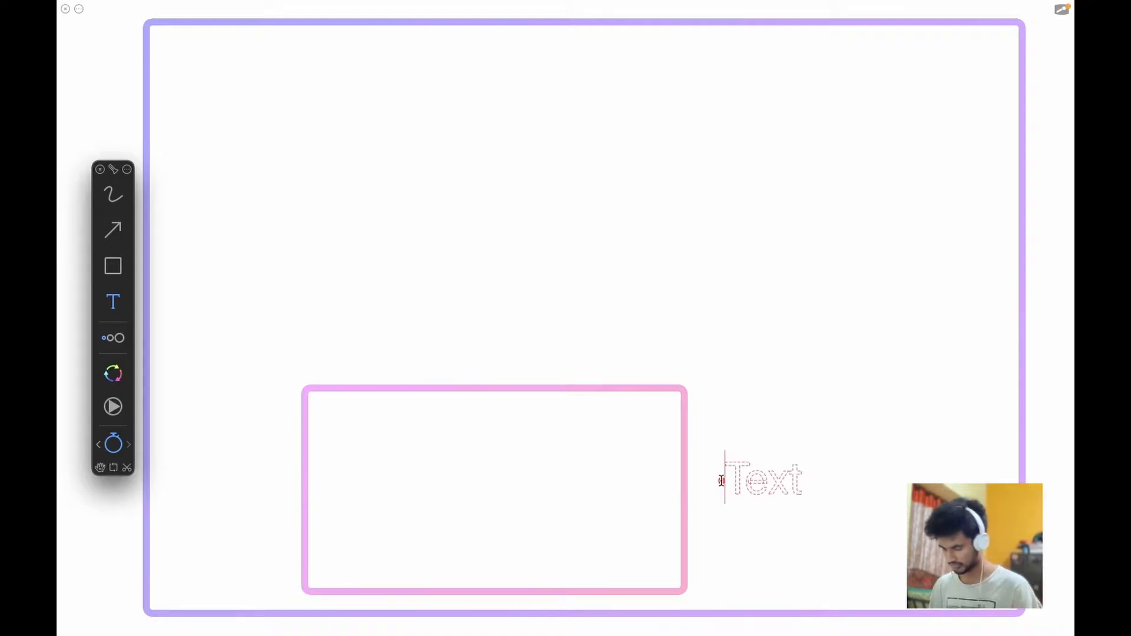
text(First screen)
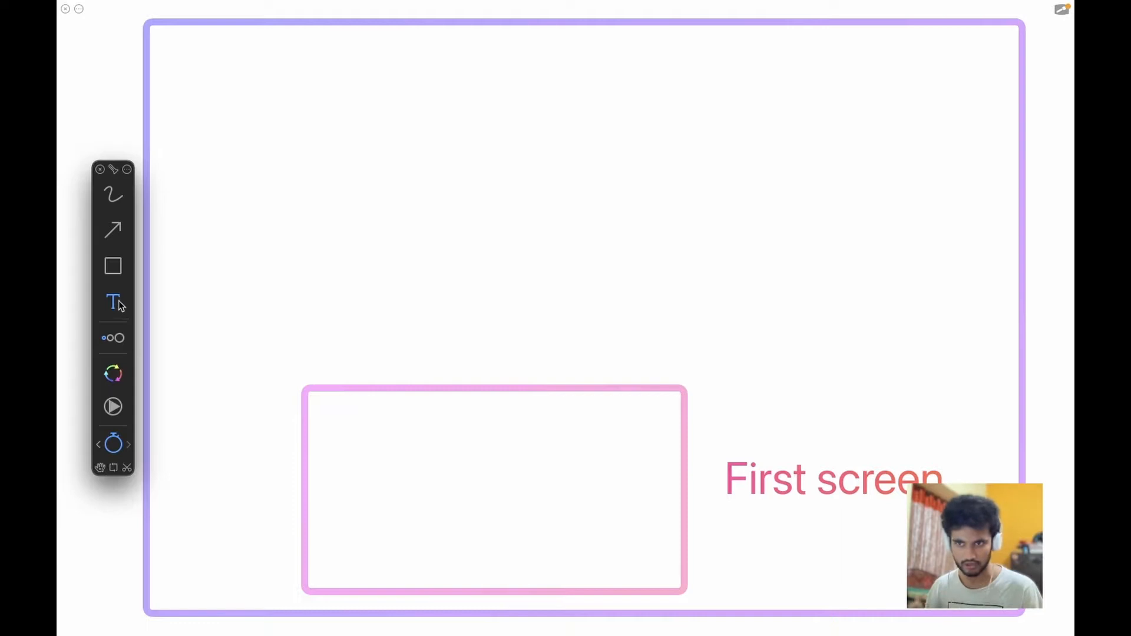
click(113, 266)
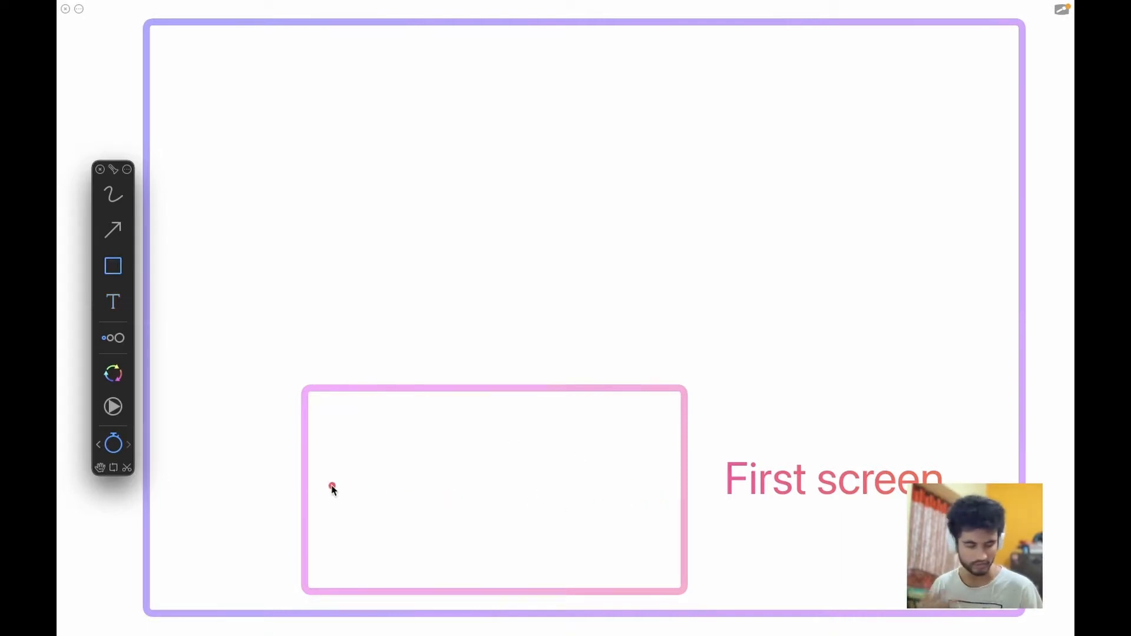
mouse_move(324, 400)
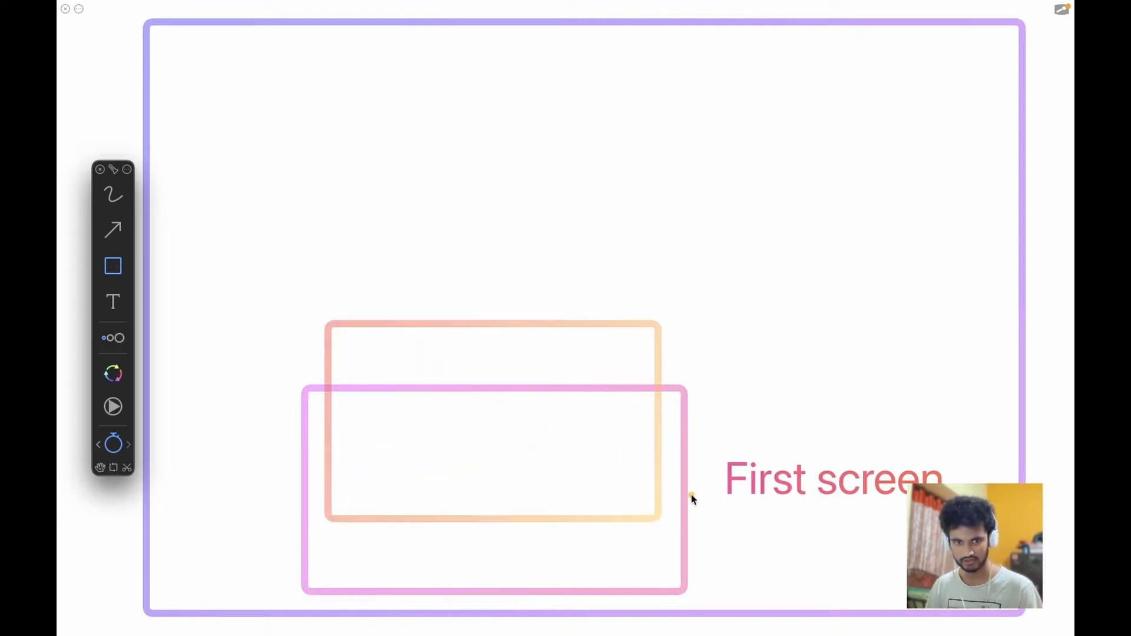
mouse_move(375, 262)
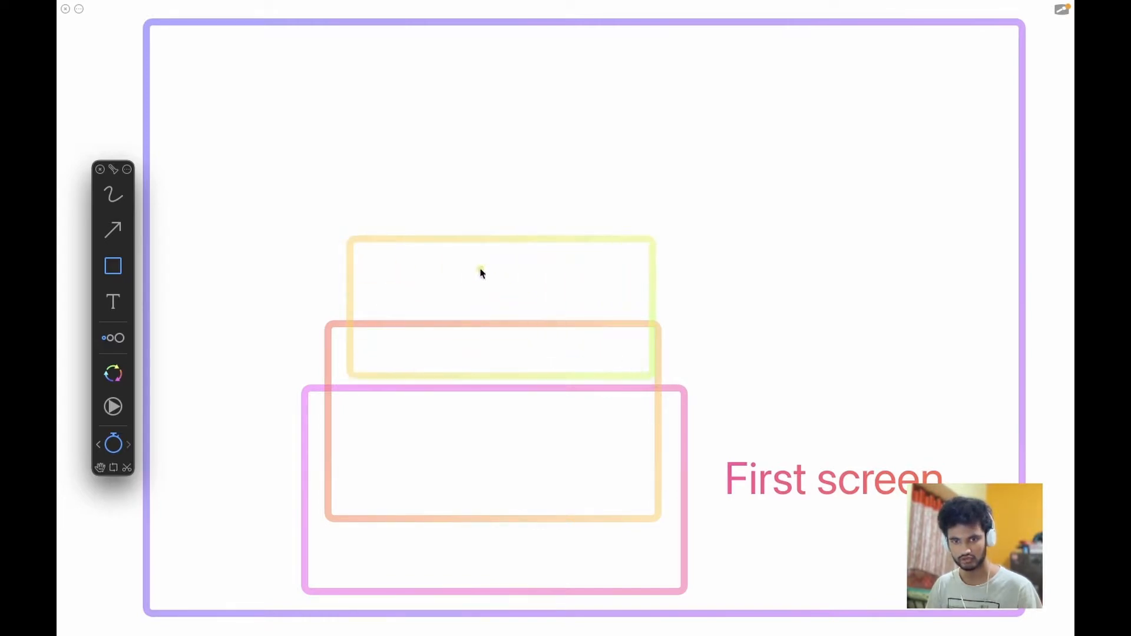
Step: Add a top screen rectangle and three curved arrows linking screens down the stack
drag(482, 272, 584, 310)
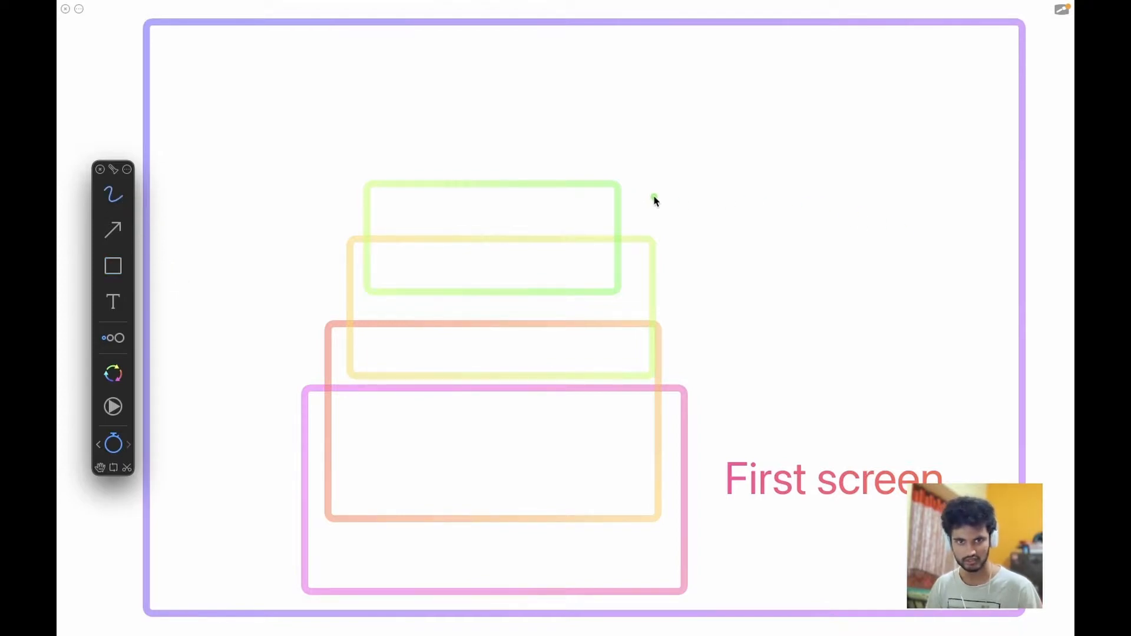
drag(655, 198, 684, 249)
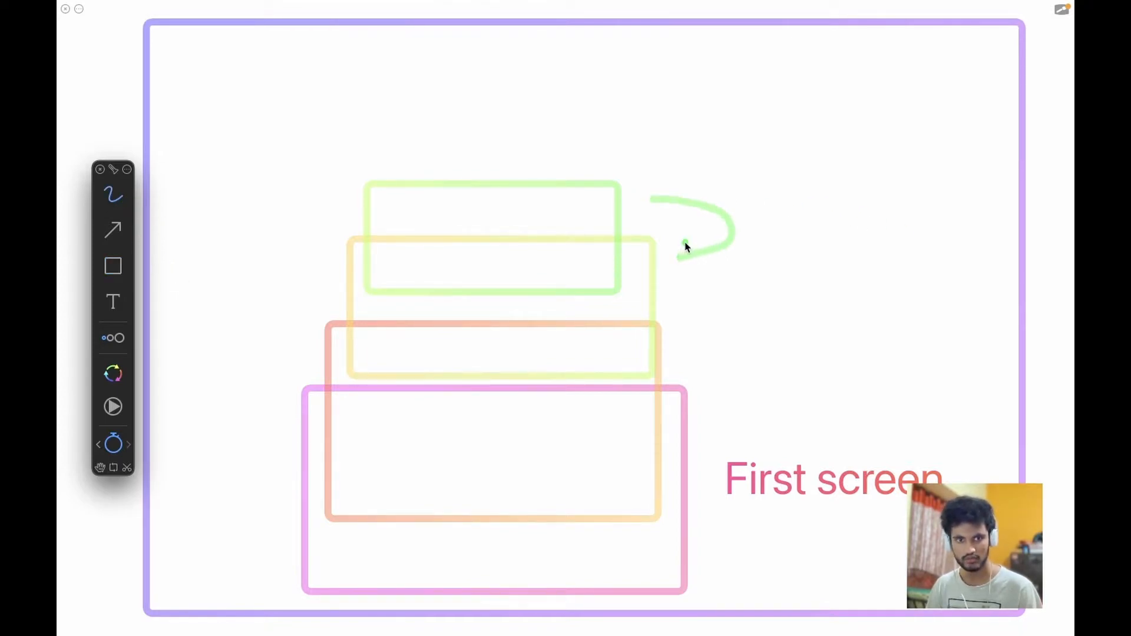
drag(685, 245, 678, 340)
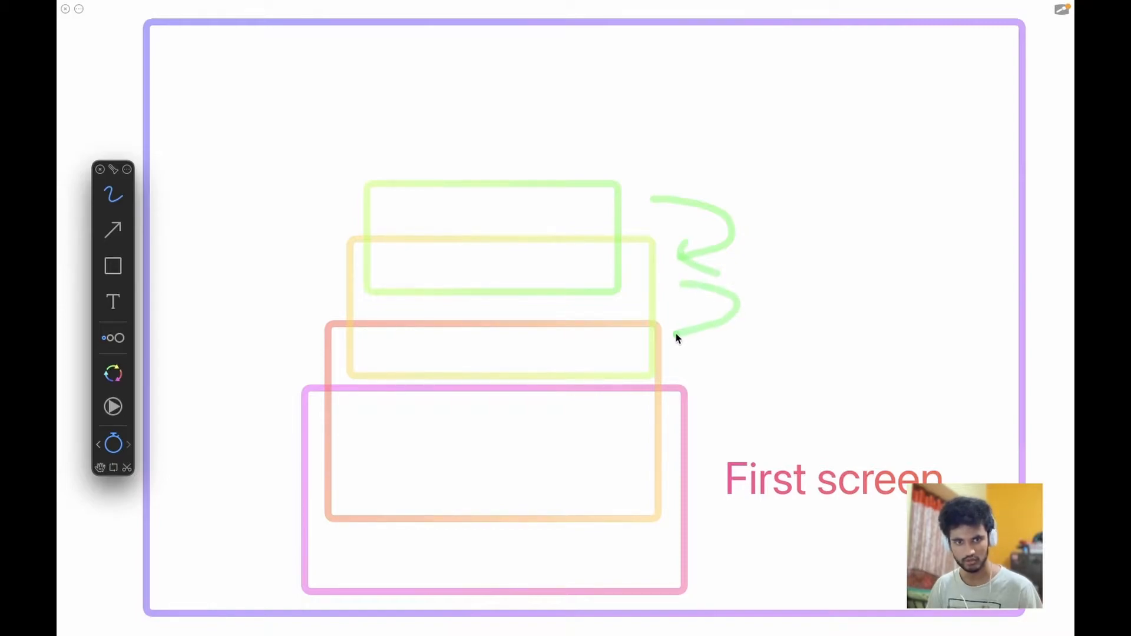
drag(678, 335, 747, 393)
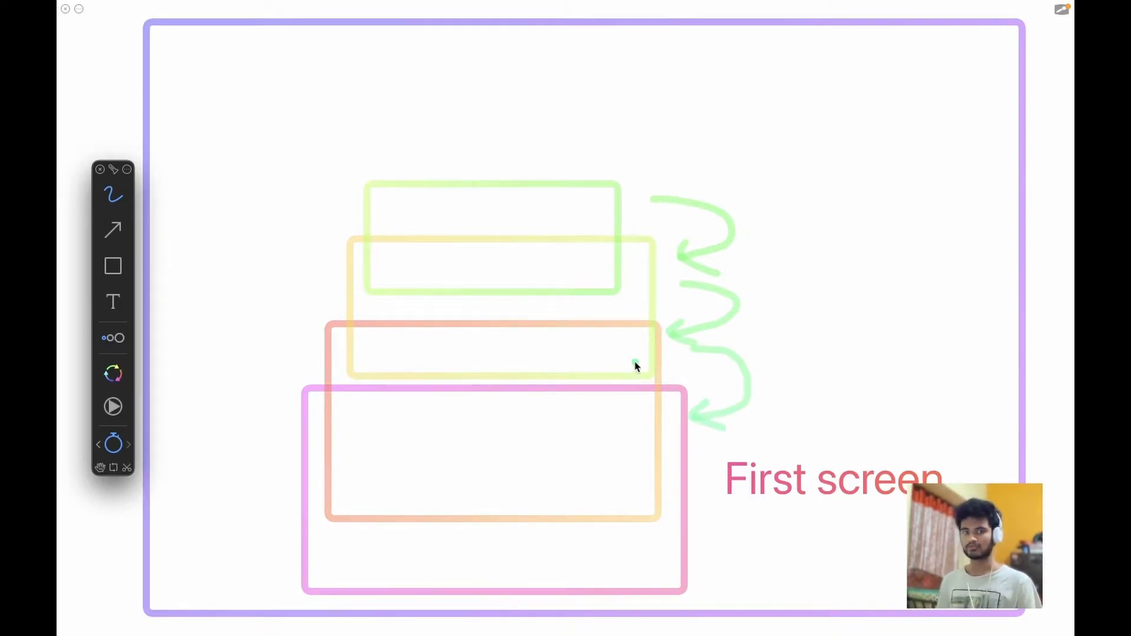
mouse_move(636, 364)
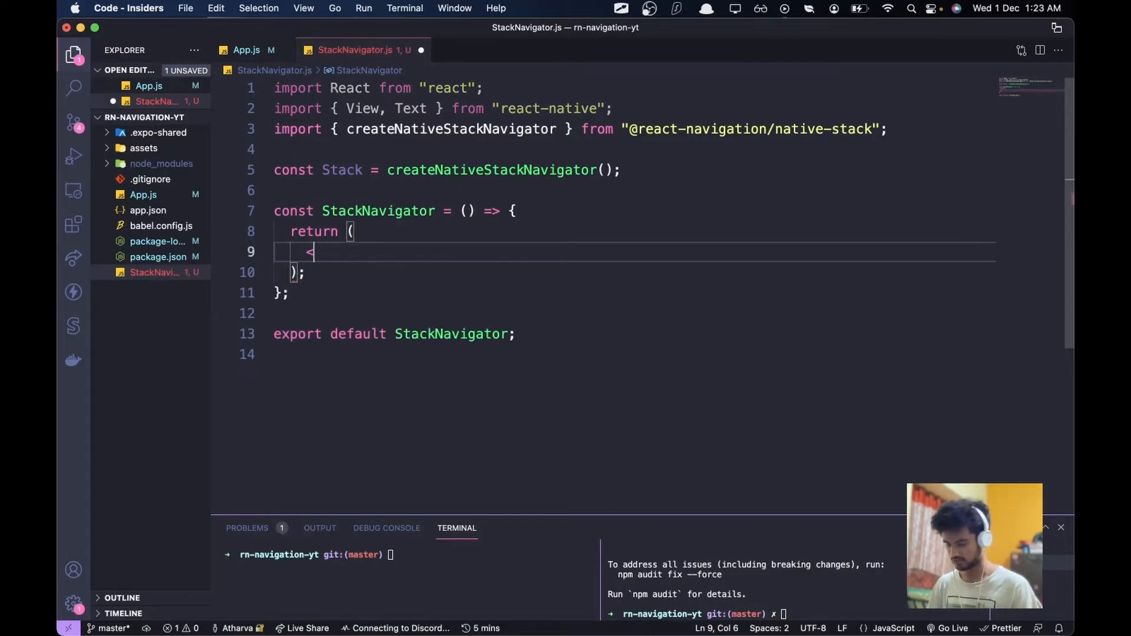
Step: Return <Stack.Navigator> with screenOptions {{ headerShown: false }} in StackNavigator.js
text(Stack.Navigator)
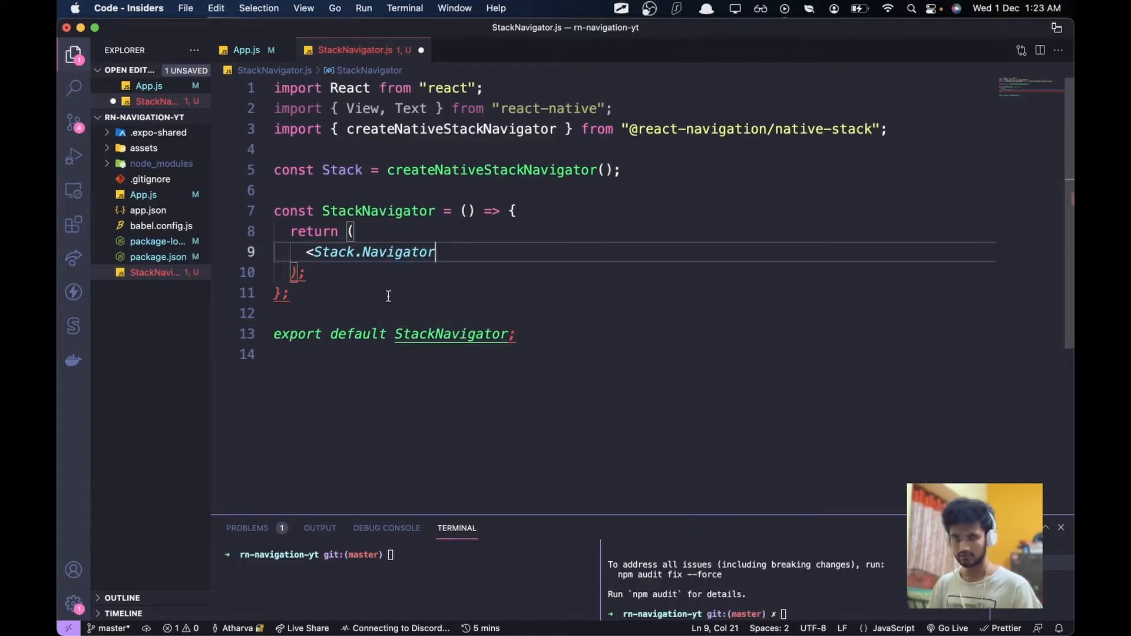
text(screenOptions={{ h)
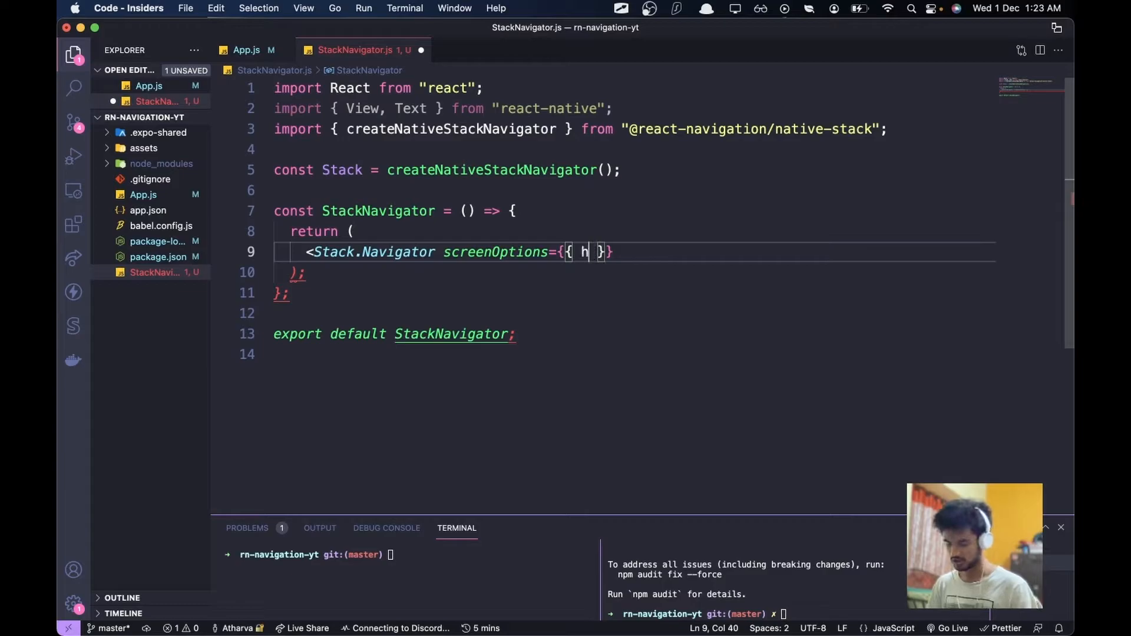
text(eaderSj)
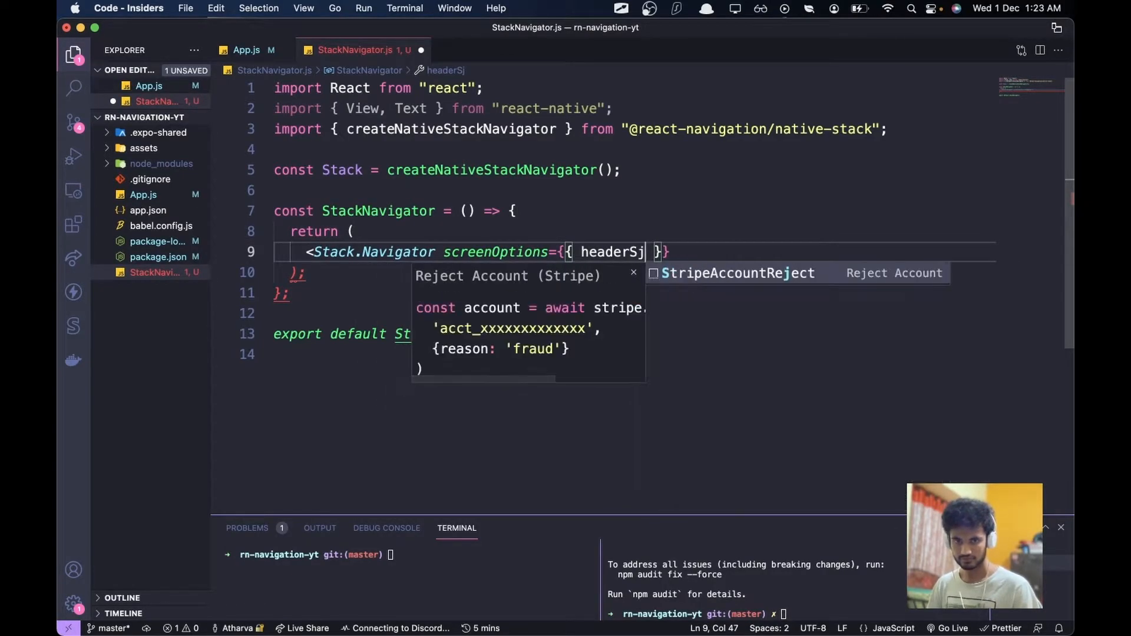
text(hown)
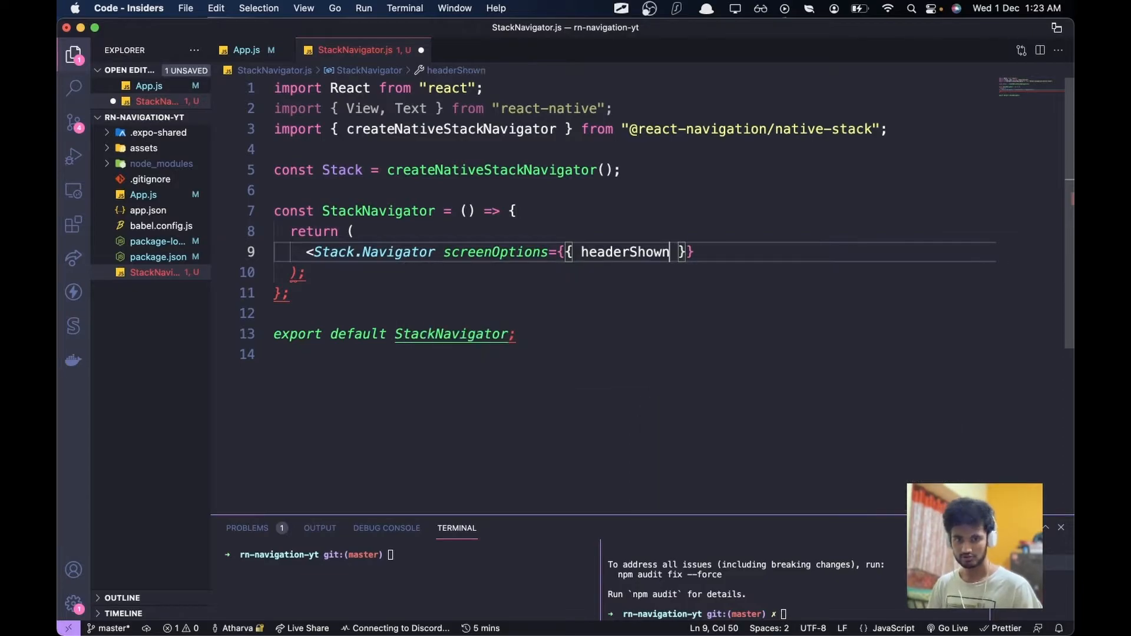
text(: false)
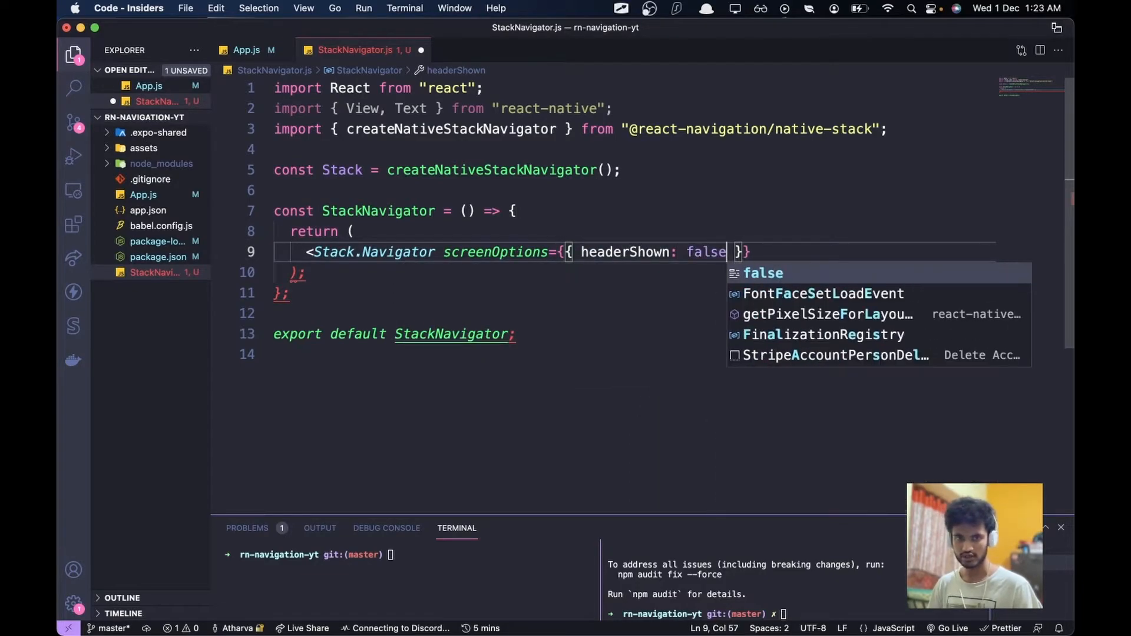
key(Backspace)
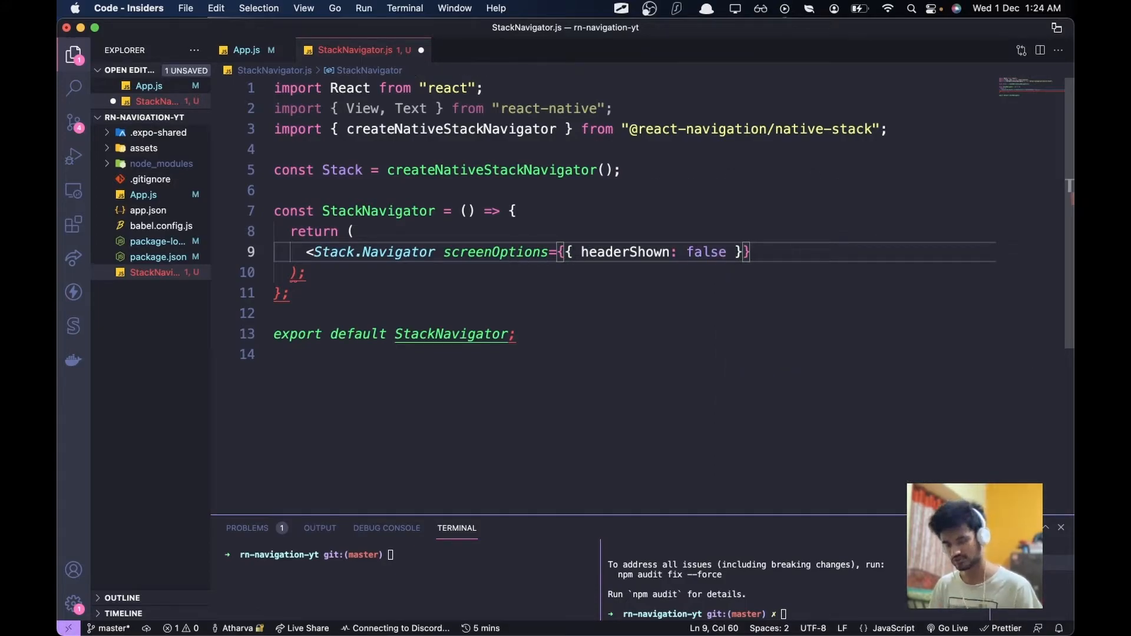
mouse_move(625, 251)
text(>)
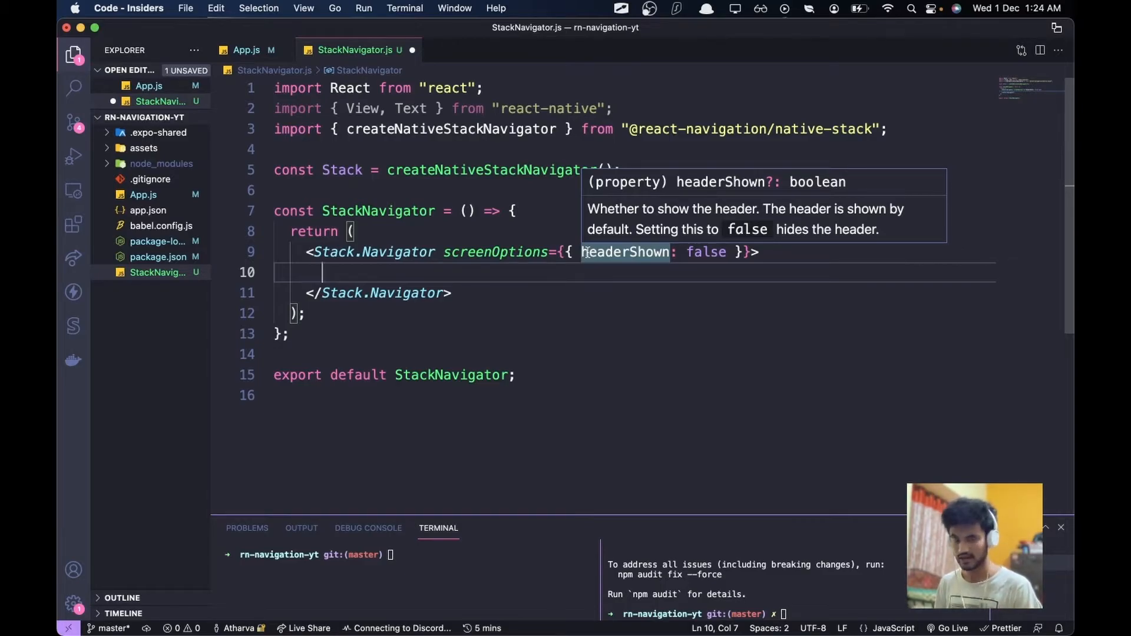
Step: Add <Stack.Group> containing a Stack.Screen named "Home" with a component prop
text(<S)
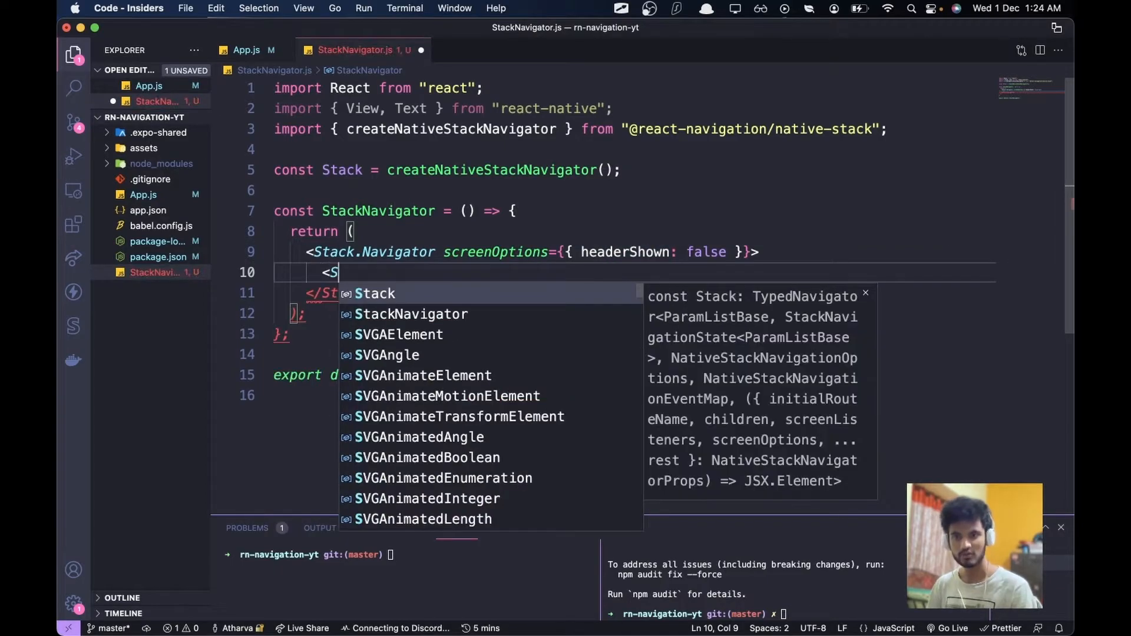
text(tack.)
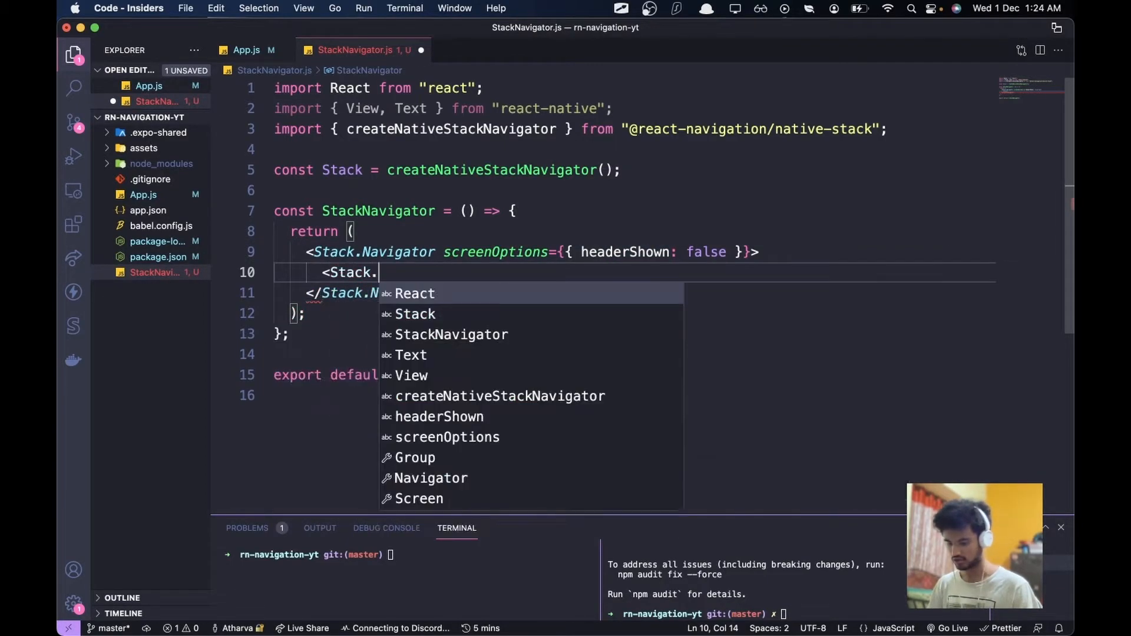
text(Group>)
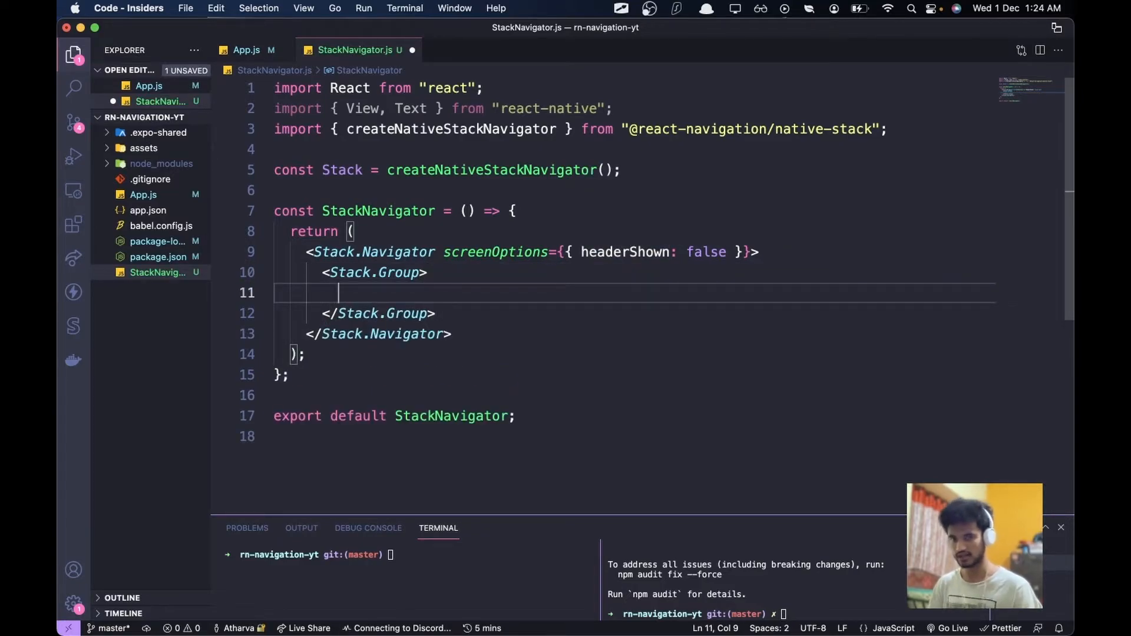
text(<Stack.S)
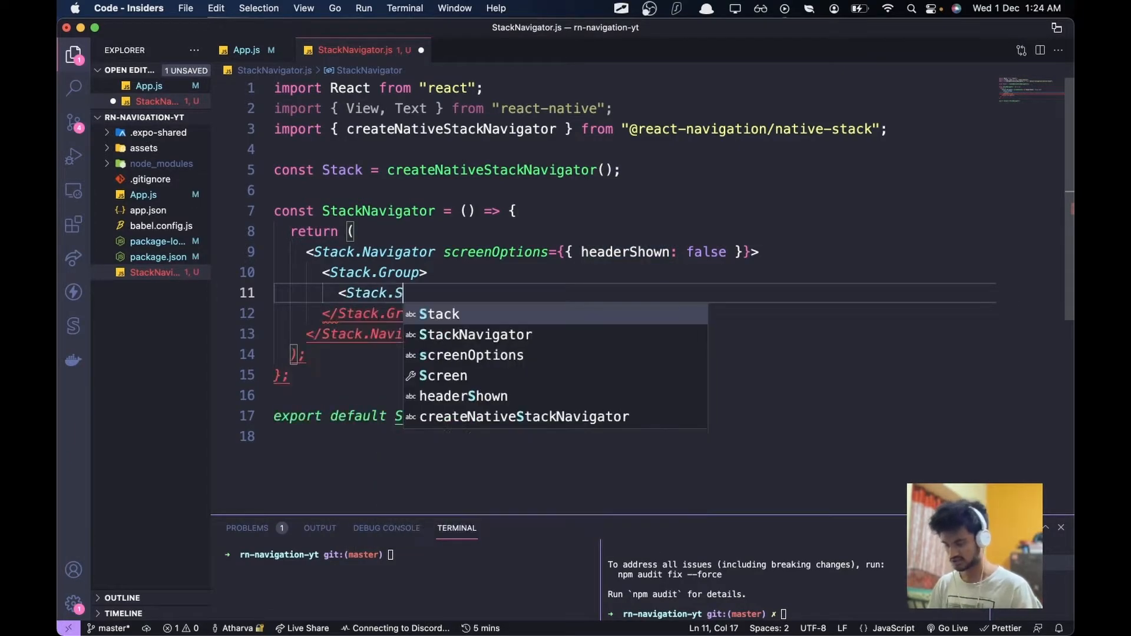
text(creeb)
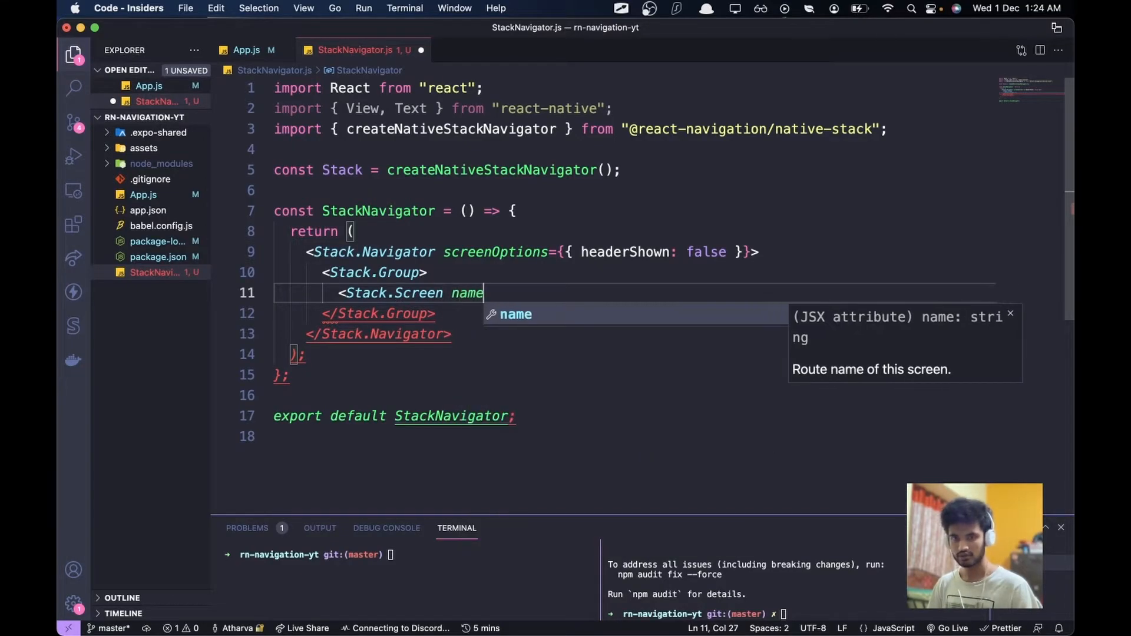
text(="Ho")
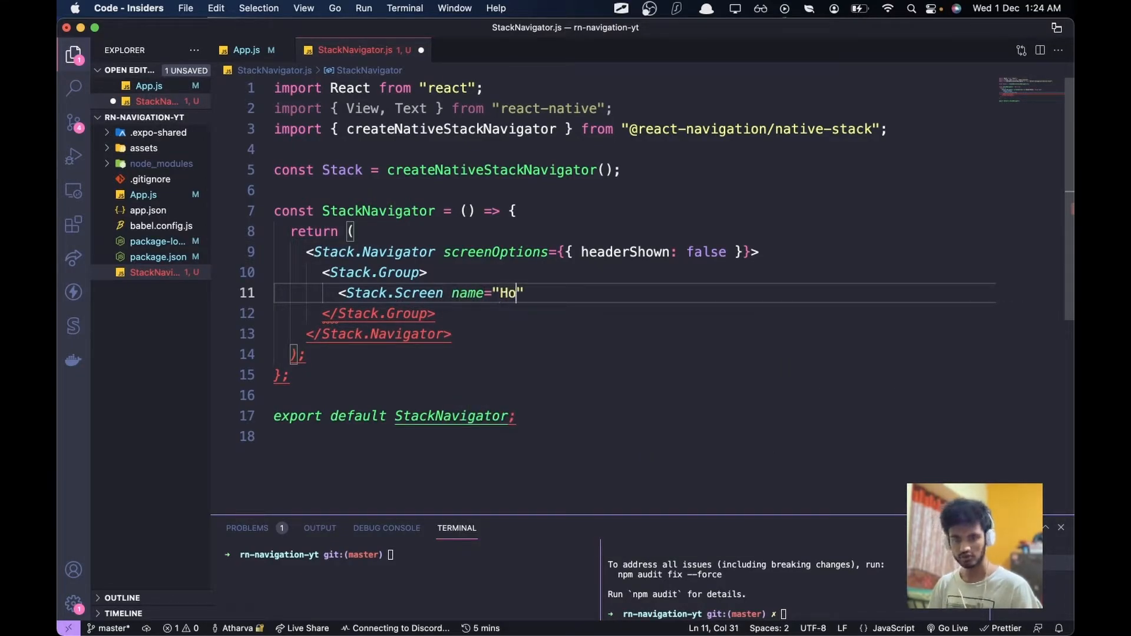
text(me)
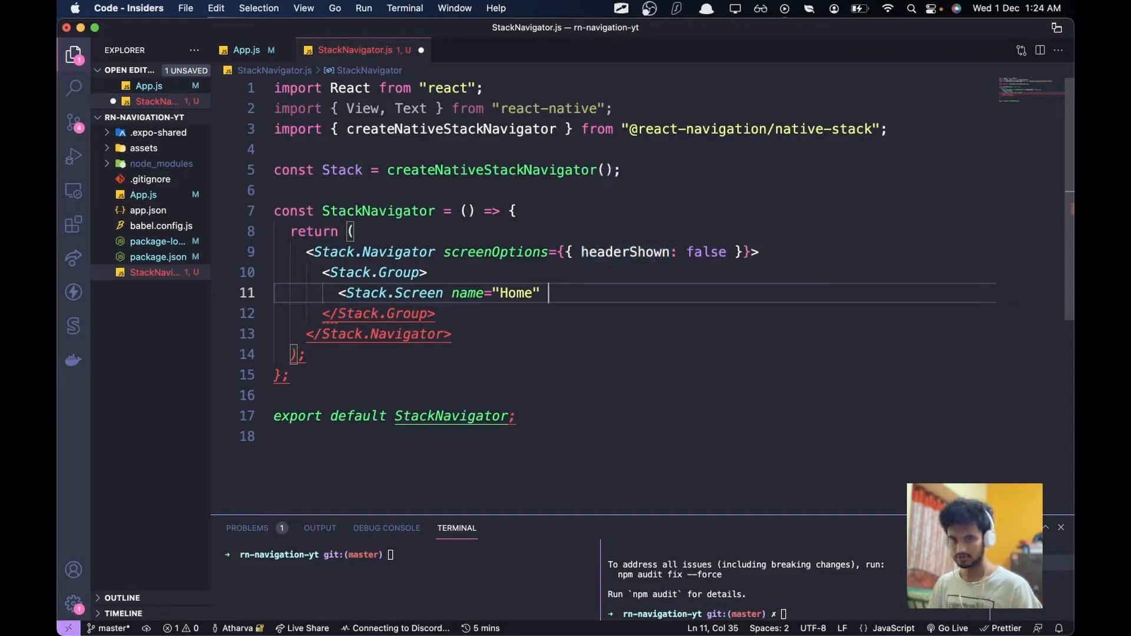
text(component={)
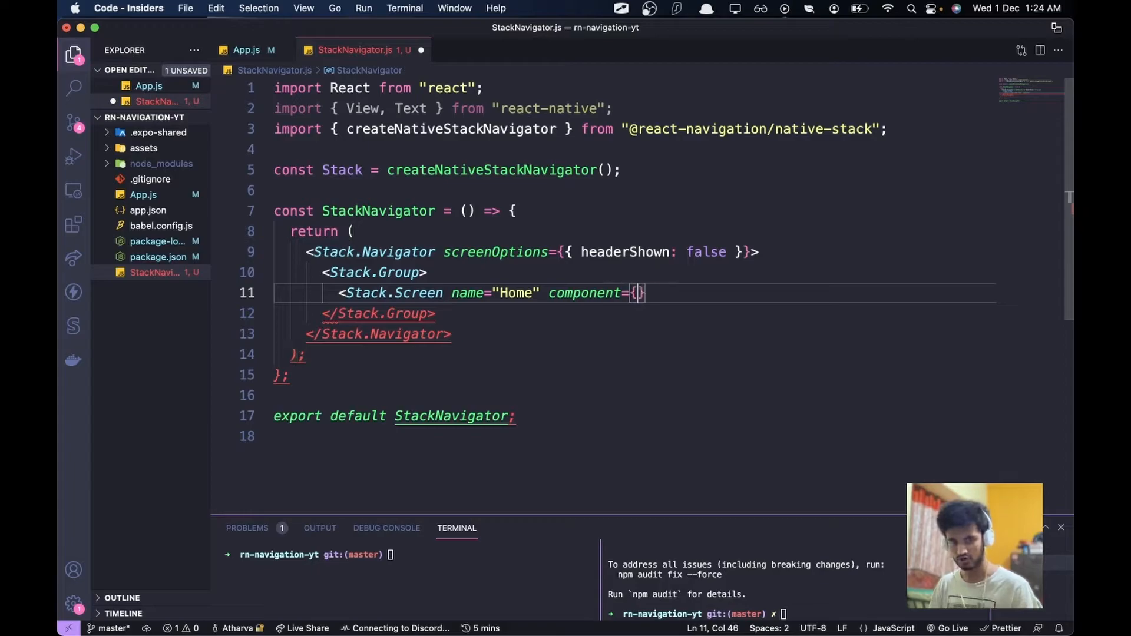
Step: Finish the Home screen tag with component={Home} and create a 'screens' folder
text(Home)
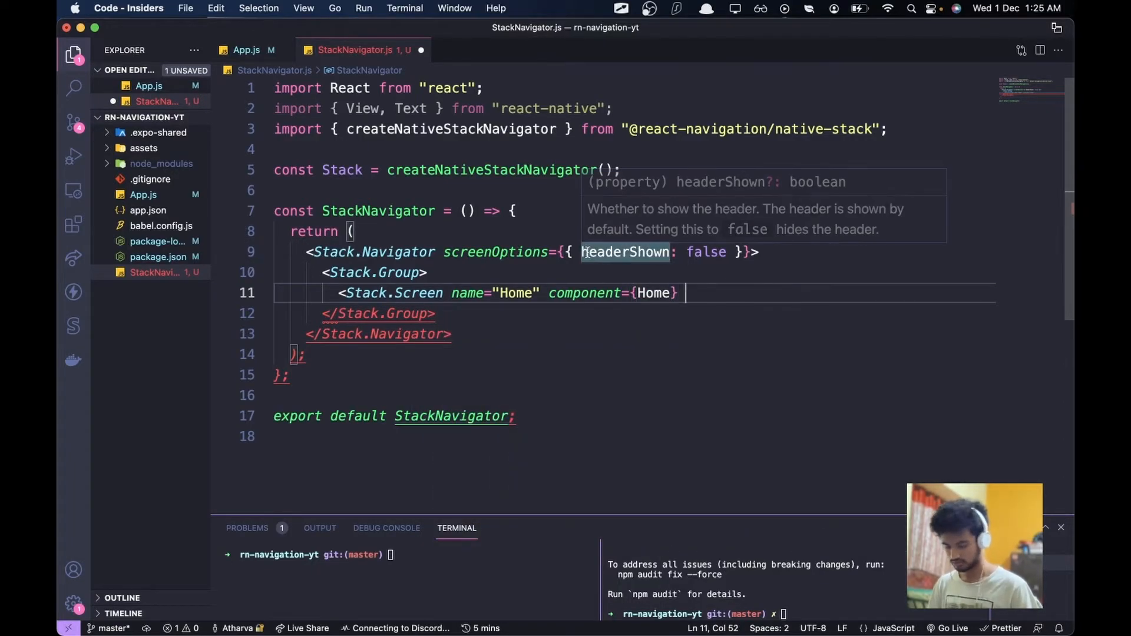
text(/>)
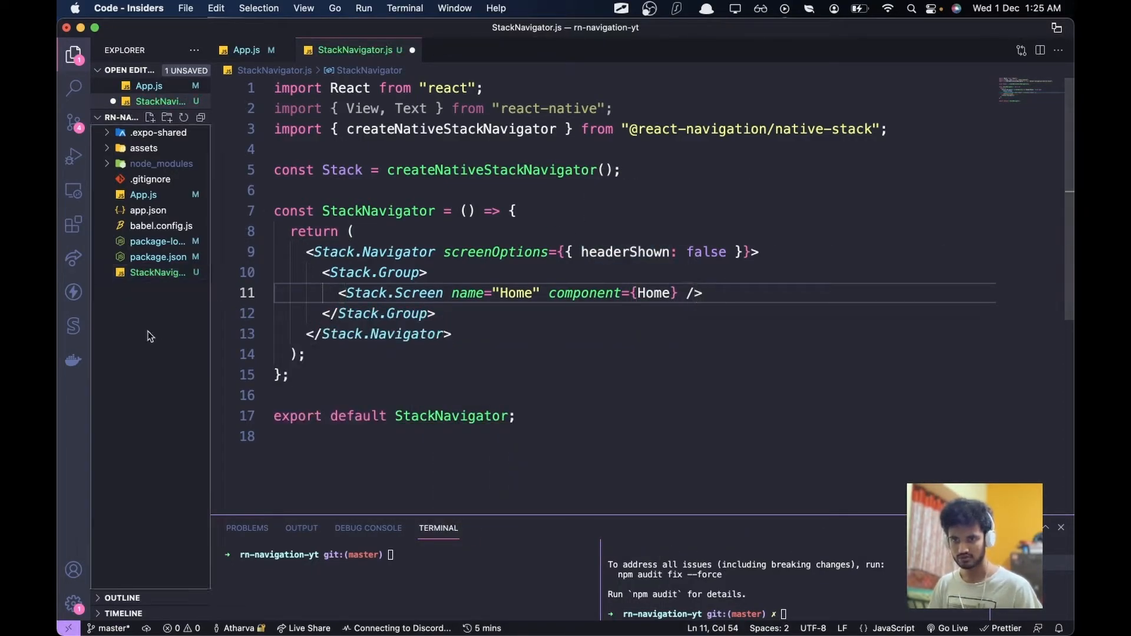
click(149, 116)
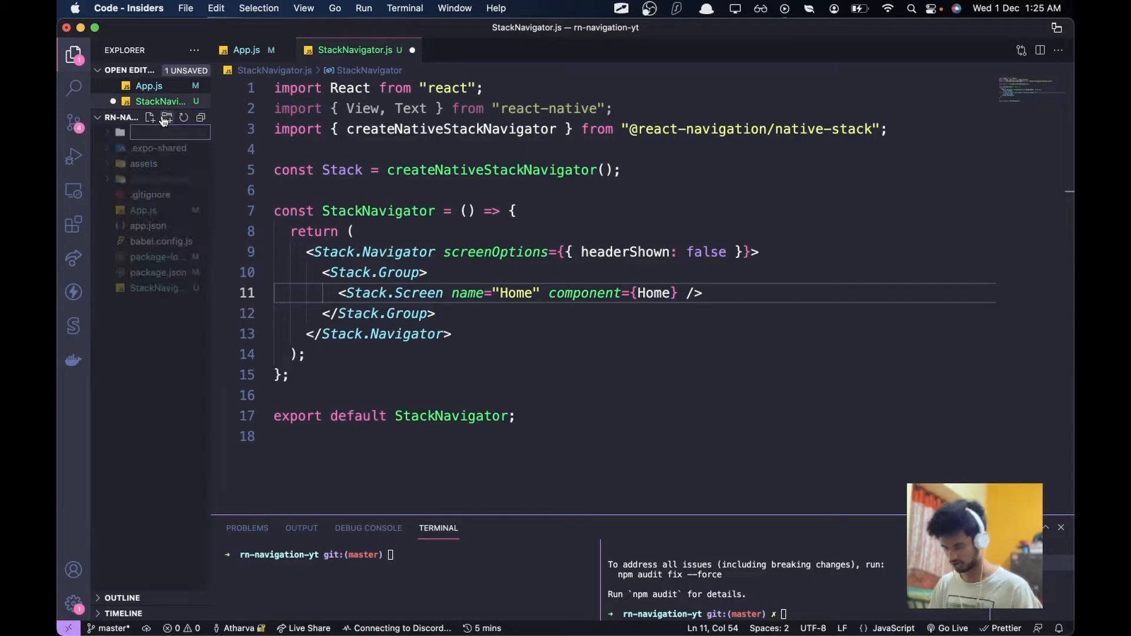
text(screens)
text(Home.js)
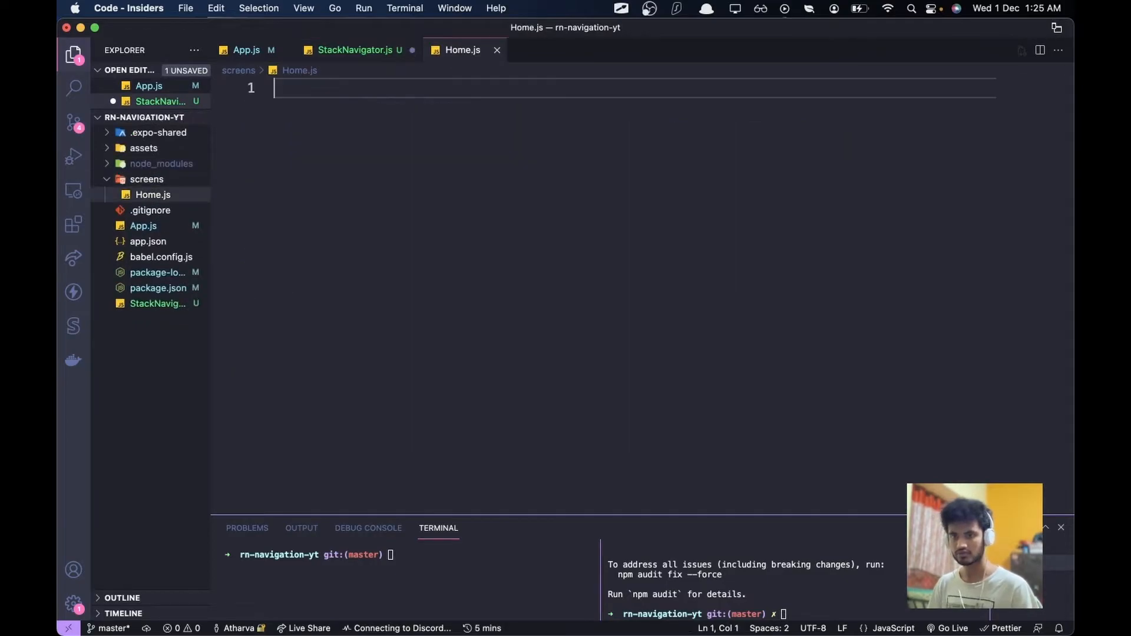
Step: Build the Home component via rnfe, rendering 'This is home' inside a SafeAreaView
text(rnfe)
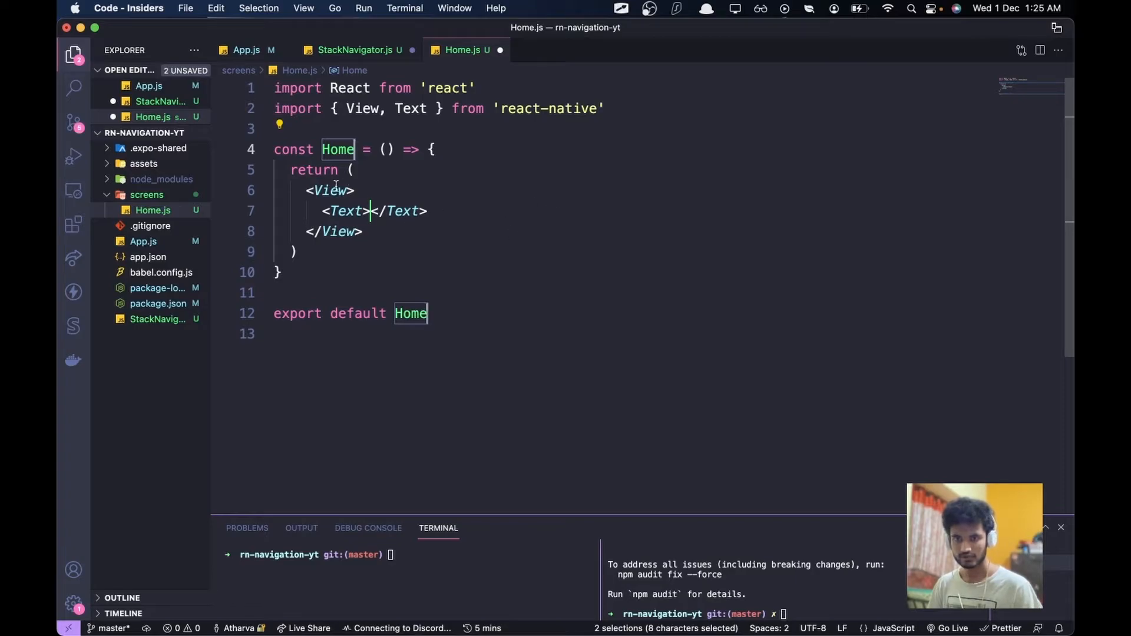
text(SafeArea)
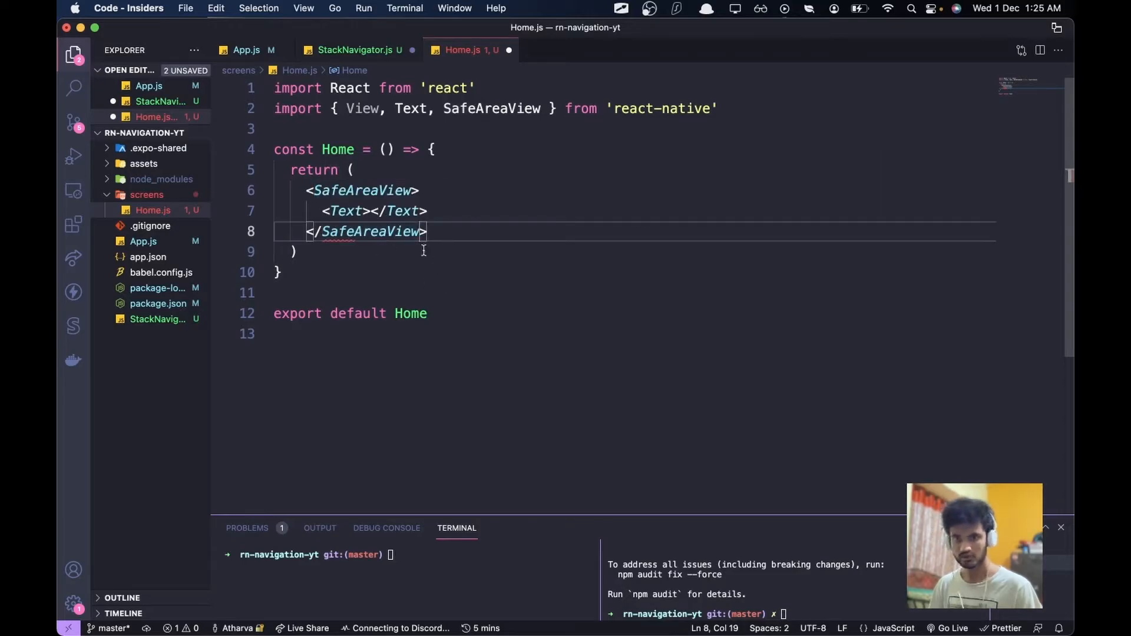
text(This is hom)
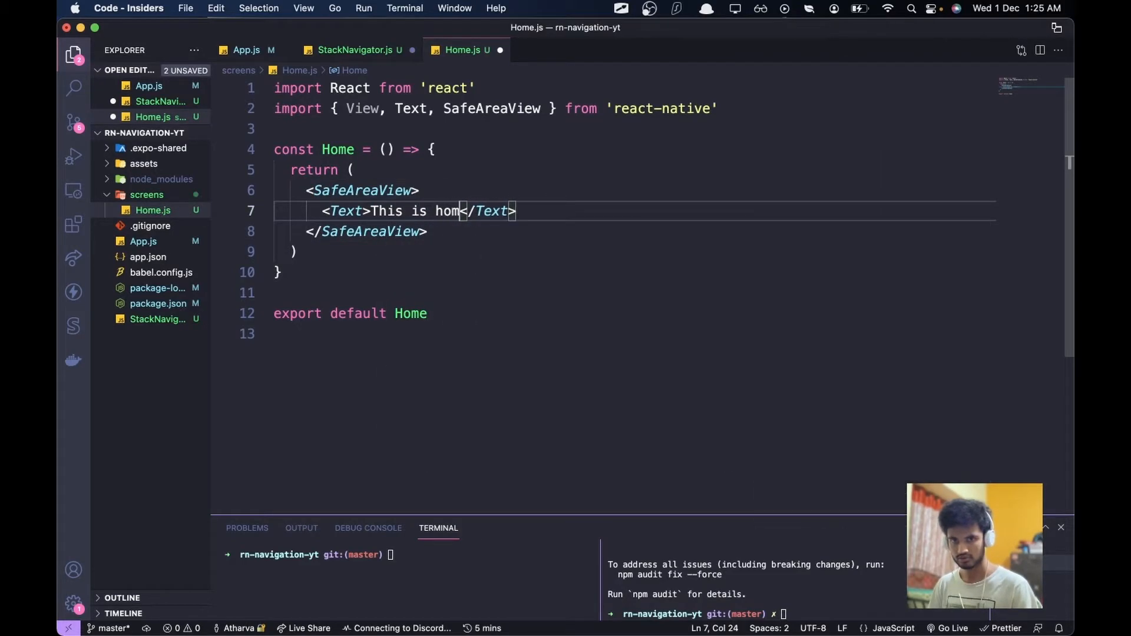
click(353, 50)
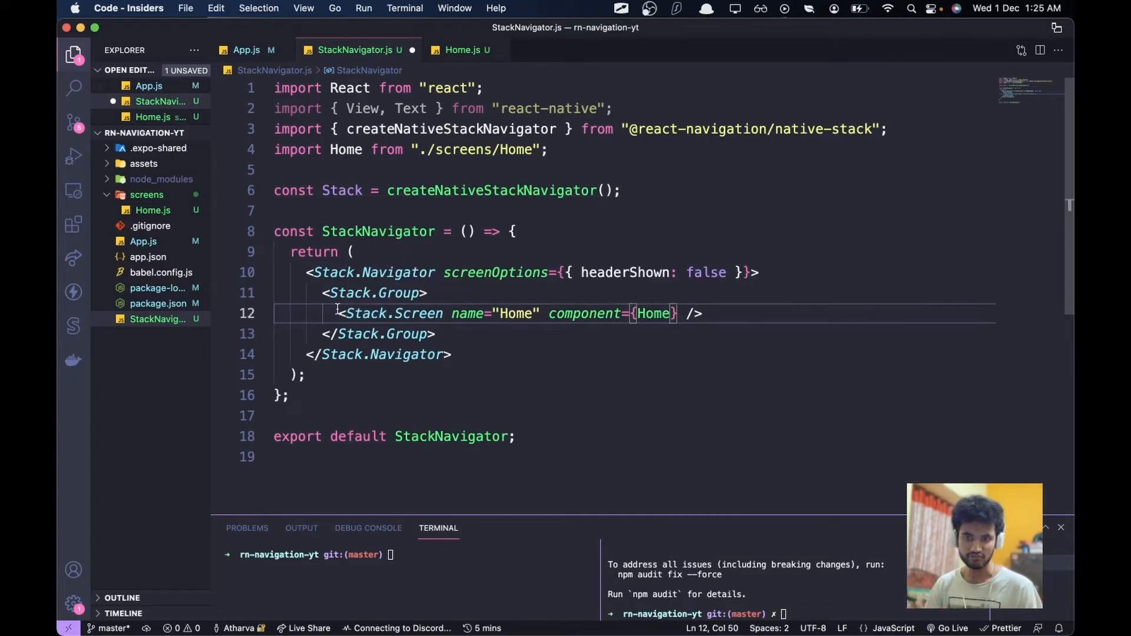
Step: Select the Home screen line, then run 'expo start' in the integrated terminal
drag(340, 312, 701, 313)
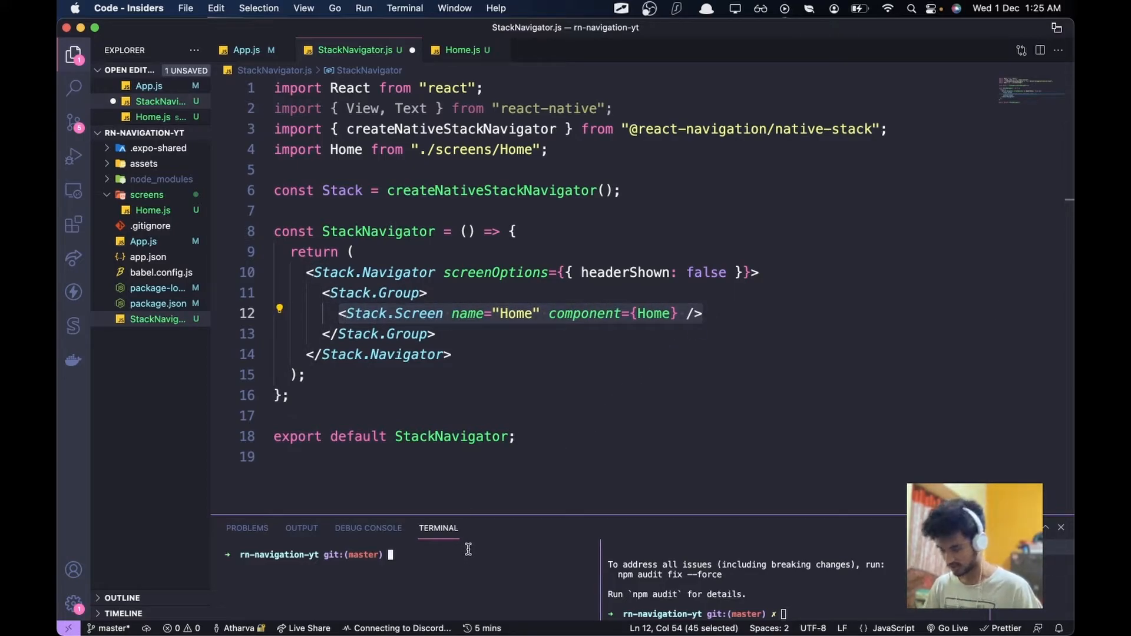
text(exp)
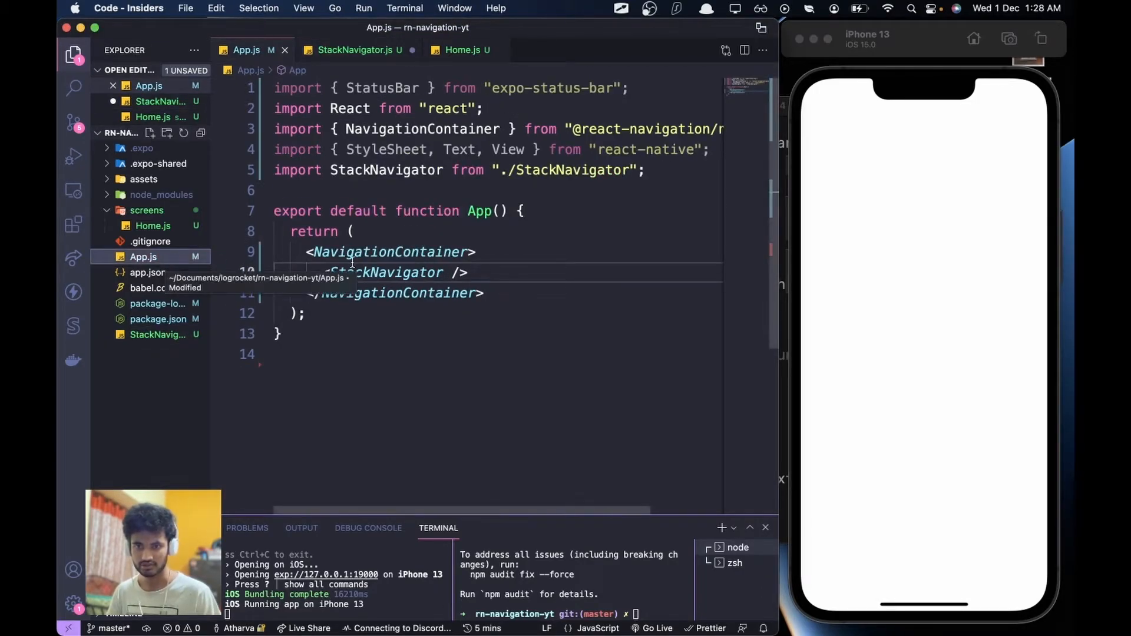
Step: Add <StatusBar style="dark" /> below StackNavigator in App.js and save
click(353, 50)
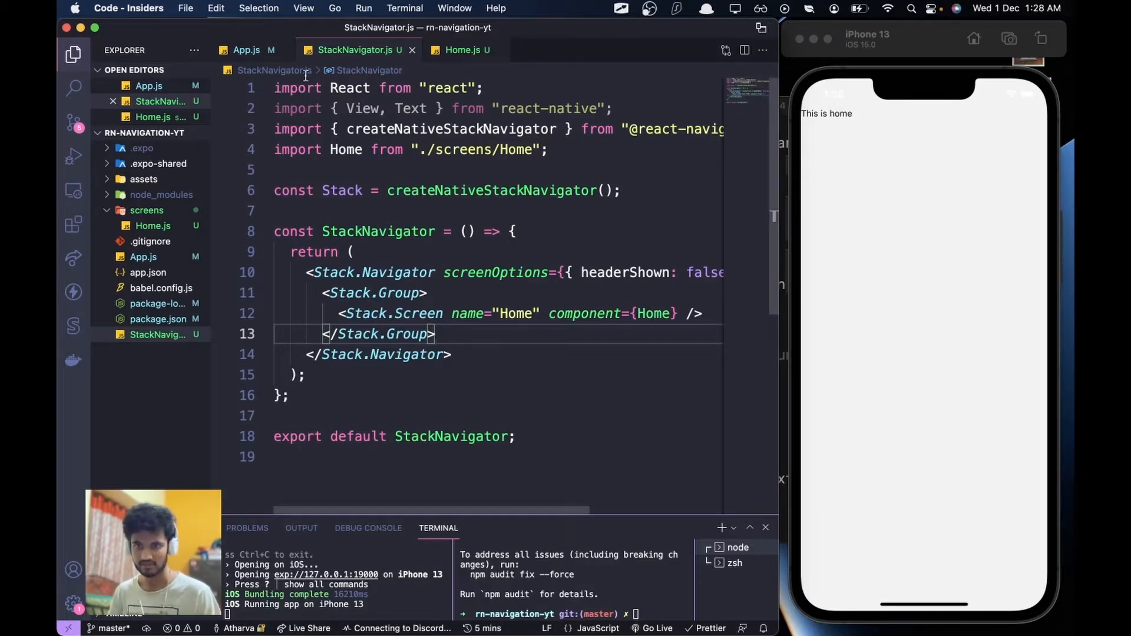
click(246, 50)
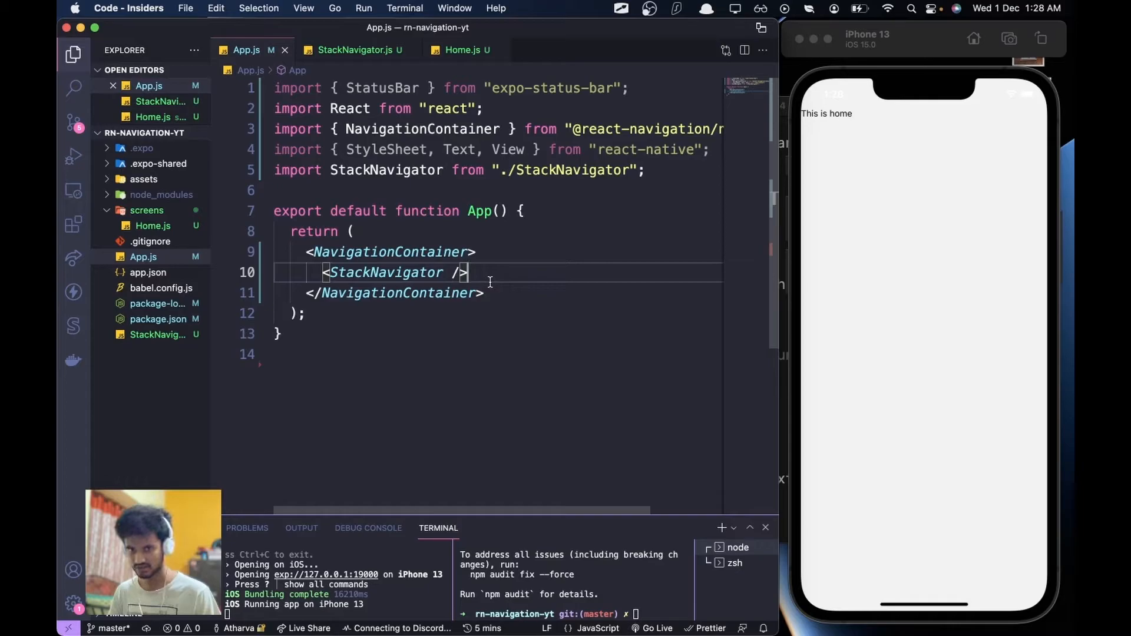
text(<)
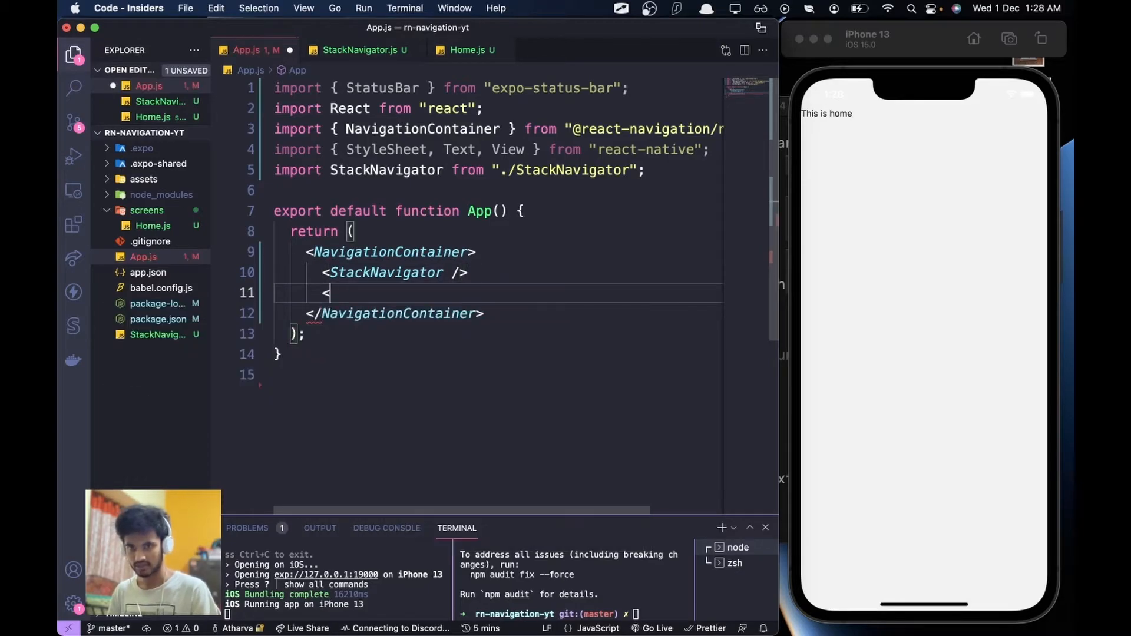
text(StatusBar)
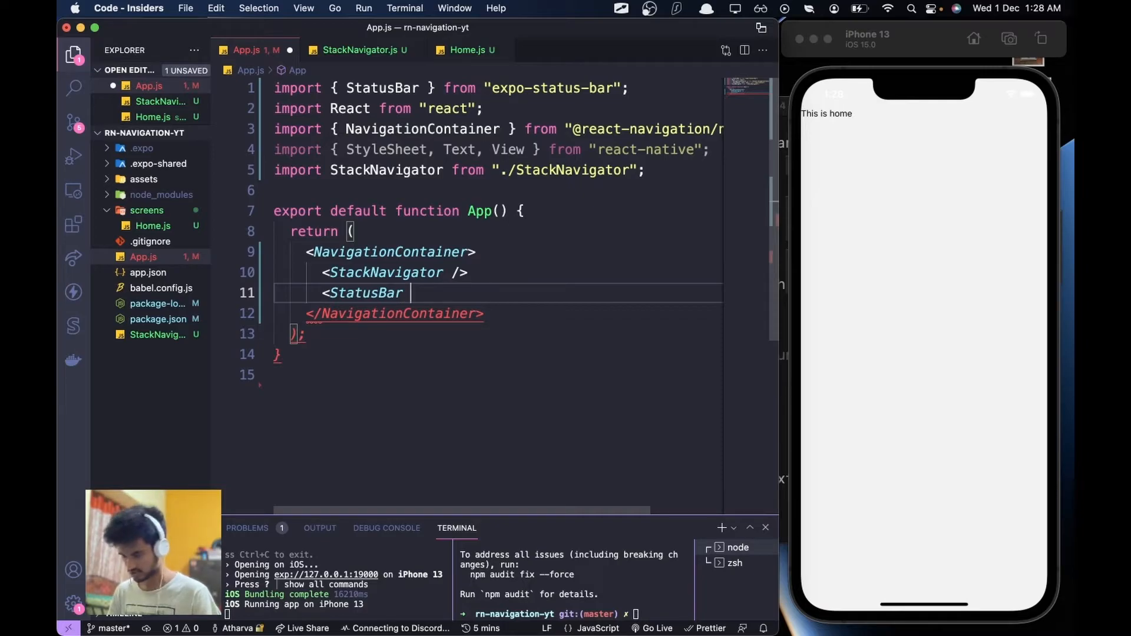
text(style="d")
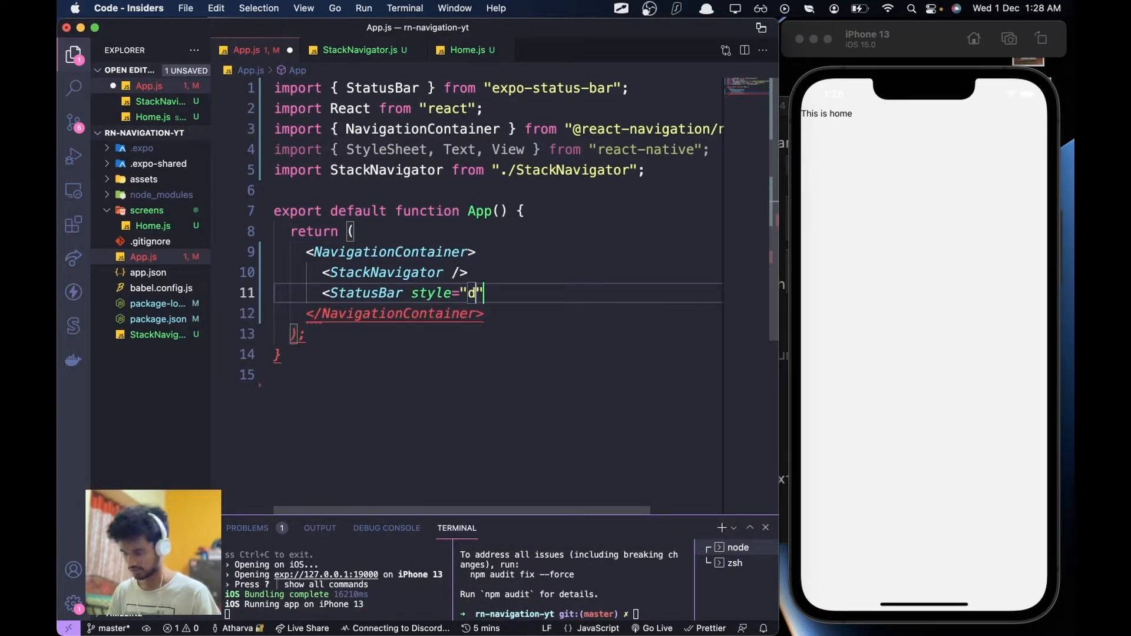
text(ark" />)
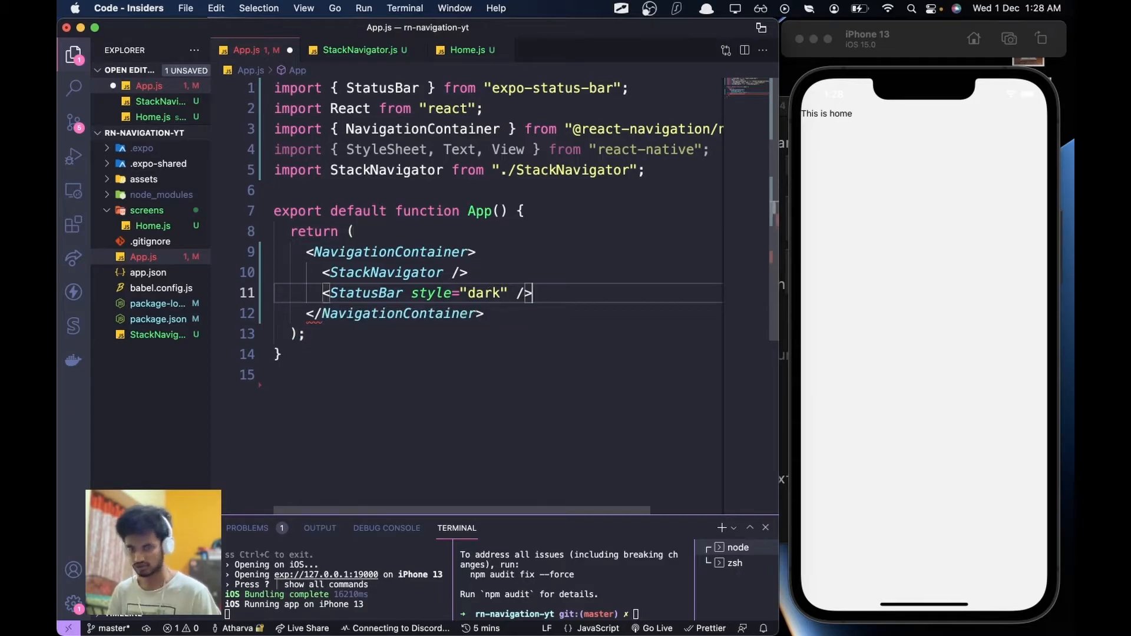
key(cmd+s)
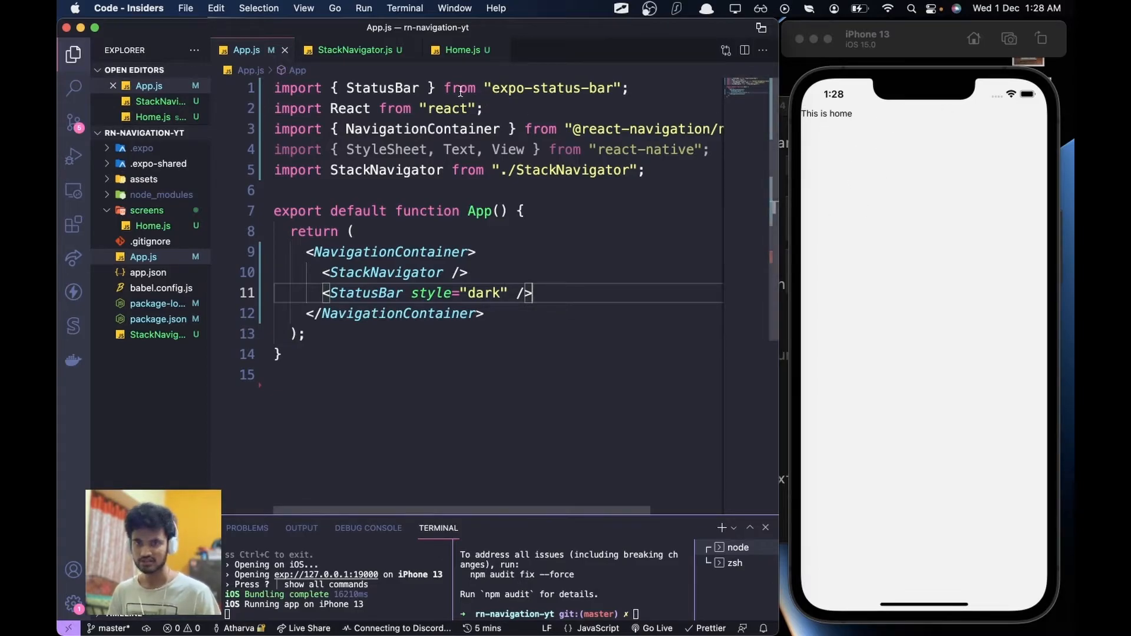
Step: Add <Stack.Screen name="SecondScreen" component={Second} /> below Home in StackNavigator.js
click(350, 49)
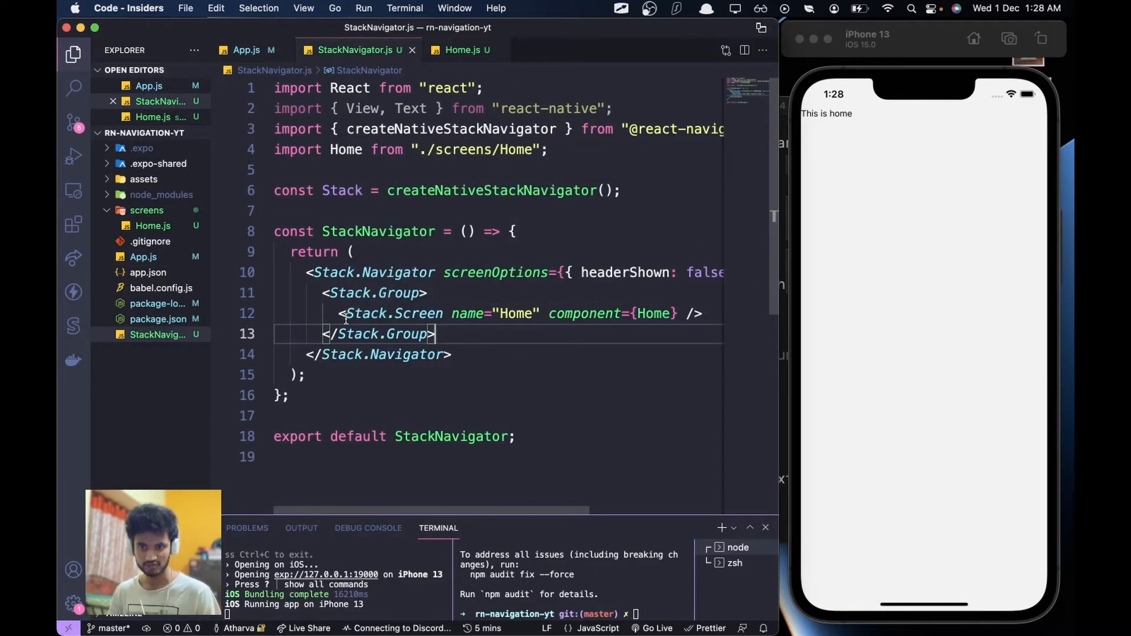
mouse_move(854, 215)
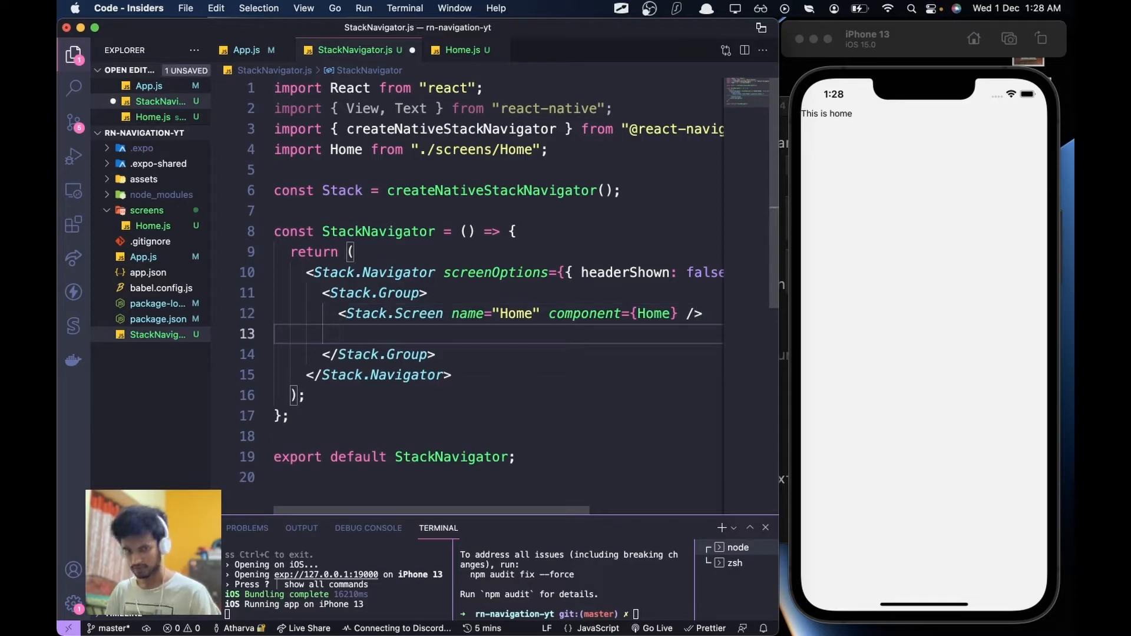
text(<)
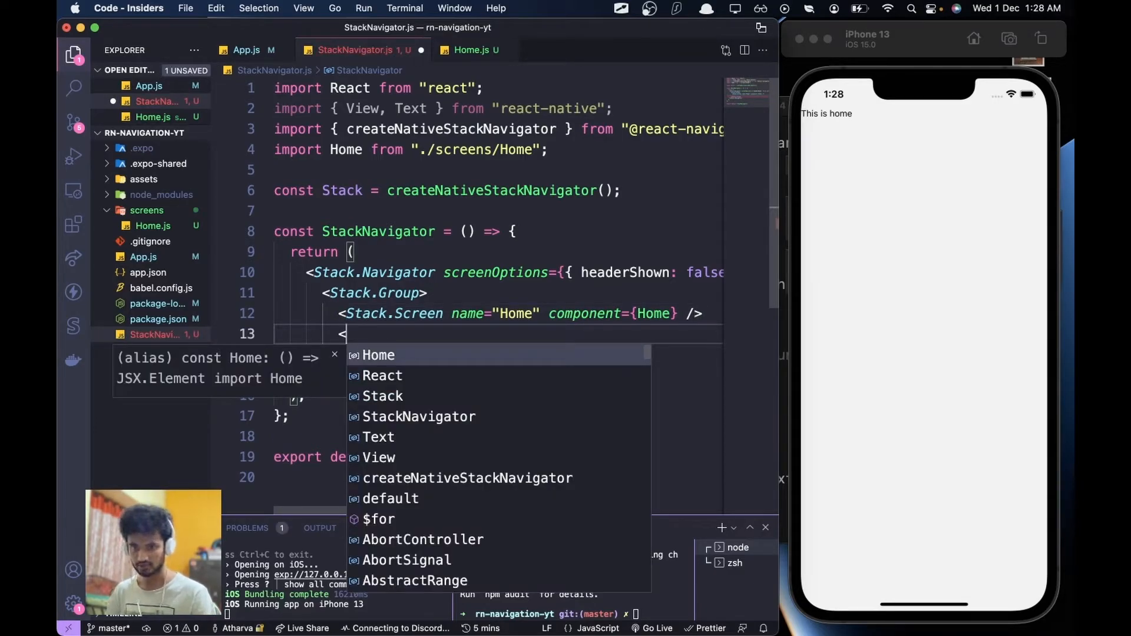
text(Stack.Screen name="Secon)
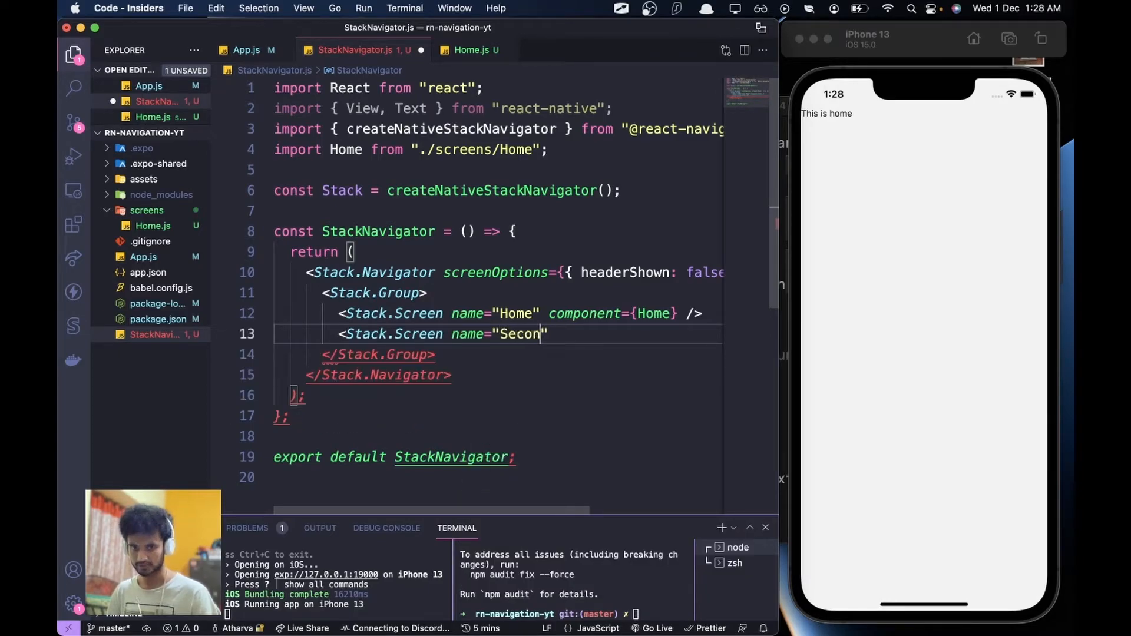
text(dSceeen)
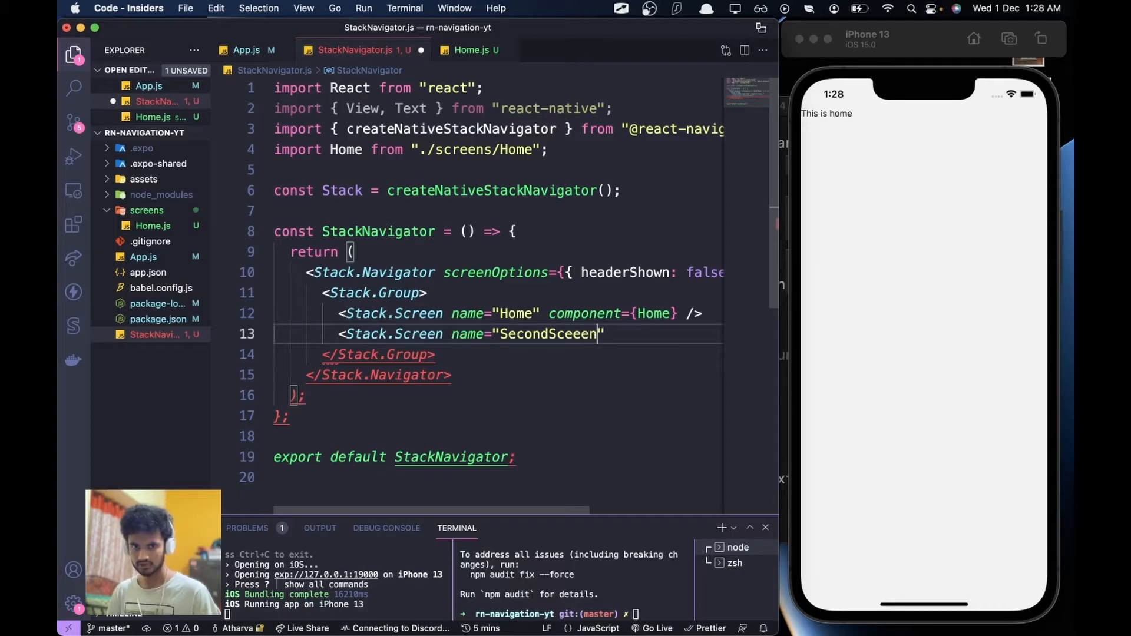
text(SecondScreen)
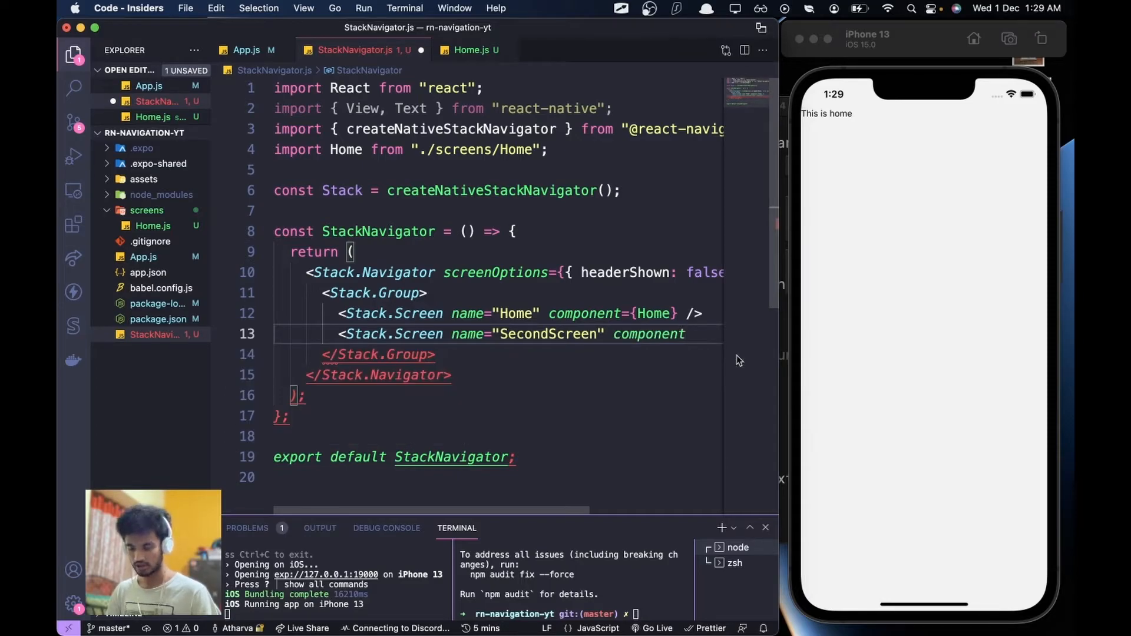
text(Second})
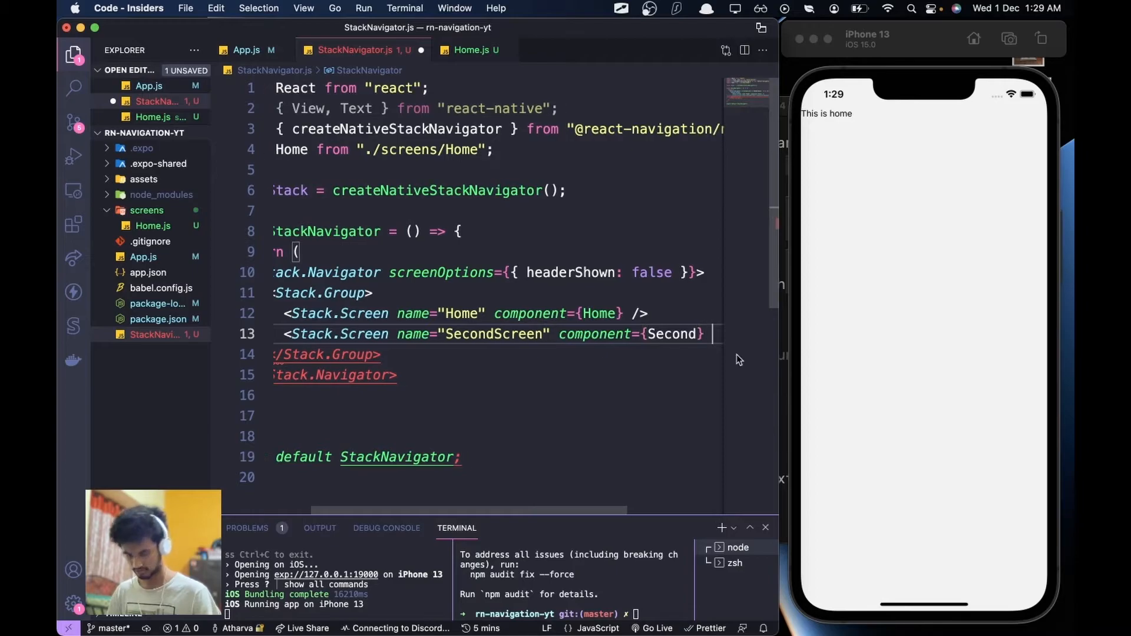
text(/>)
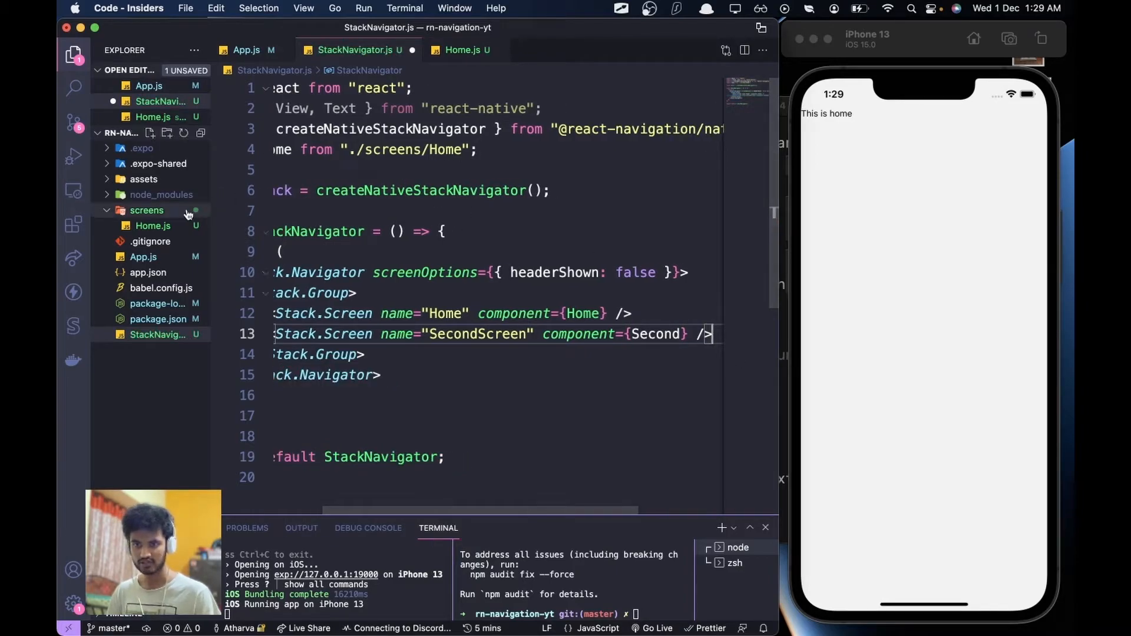
Step: Create screens/Second.js with a Second component showing 'This is the second screen' in SafeAreaView
right_click(147, 210)
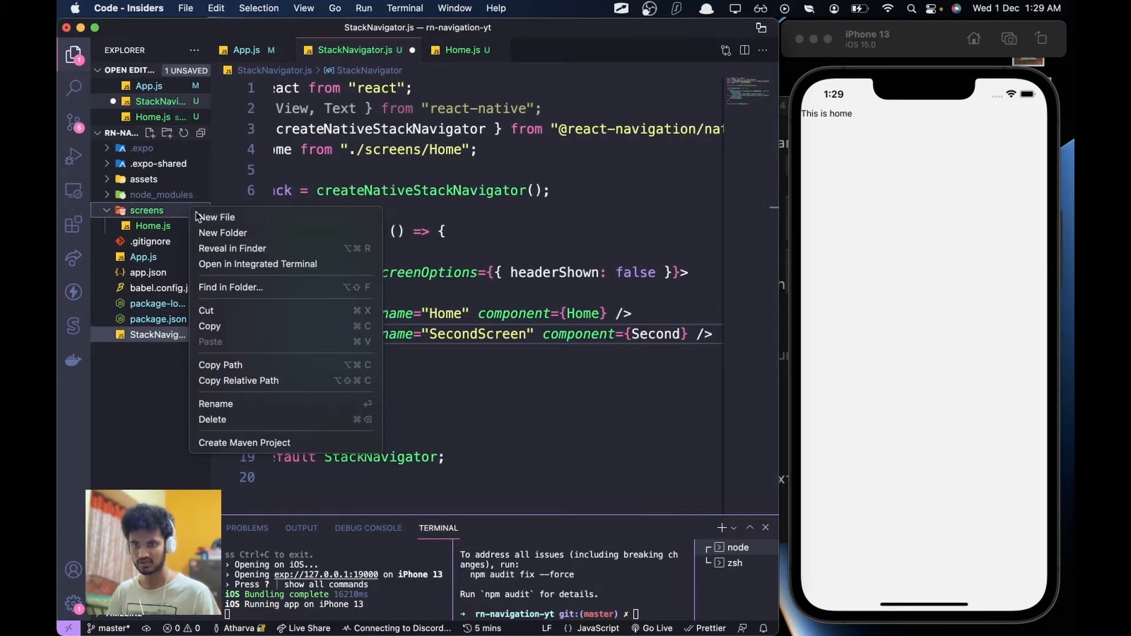
click(217, 218)
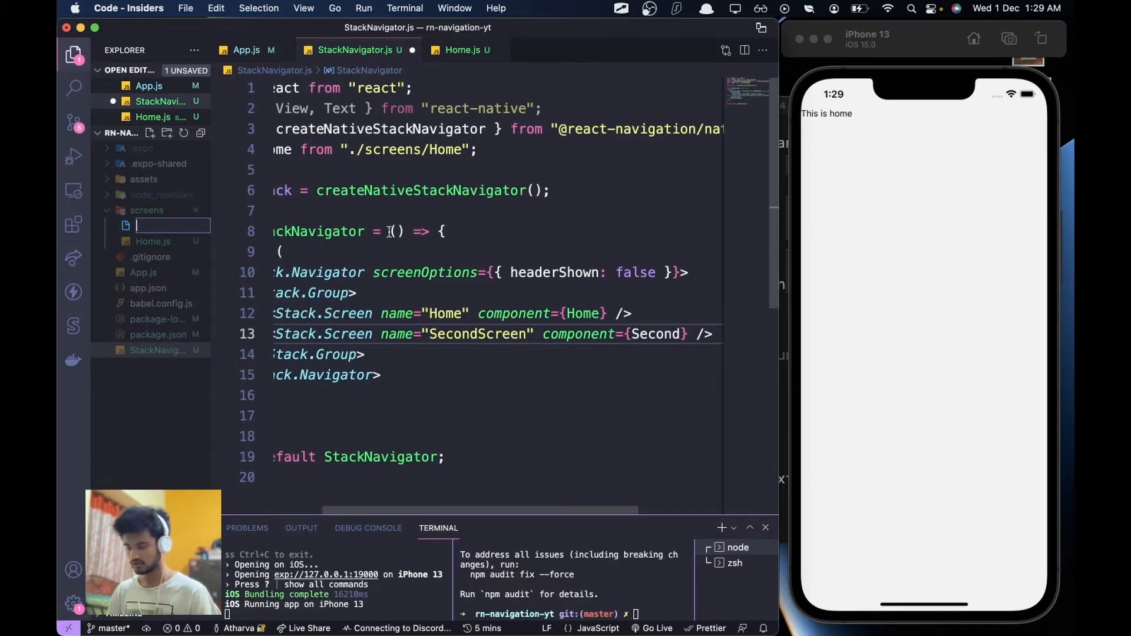
text(Second.js)
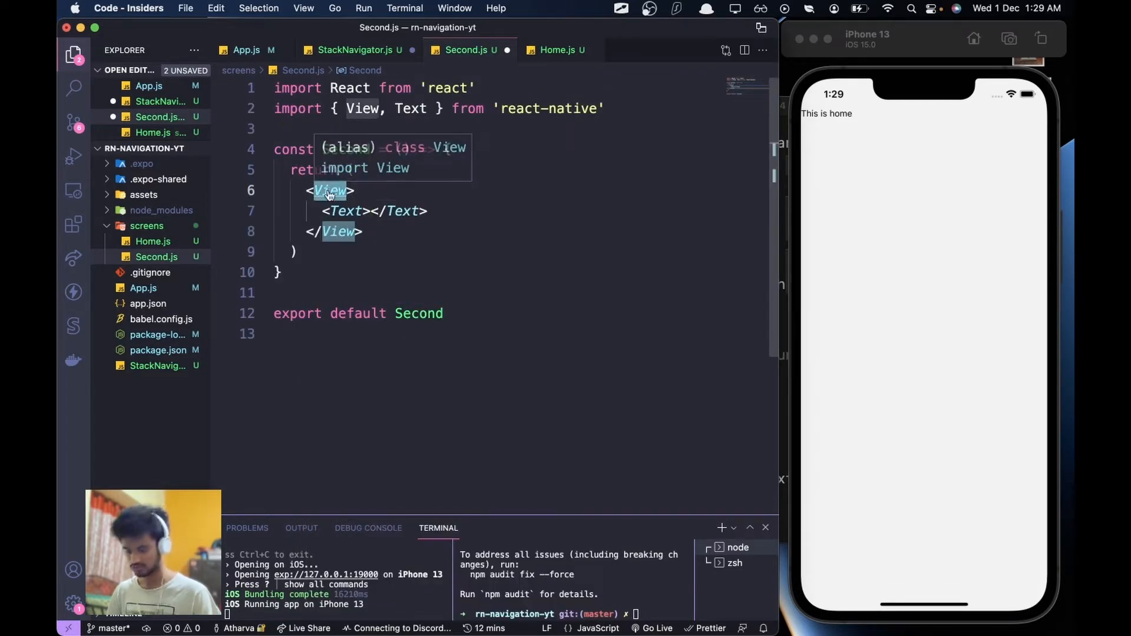
text(SafeAreaView)
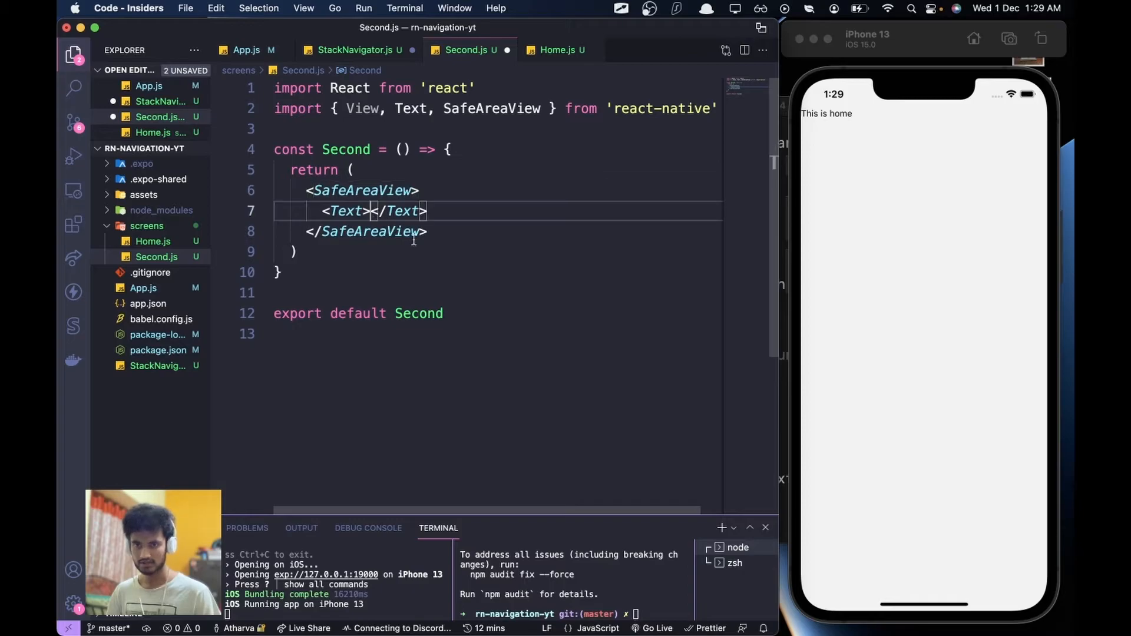
text(This is the second screen)
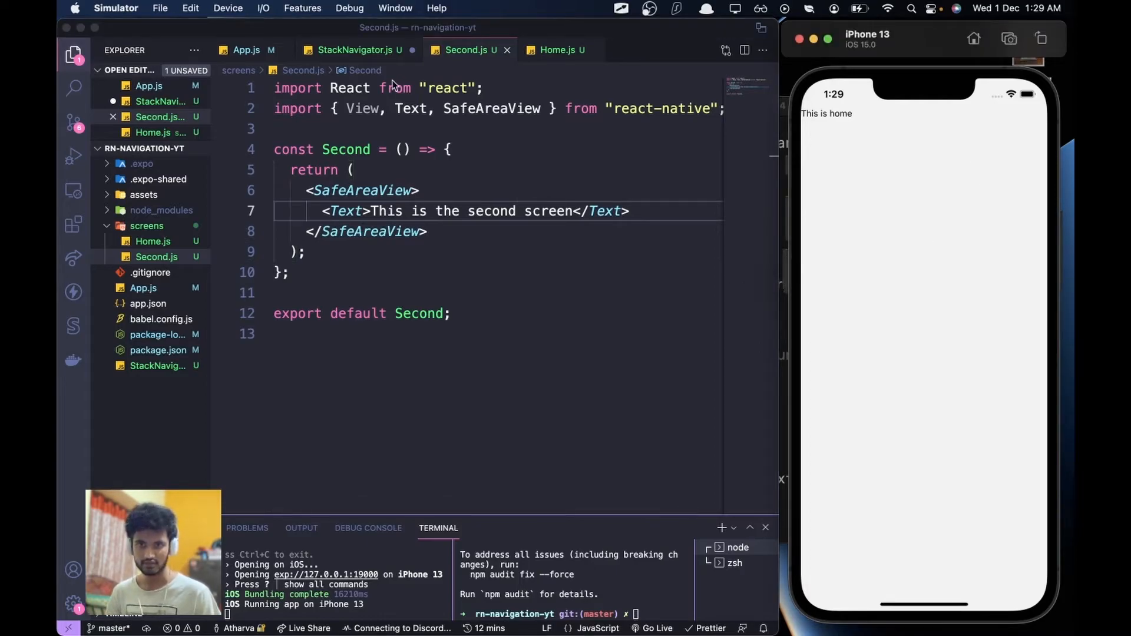
Step: Import Second from './screens/Second' in StackNavigator.js, save, and return to Second.js
click(353, 50)
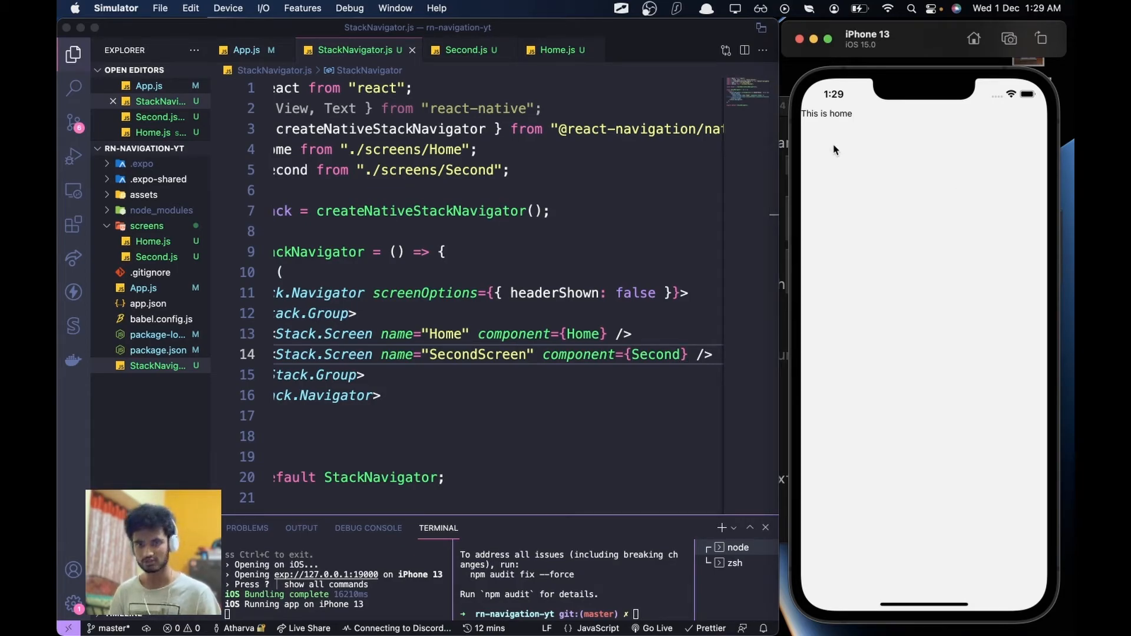
mouse_move(505, 91)
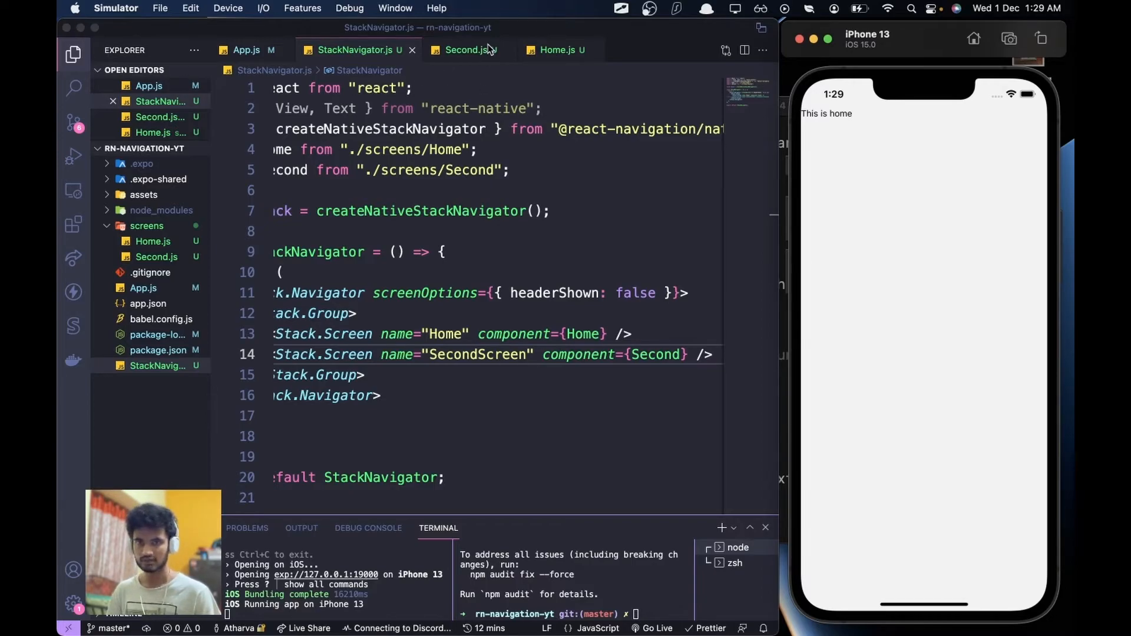
click(467, 49)
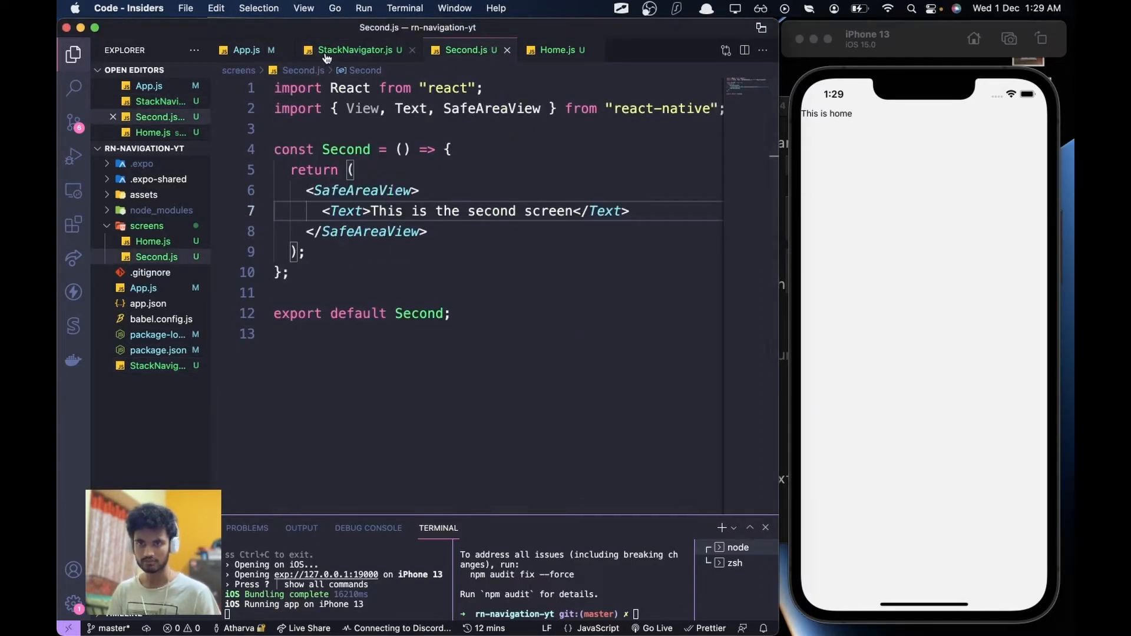
Step: In Home.js, declare const navigation = useNavigation() with its auto-added import
click(555, 50)
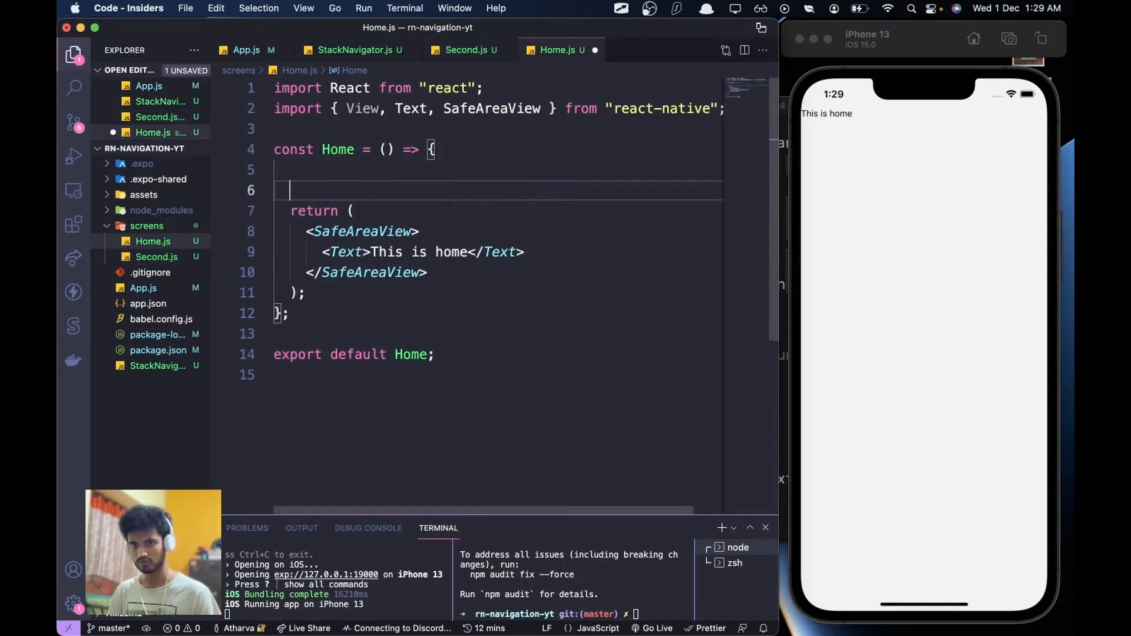
text(cons)
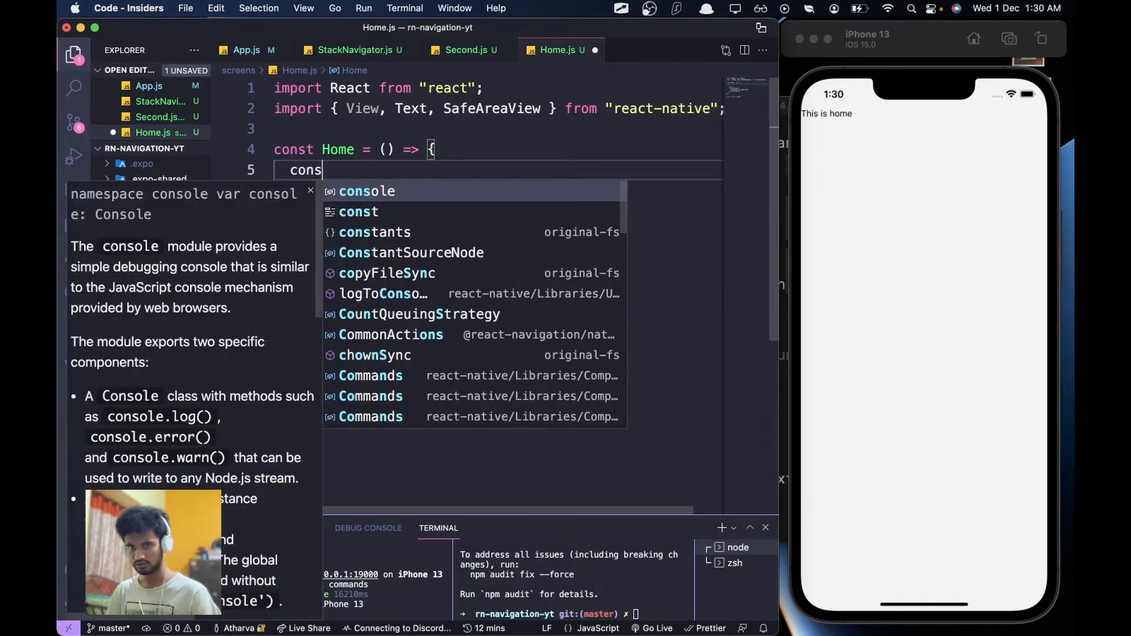
text(t naviga)
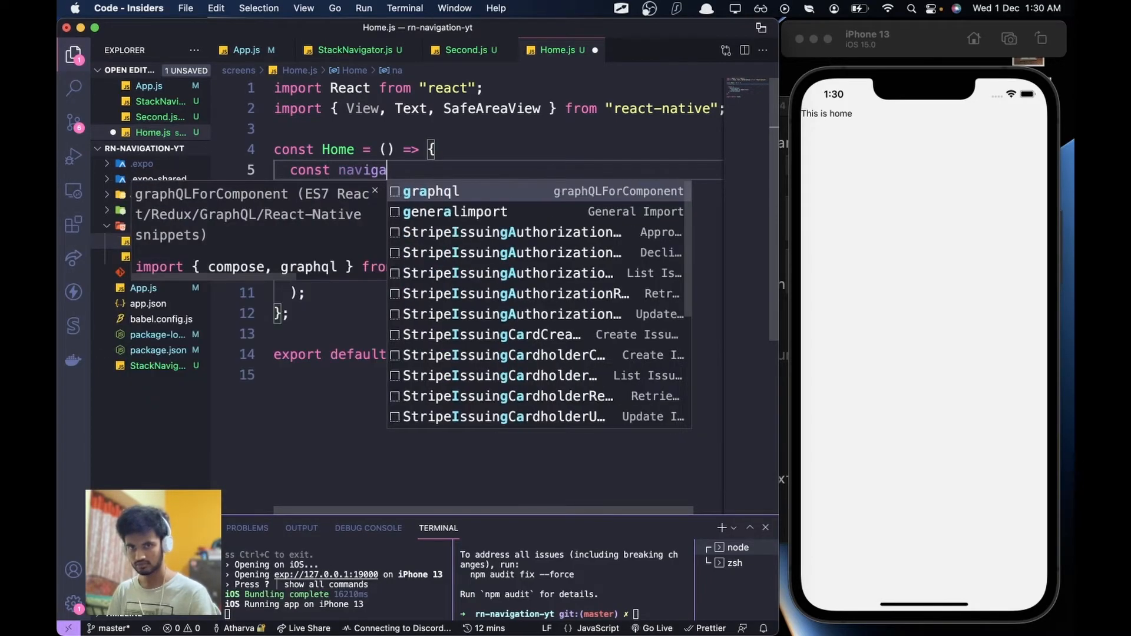
text(tion =)
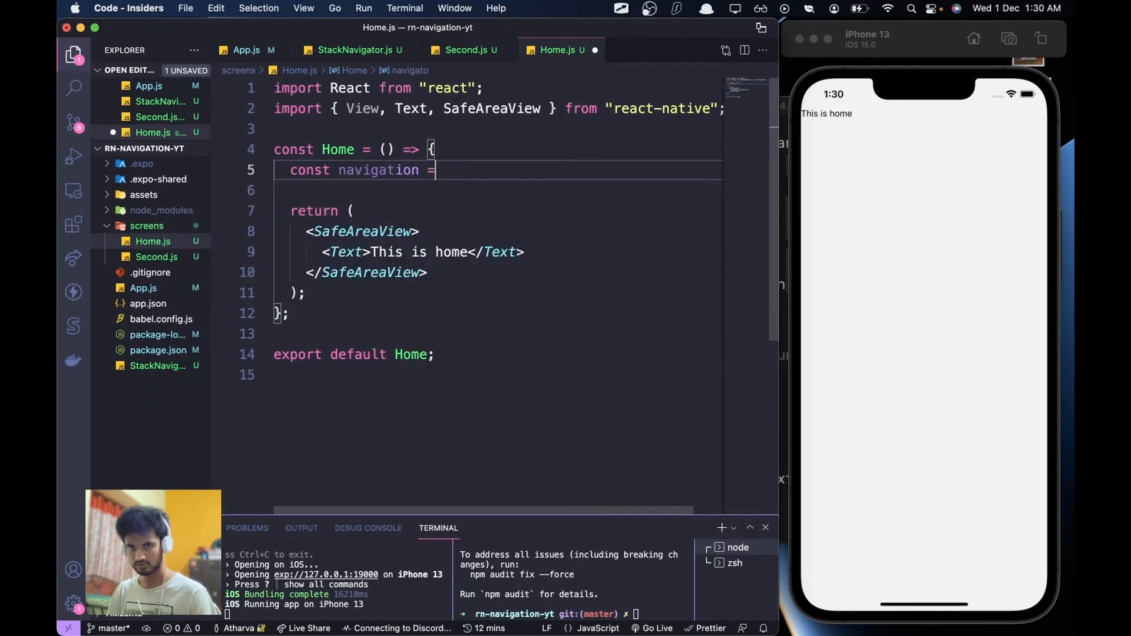
text(useNavigation)
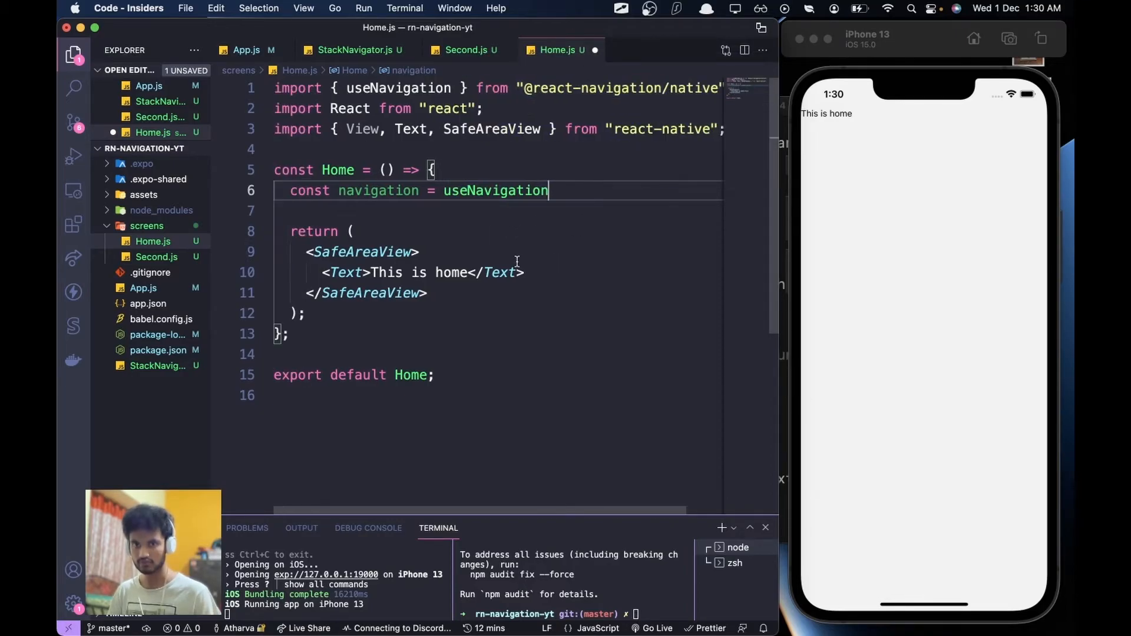
text(();)
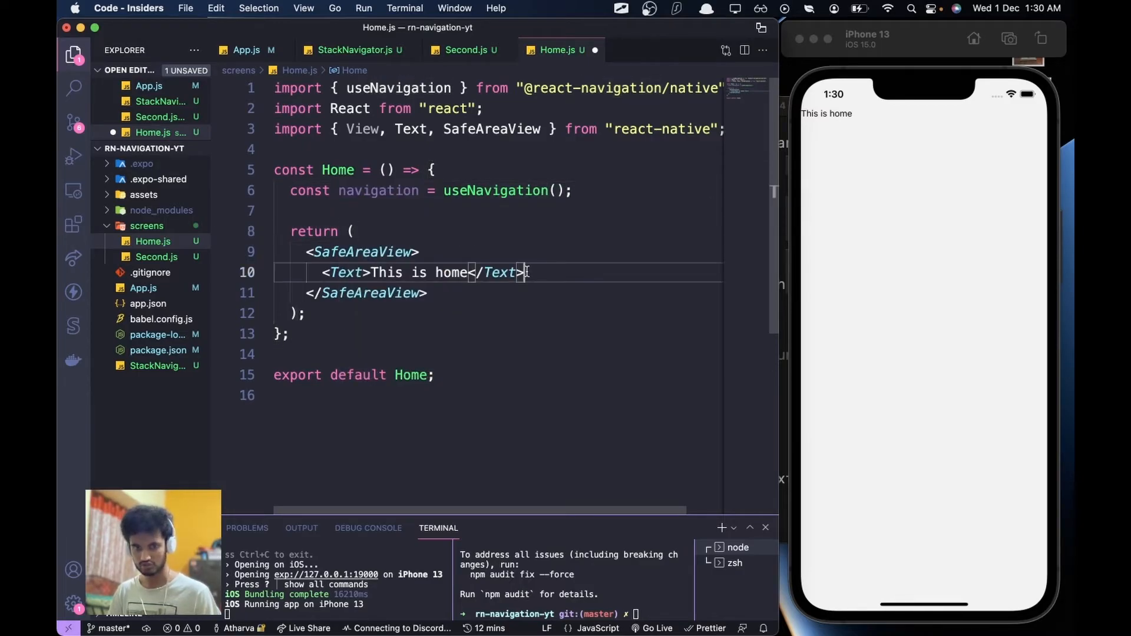
Step: Add an auto-imported Button whose onPress calls navigation.navigate()
text(<)
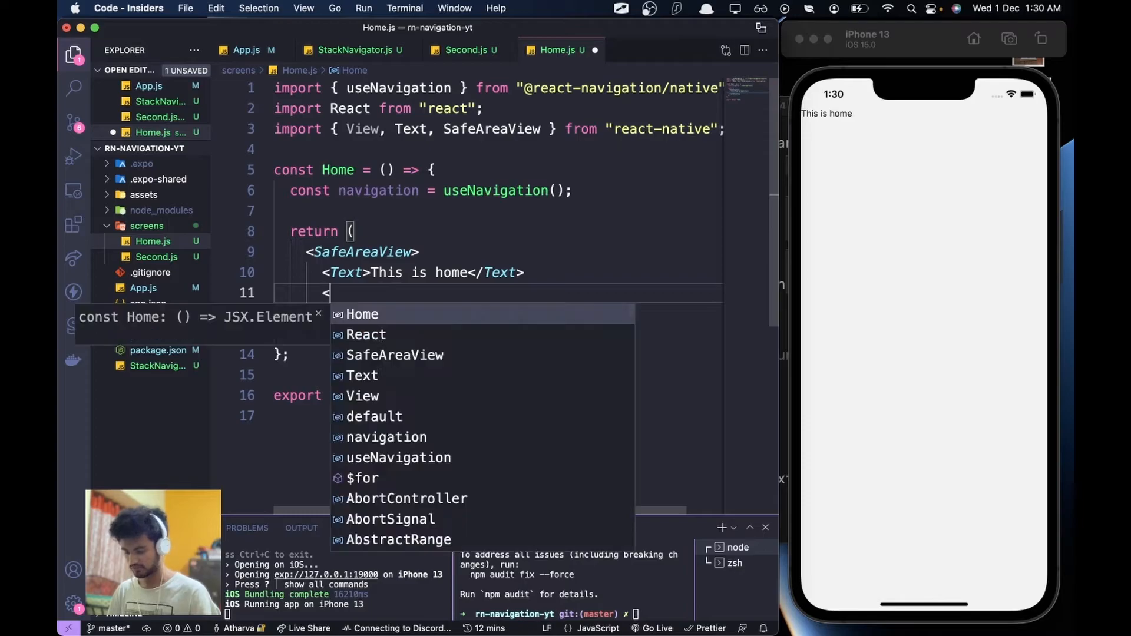
text(Butt)
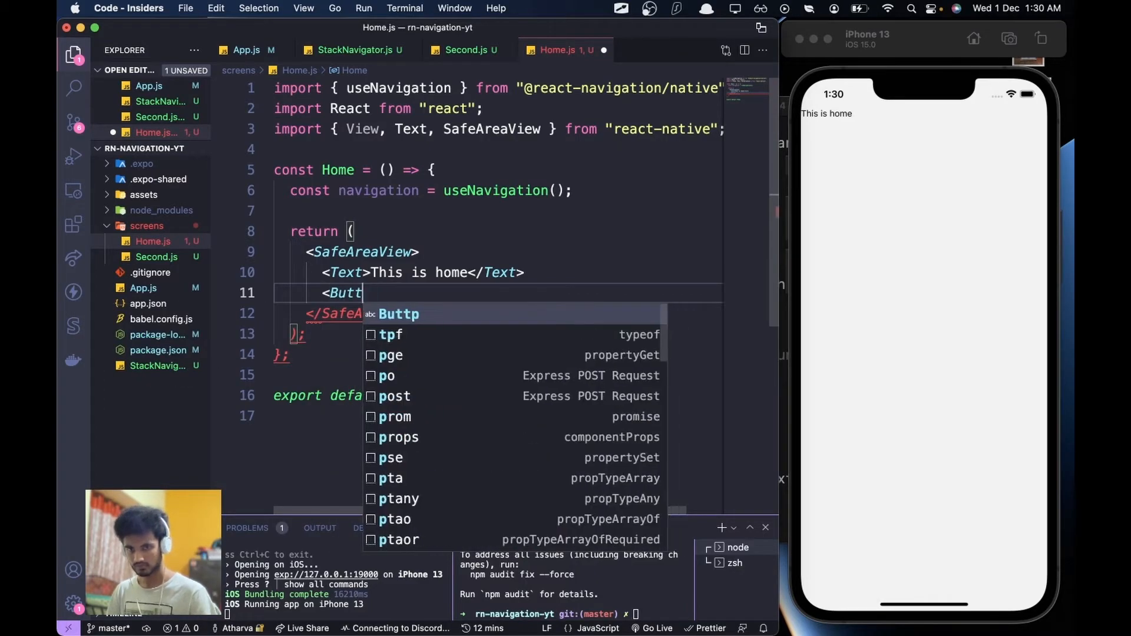
text(on)
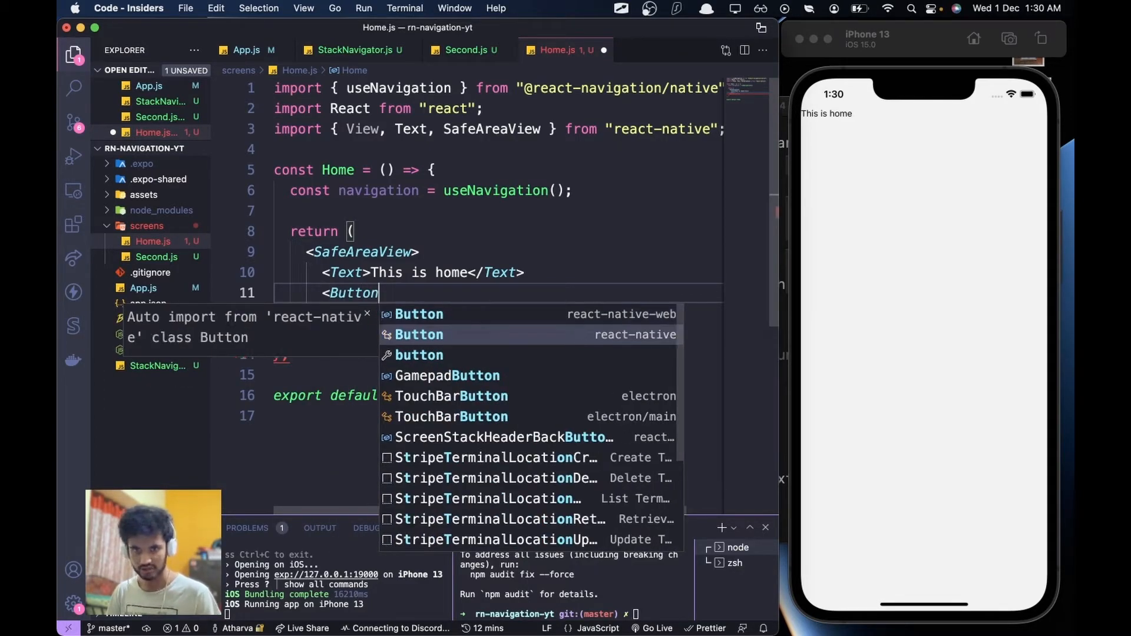
click(418, 334)
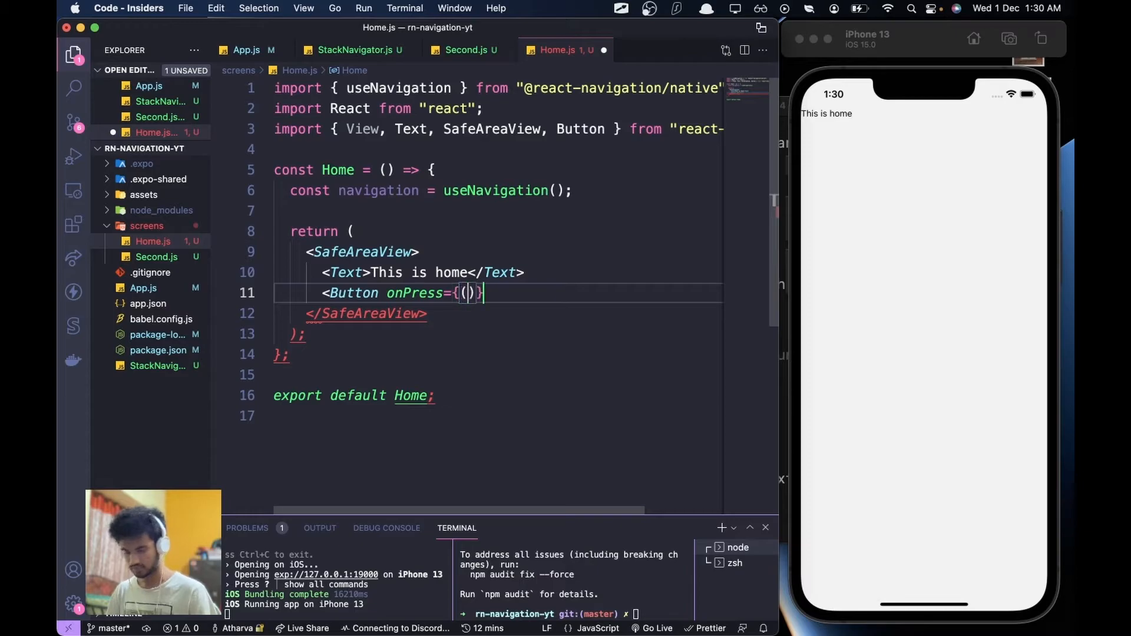
text(=>)
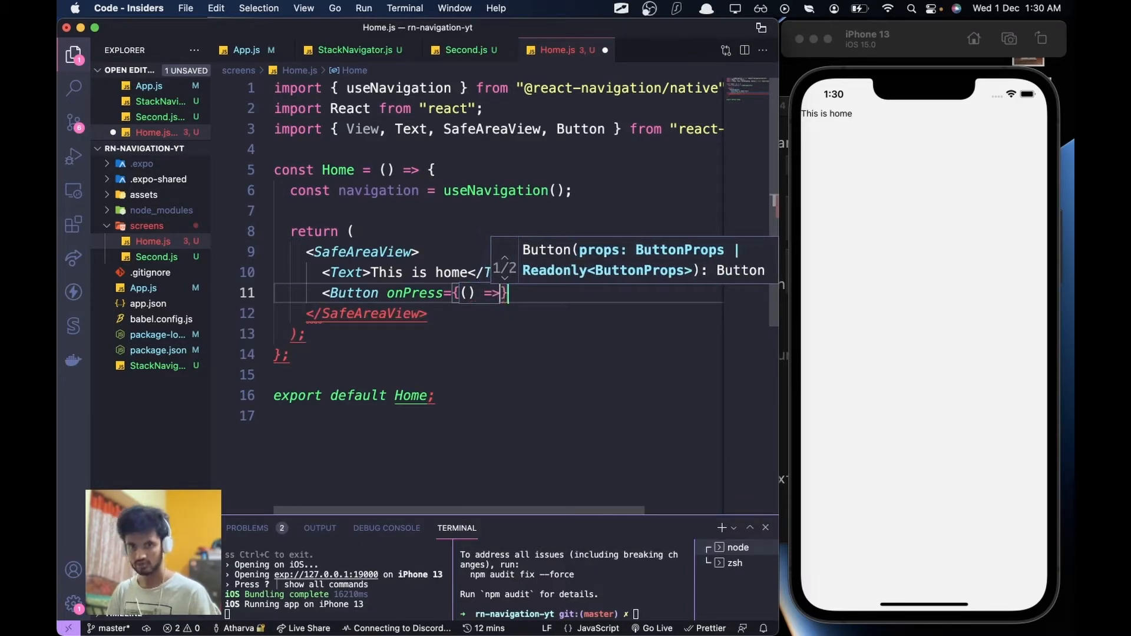
text(navi)
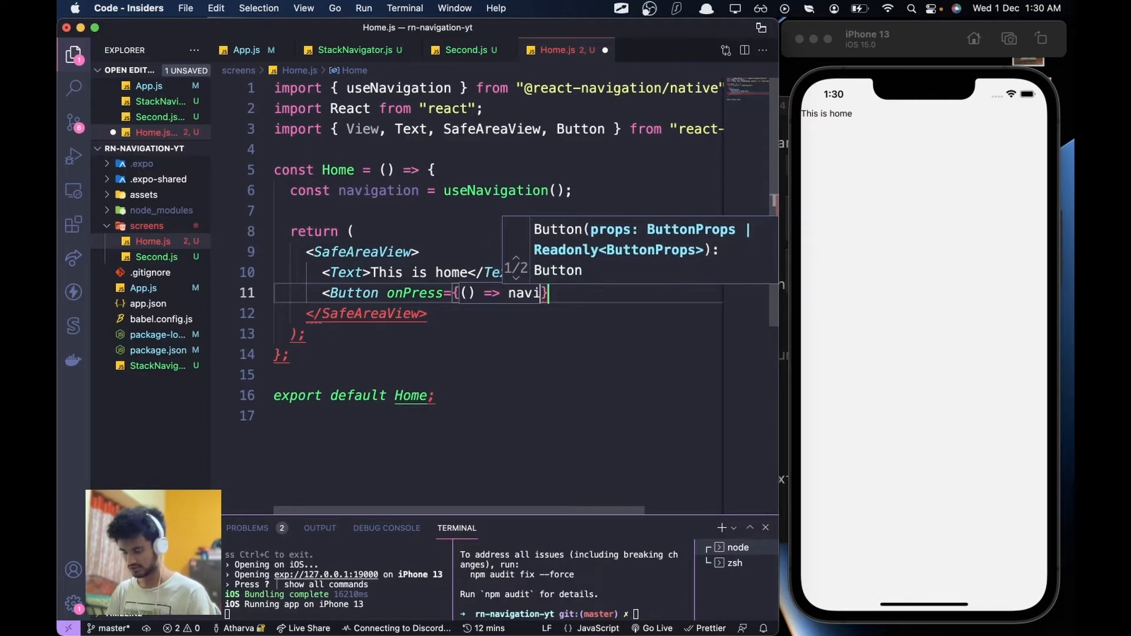
text(navigation.na)
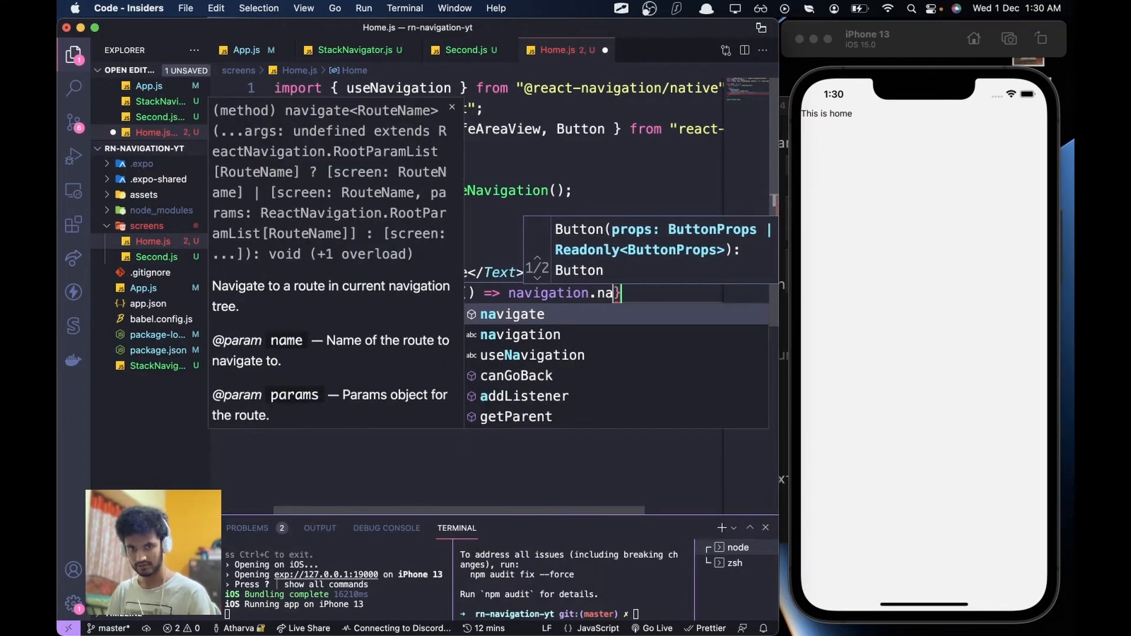
text(vigate())
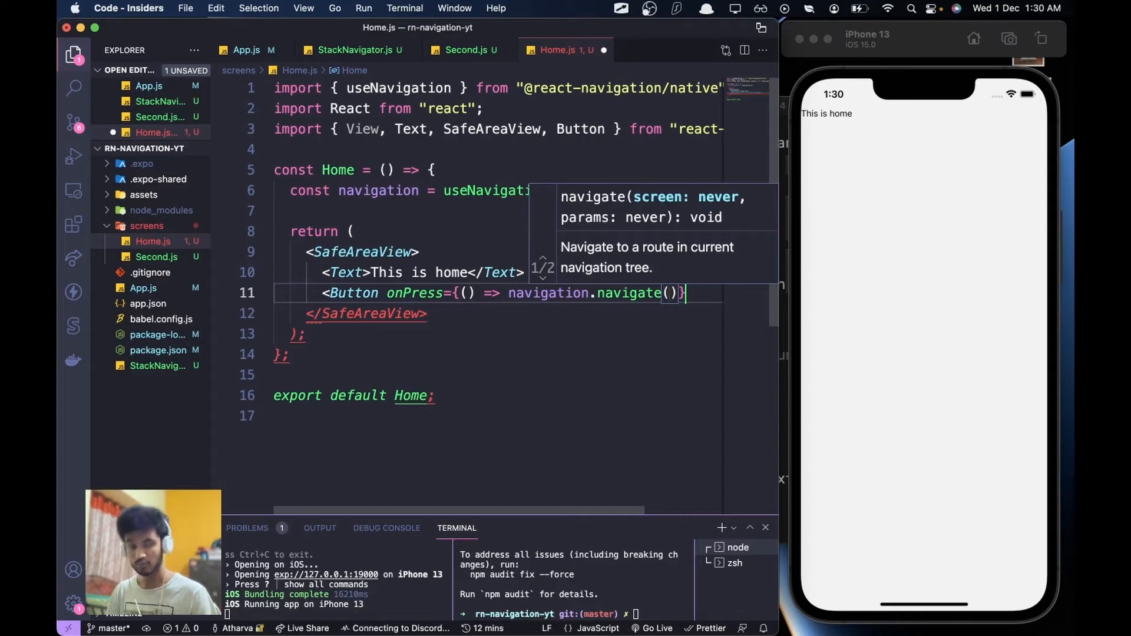
text("")
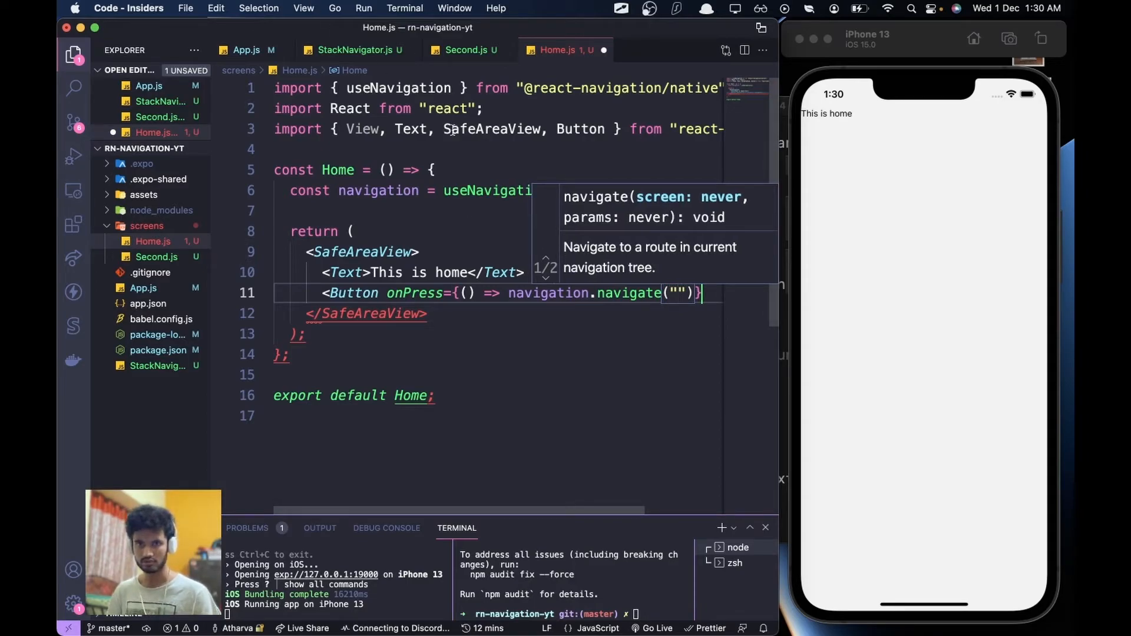
Step: Set the navigate target to 'Second' and the title to 'Go to second screen!'
click(354, 50)
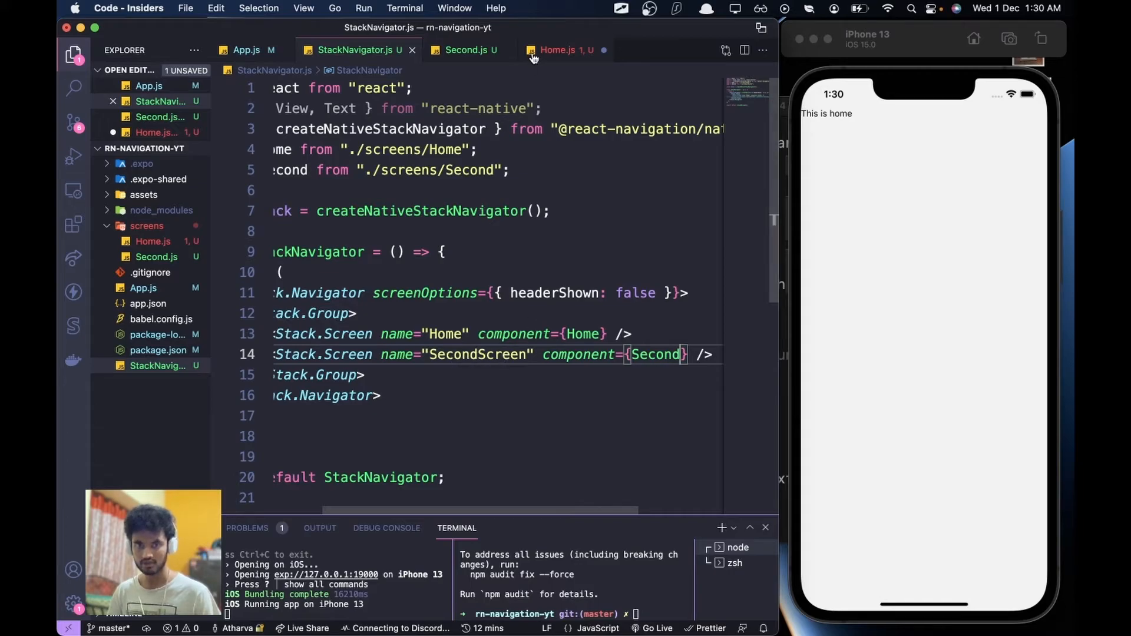
click(559, 49)
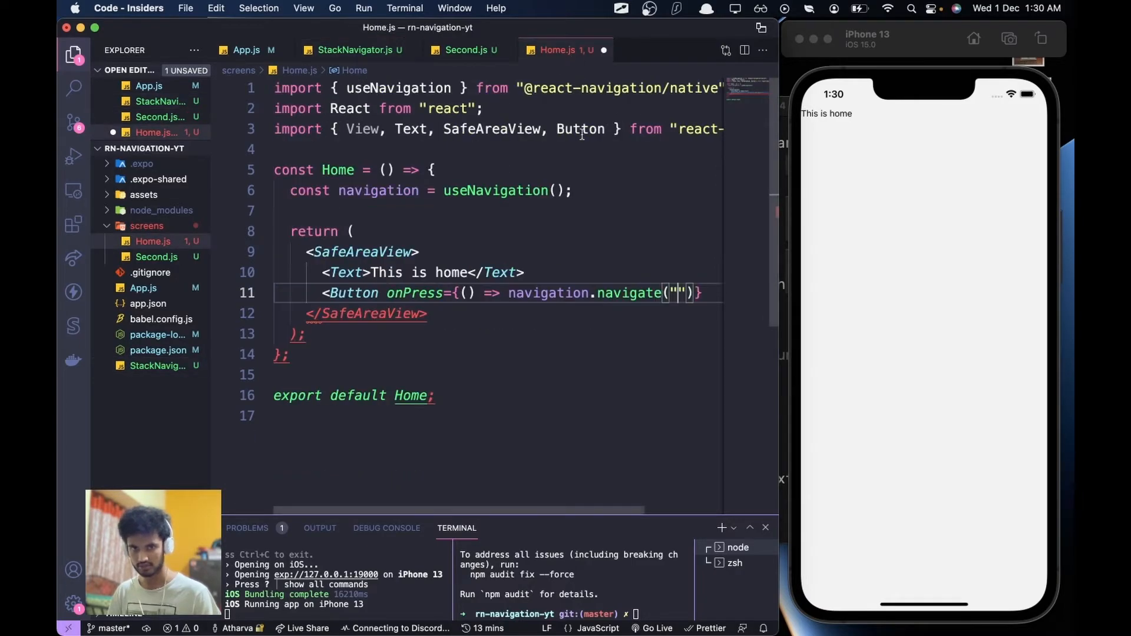
click(355, 50)
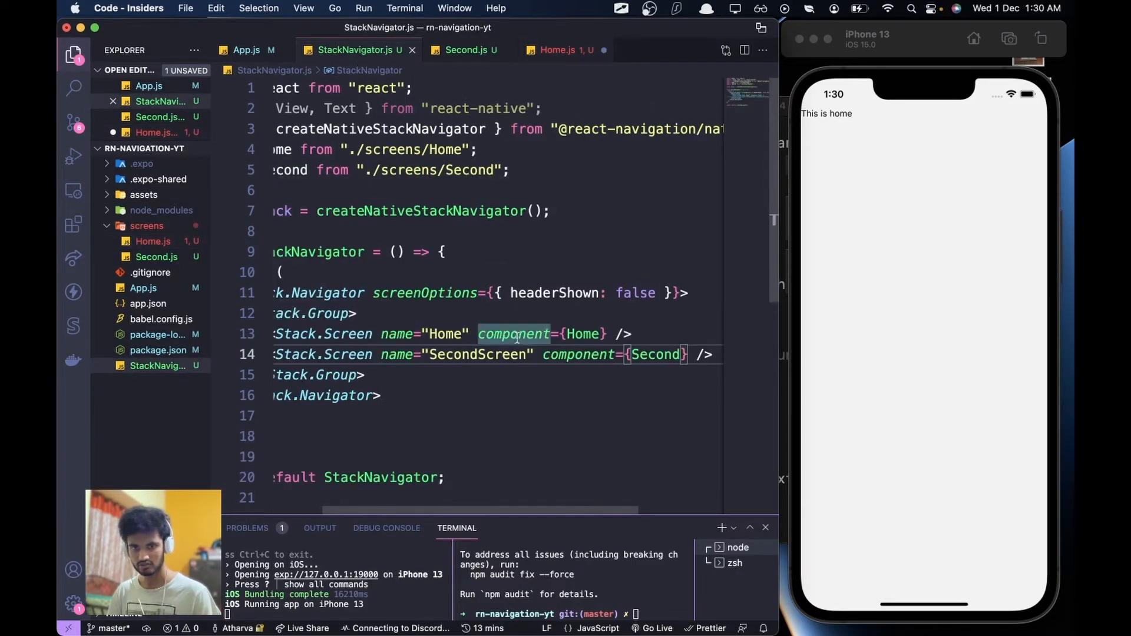
double_click(478, 354)
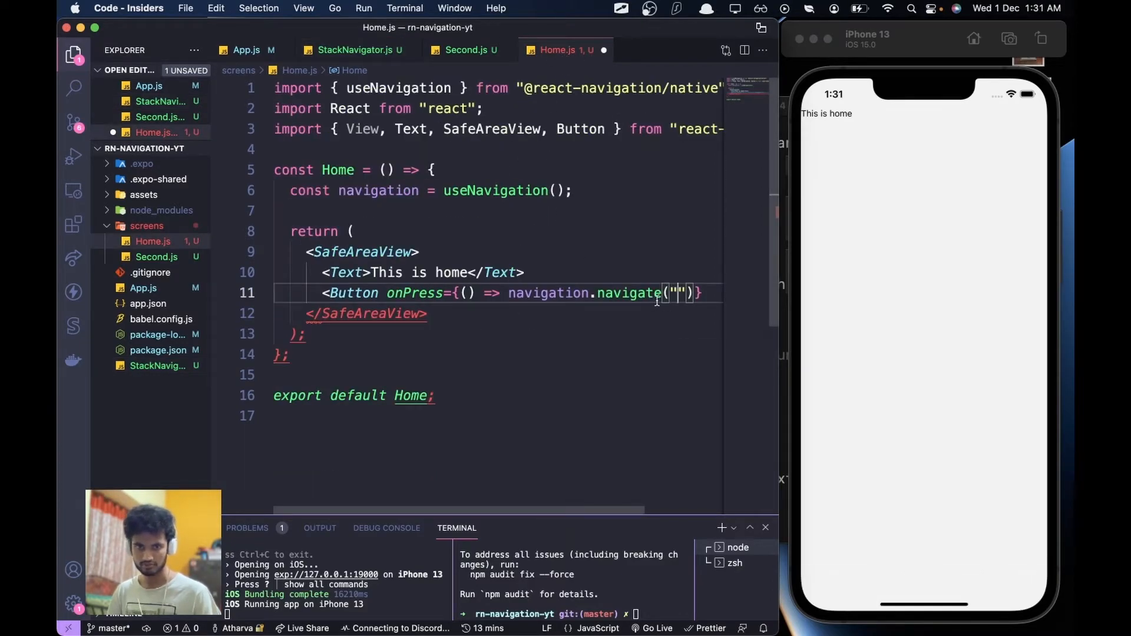
text(Secod)
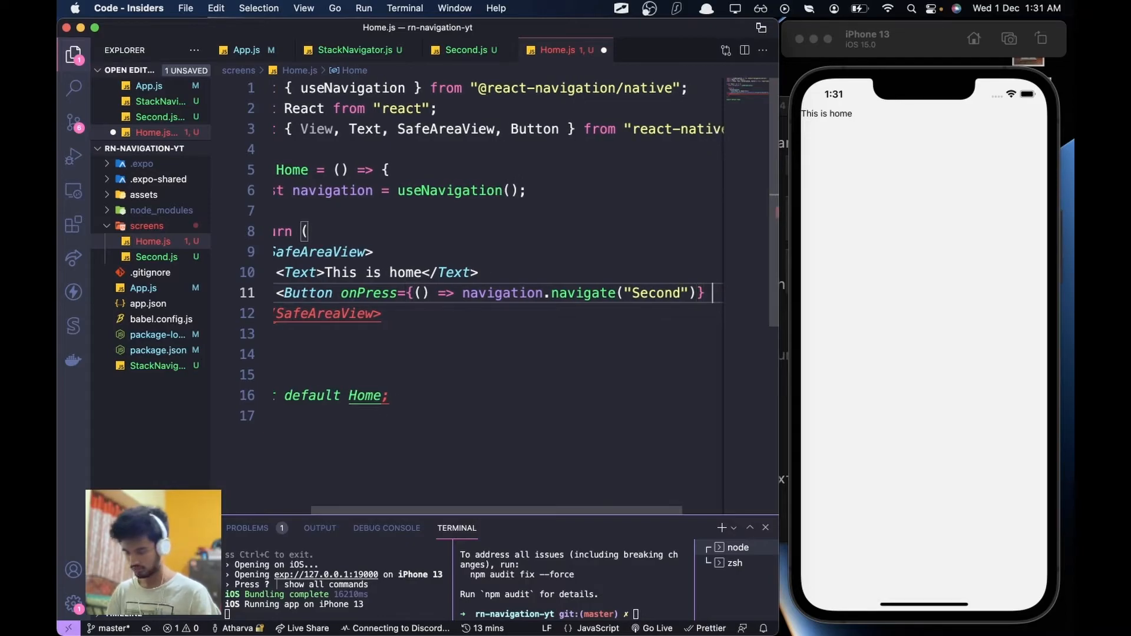
text(title="")
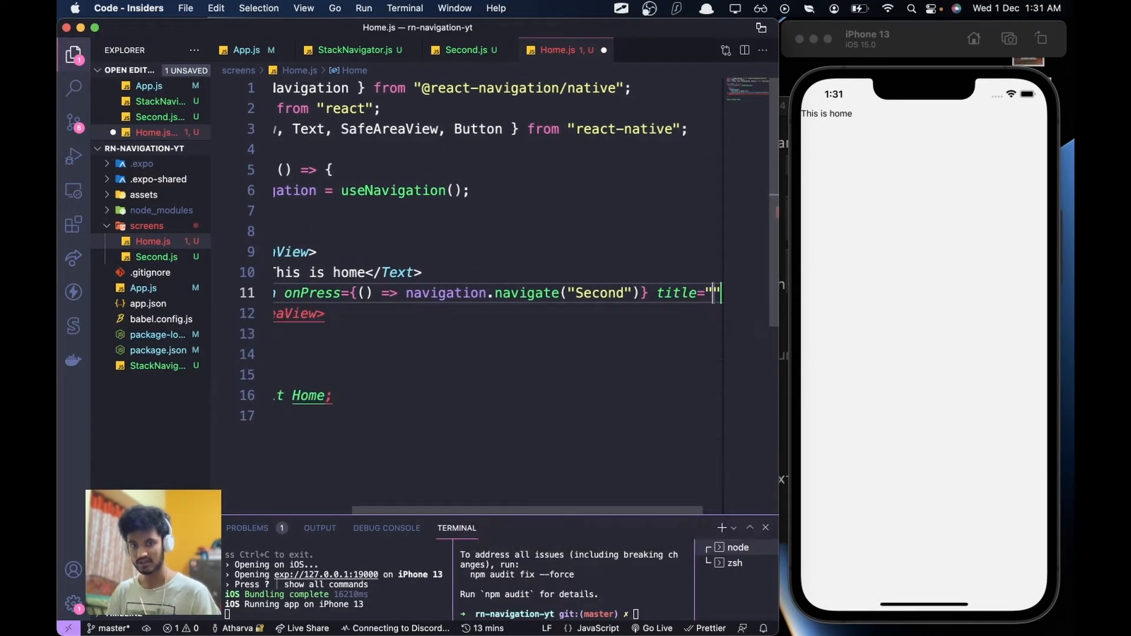
text(Go to second screen!")
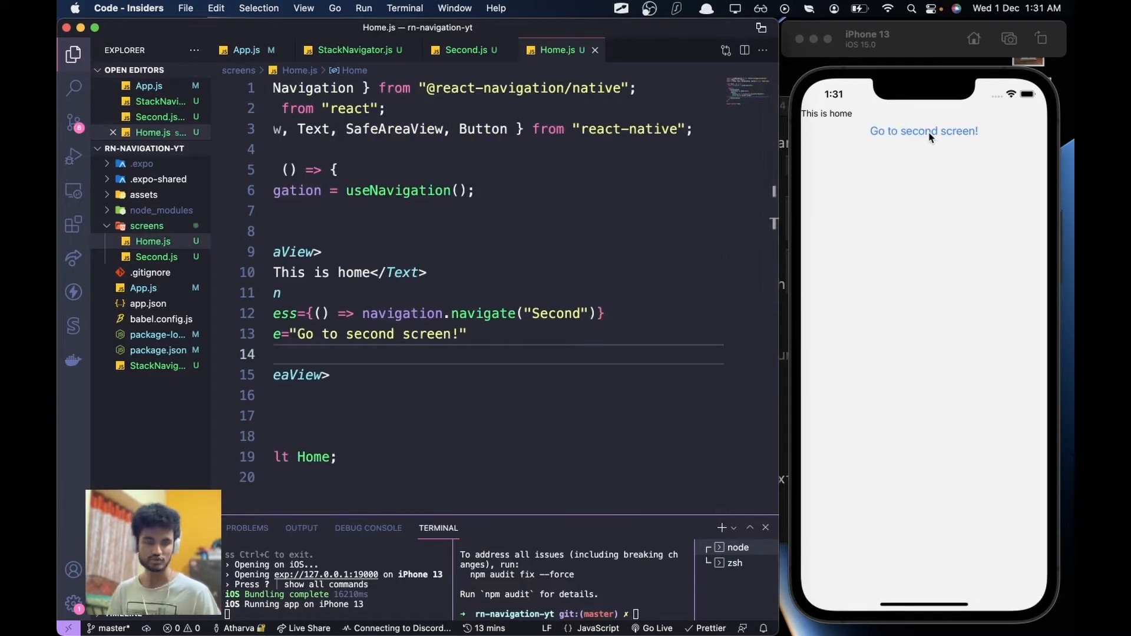
click(923, 130)
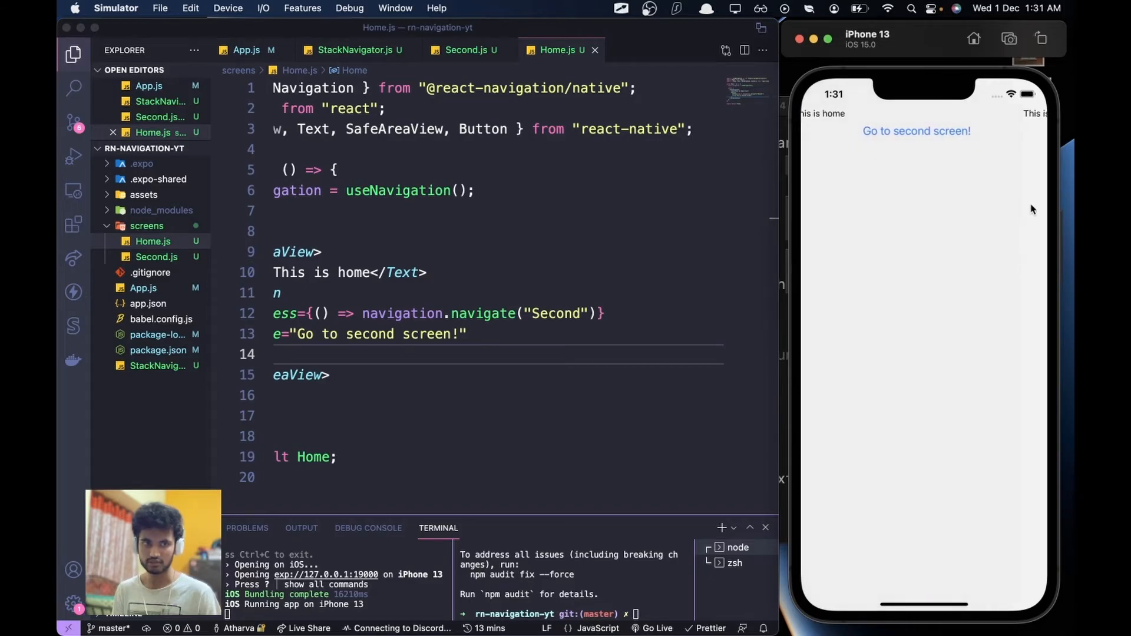
click(916, 130)
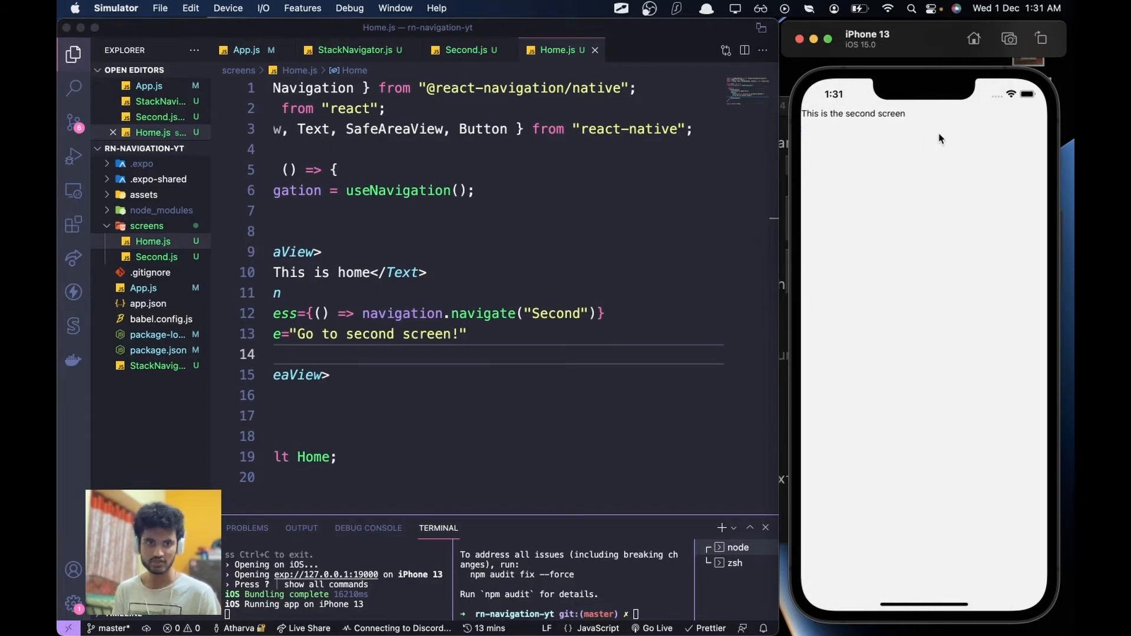
mouse_move(925, 227)
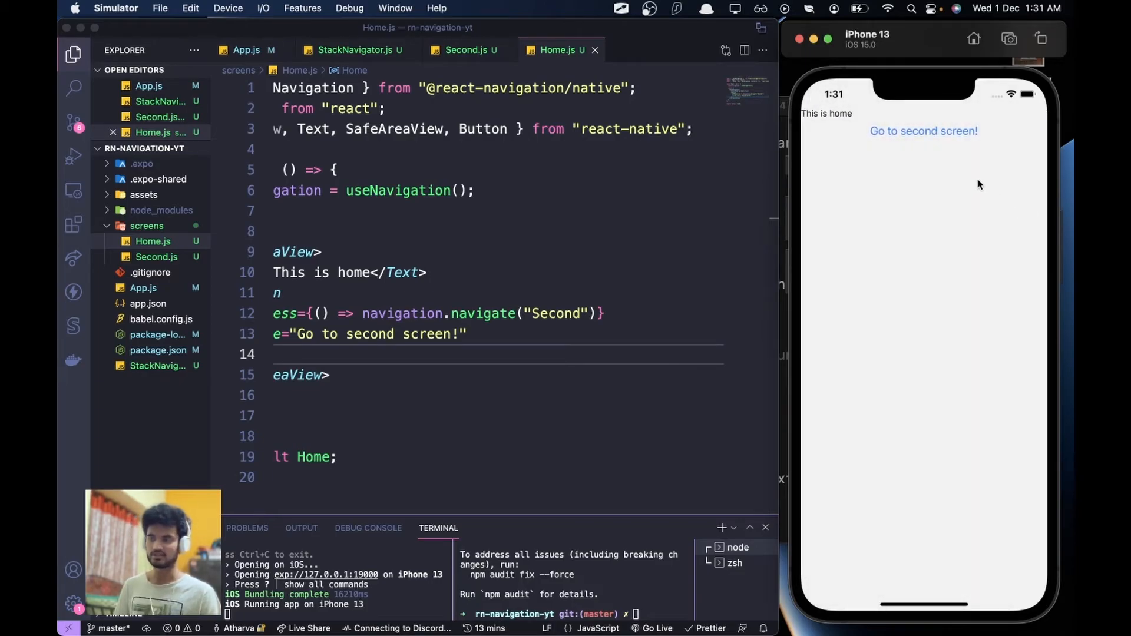
mouse_move(935, 141)
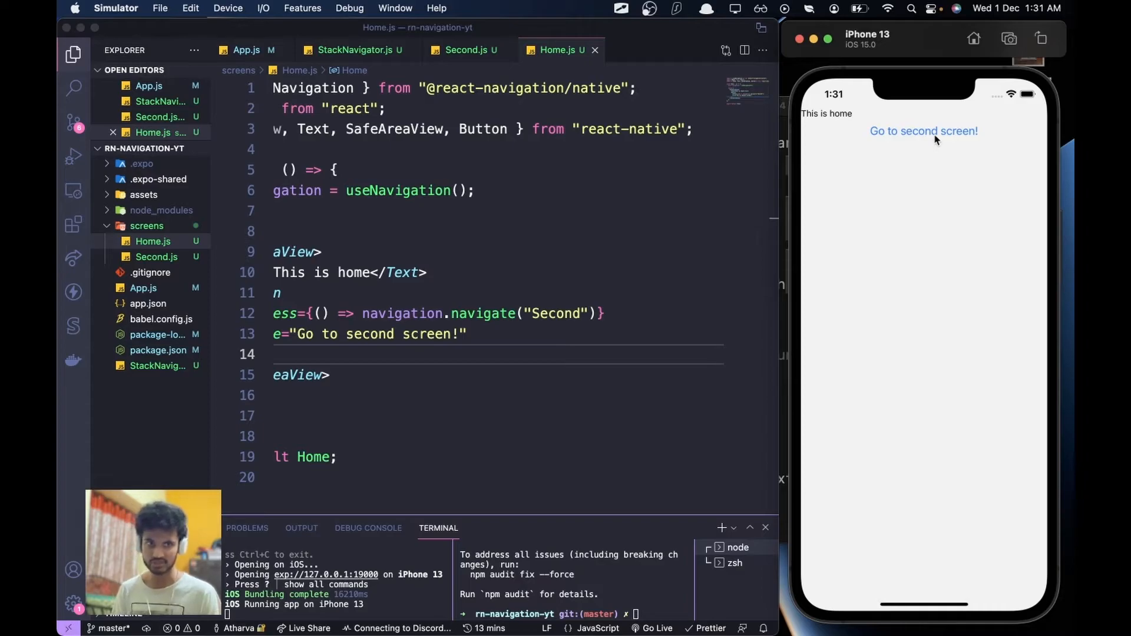
click(923, 130)
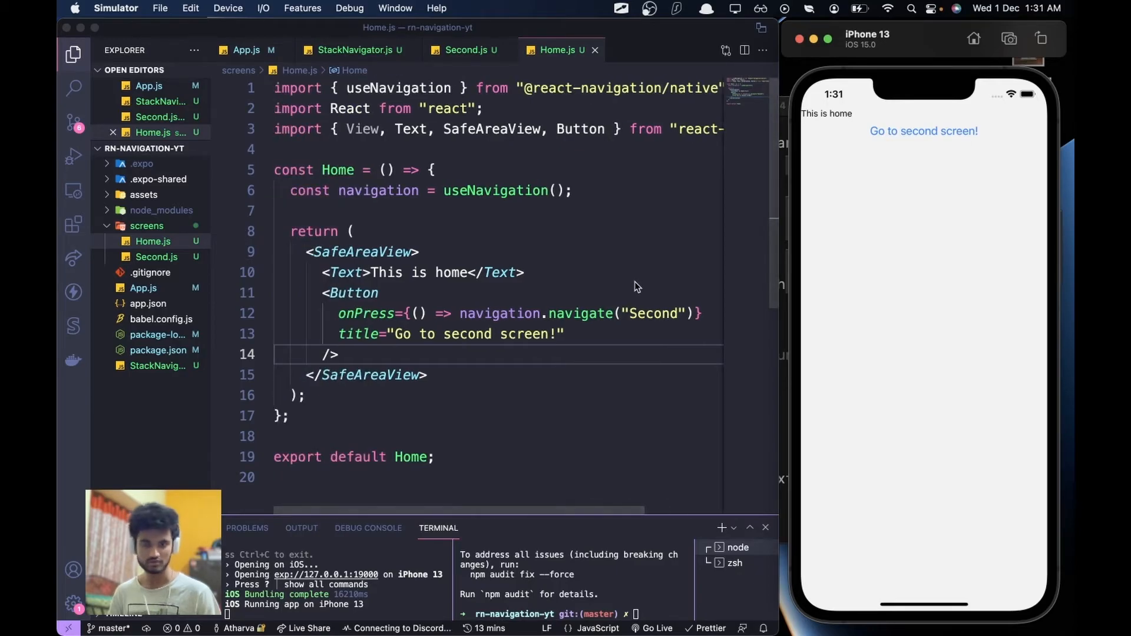
Step: Create screens/Modal.js with a Modal component displaying 'This is a modal!'
right_click(145, 226)
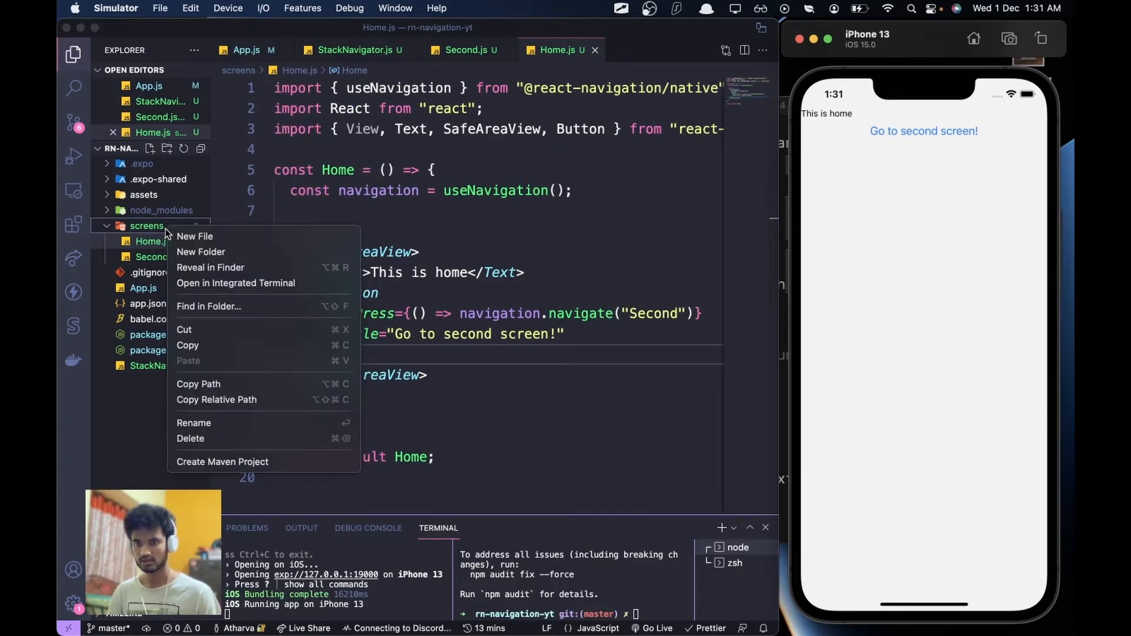
mouse_move(195, 236)
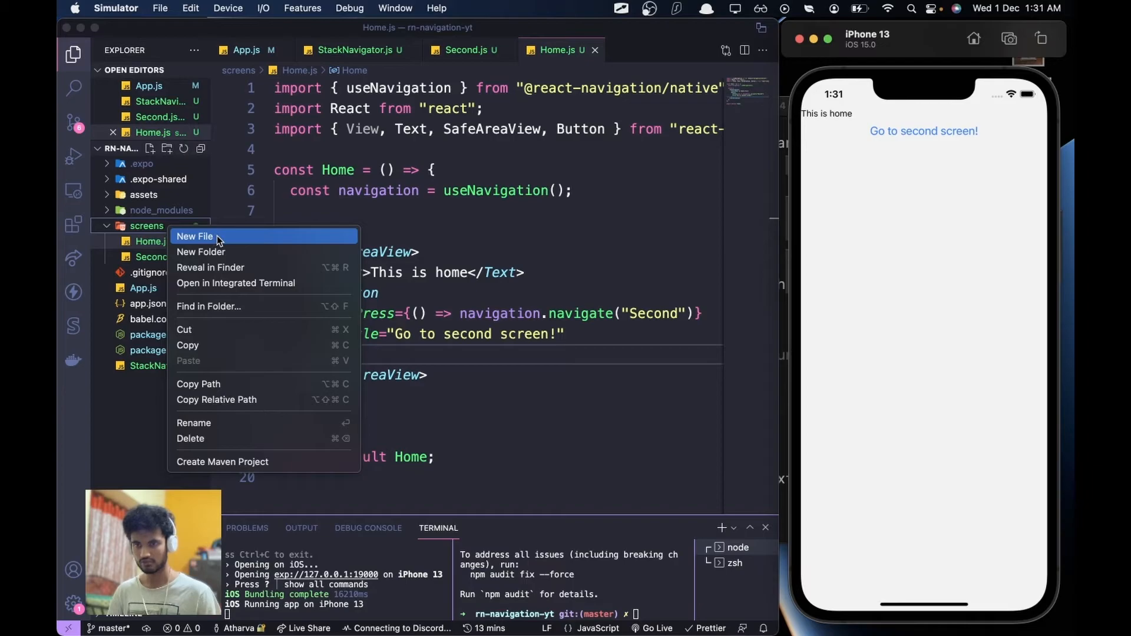
click(194, 235)
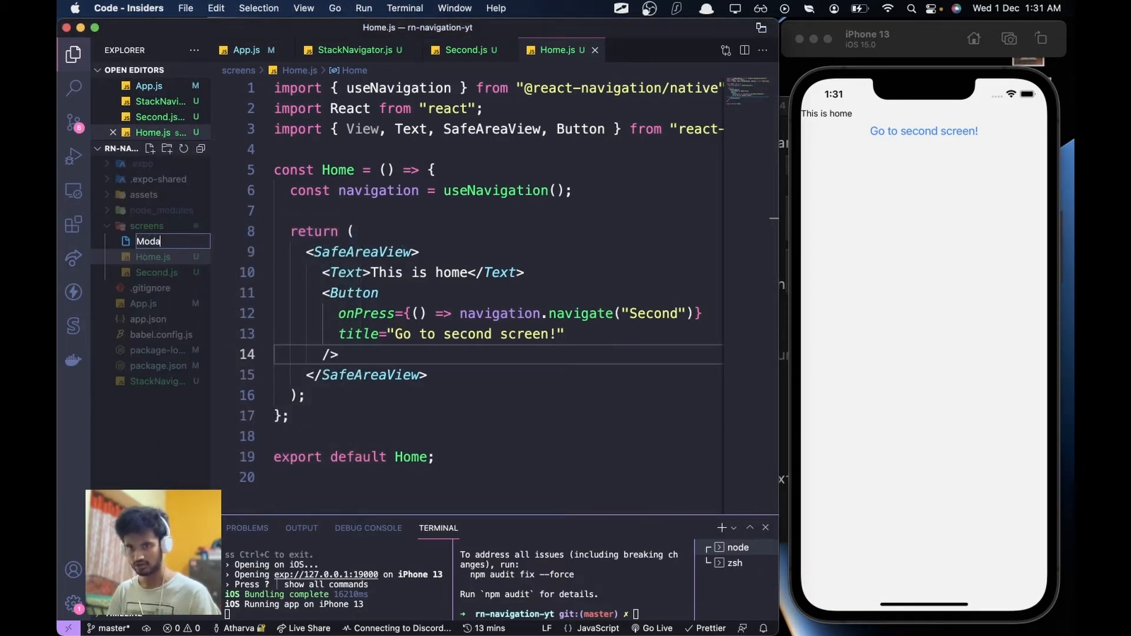
text(l)
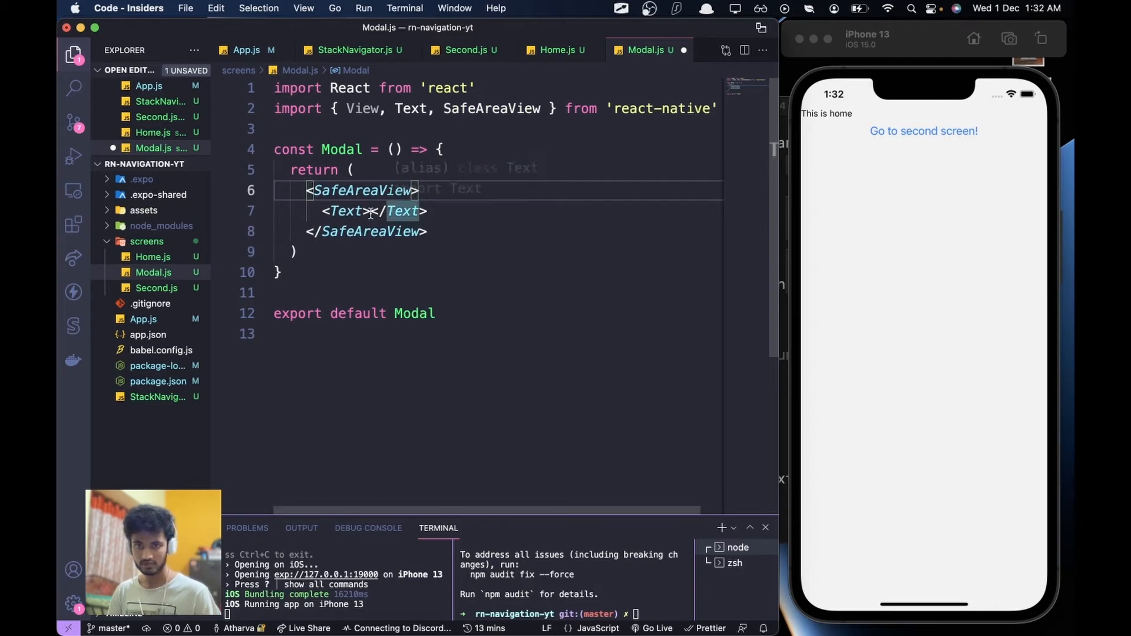
text(This is a modal!)
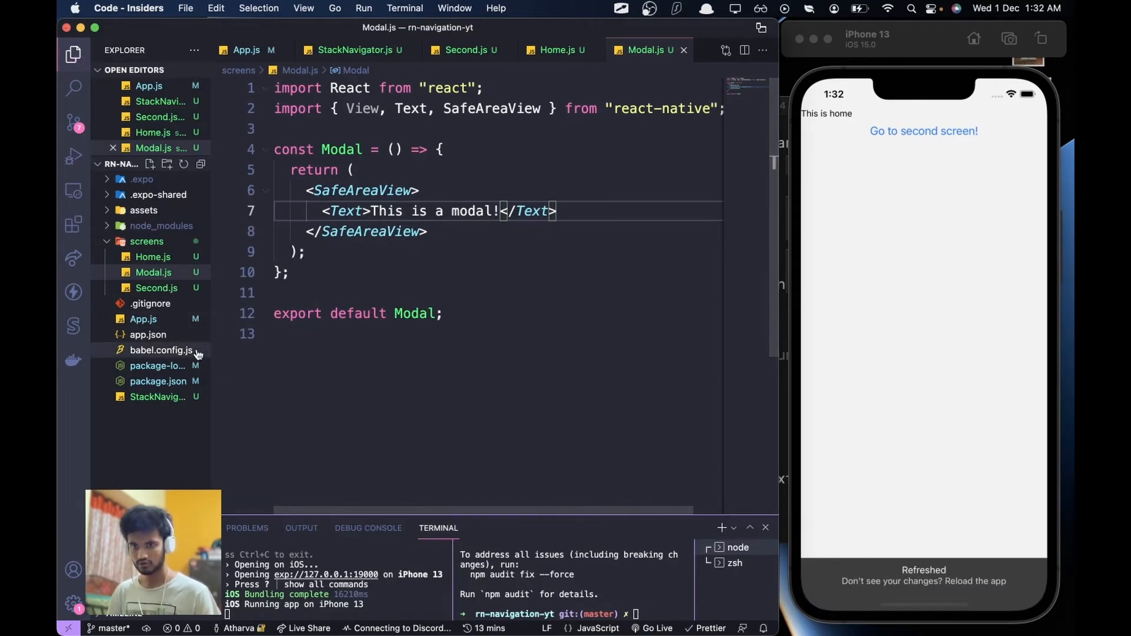
click(353, 49)
text(<Stack.Group)
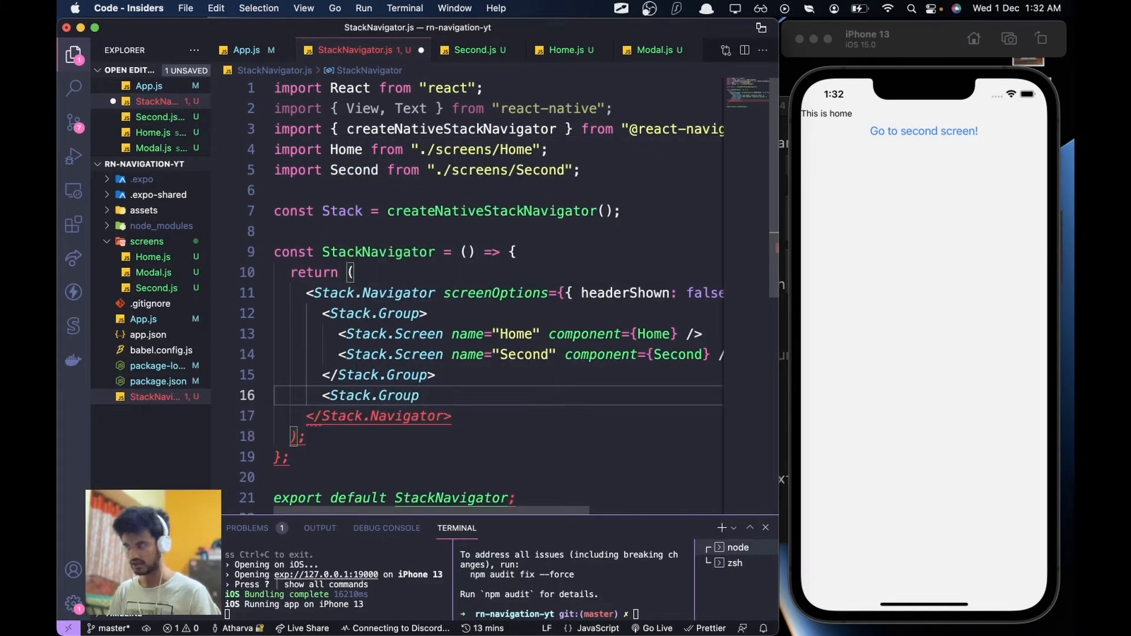
Step: Add a second Stack.Group with screenOptions={{presentation: 'modal'}}
text(scre)
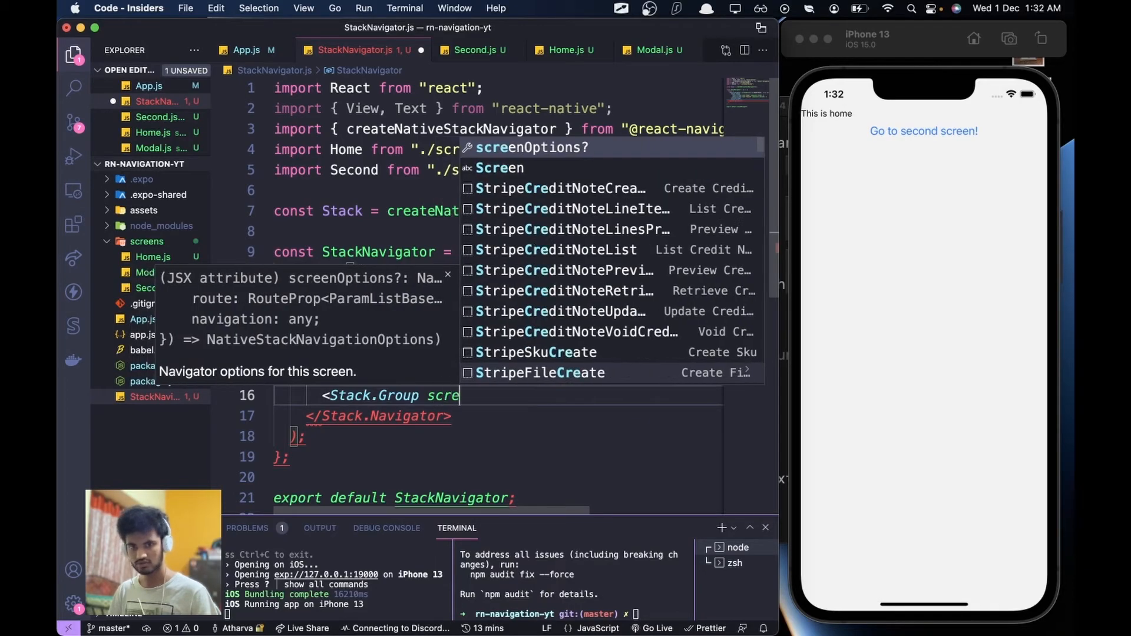
text(screenOptions={})
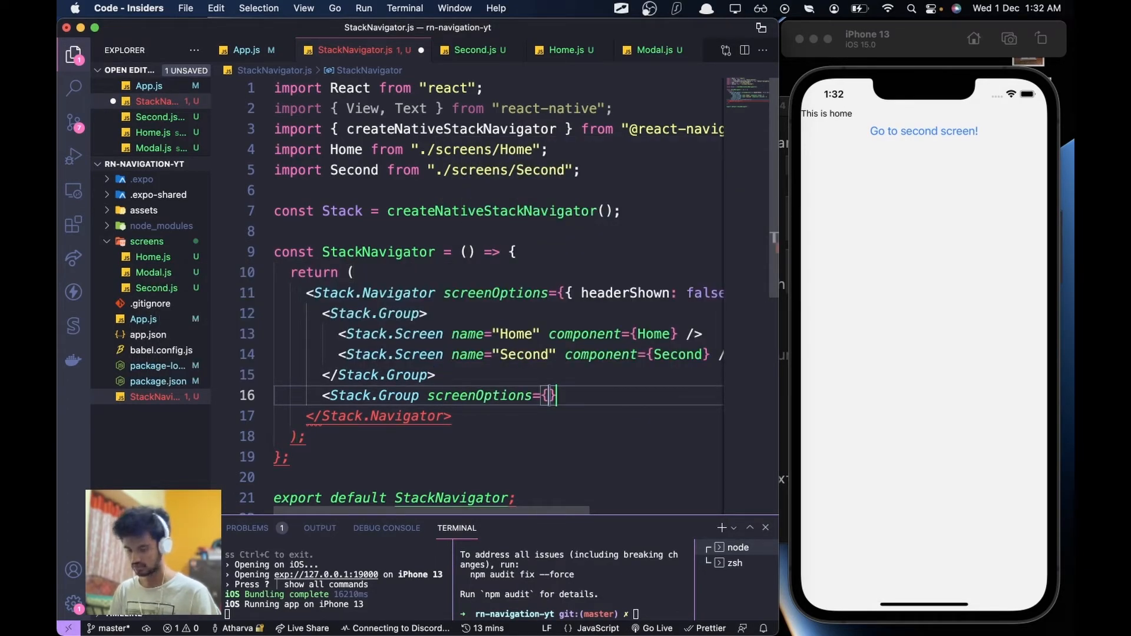
text(})
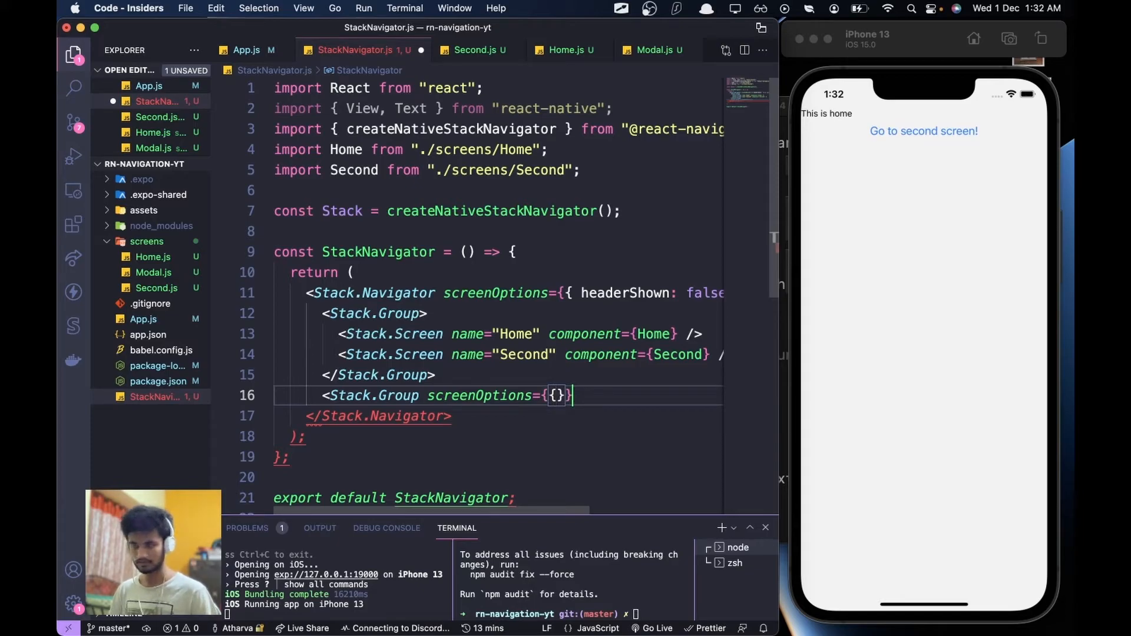
text(presentayi)
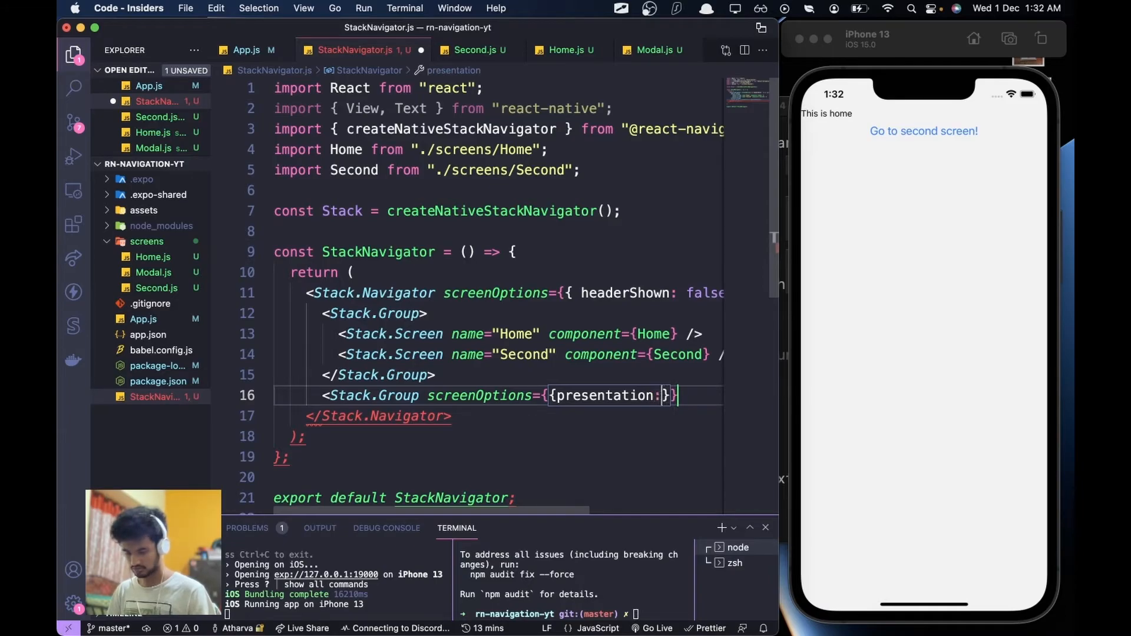
text('card,')
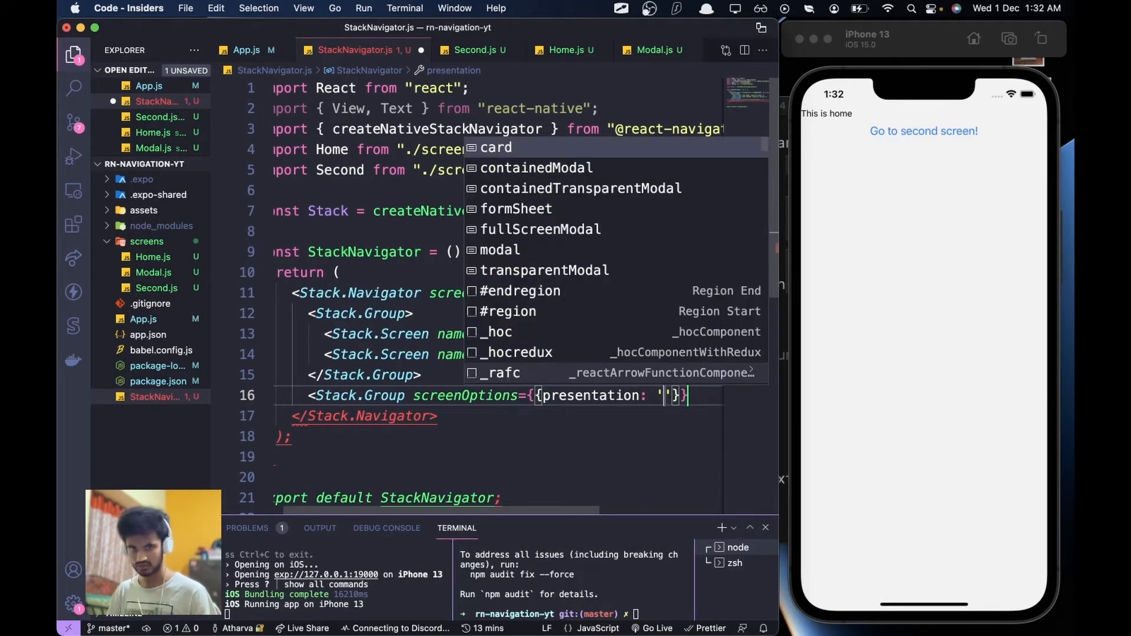
mouse_move(577, 209)
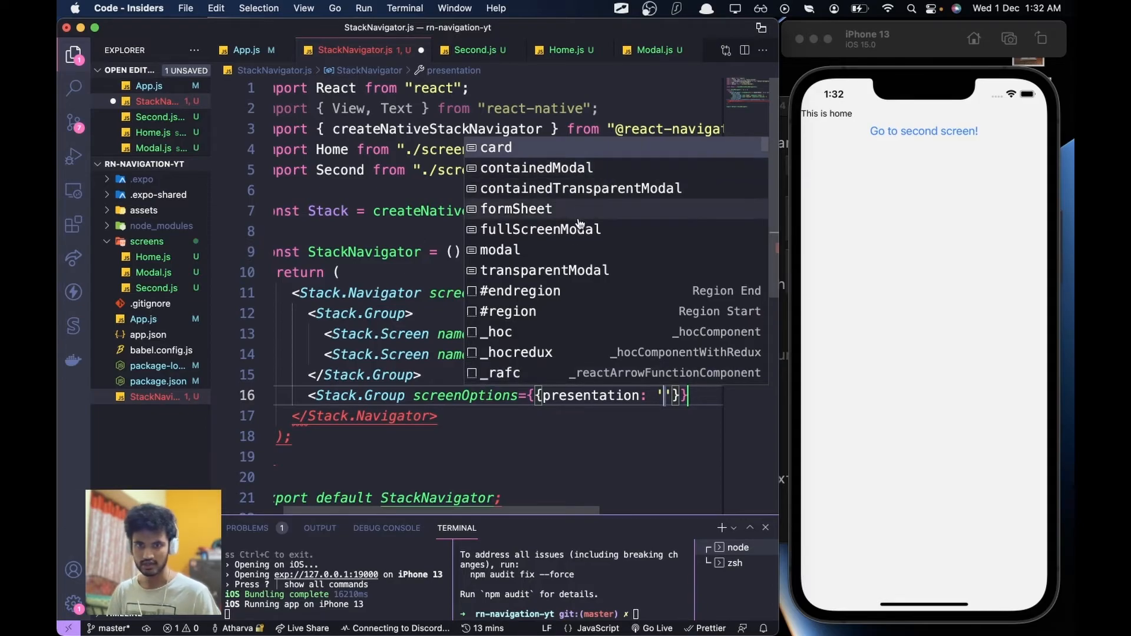
click(498, 250)
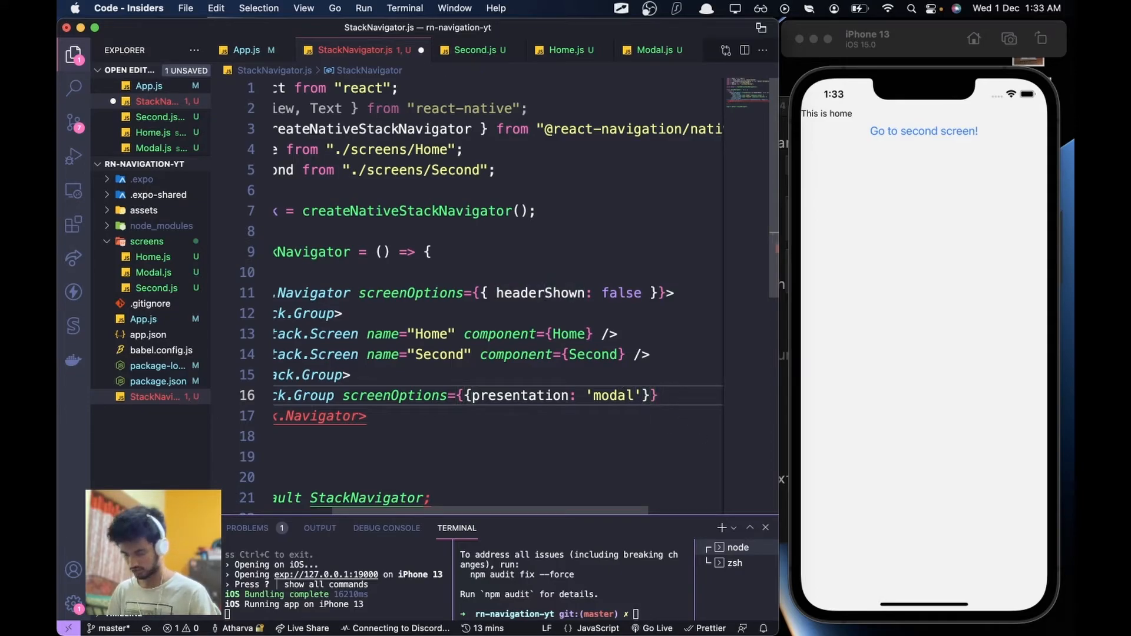
text(component)
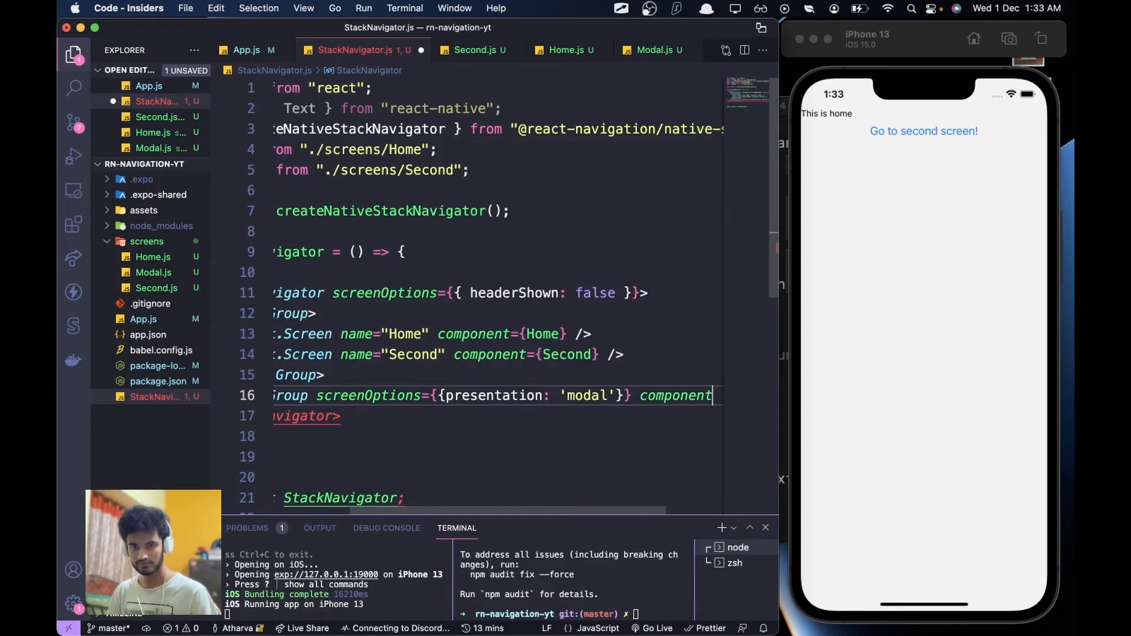
key(Backspace)
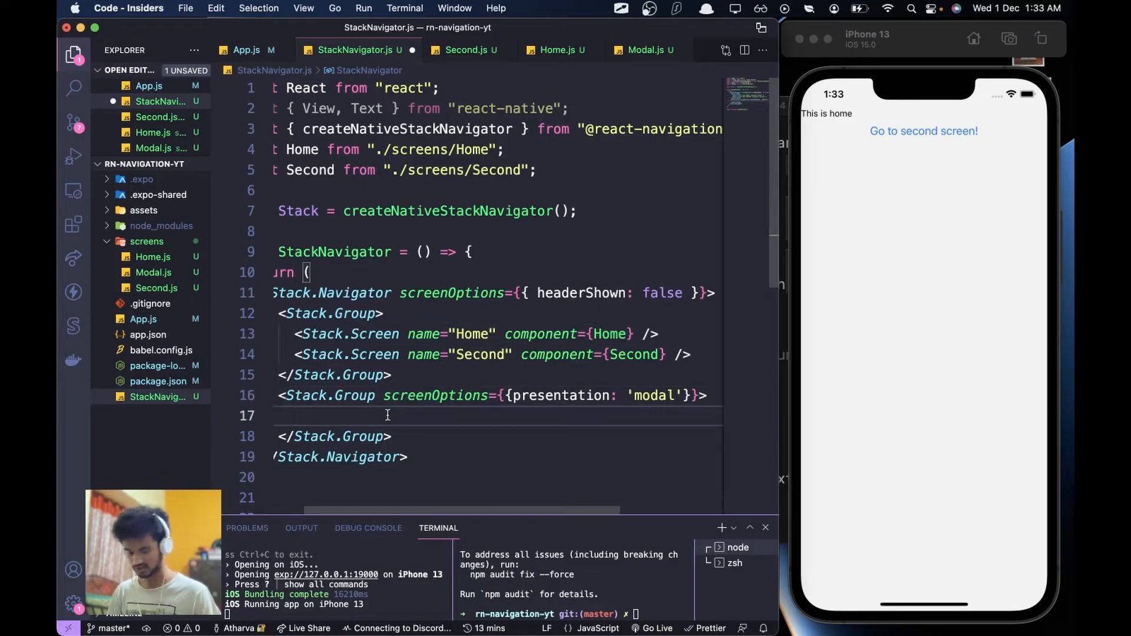
Step: Paste a Stack.Screen into the modal group and change its name and component to Modal
text(<Stack.Screen name="Home" component={Home} />)
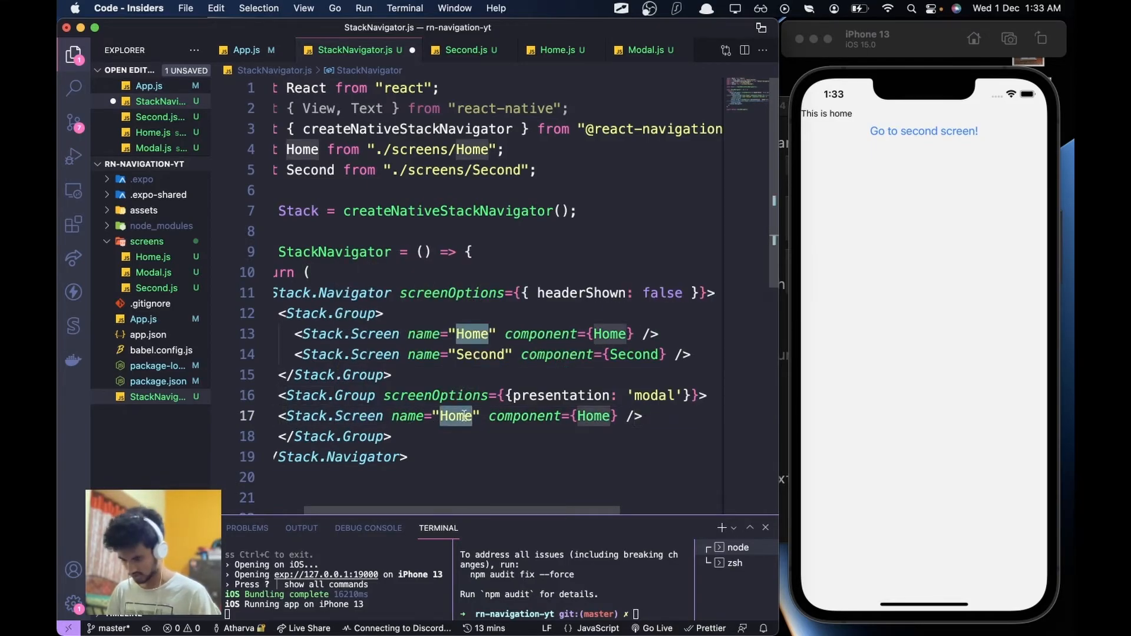
text(Modal)
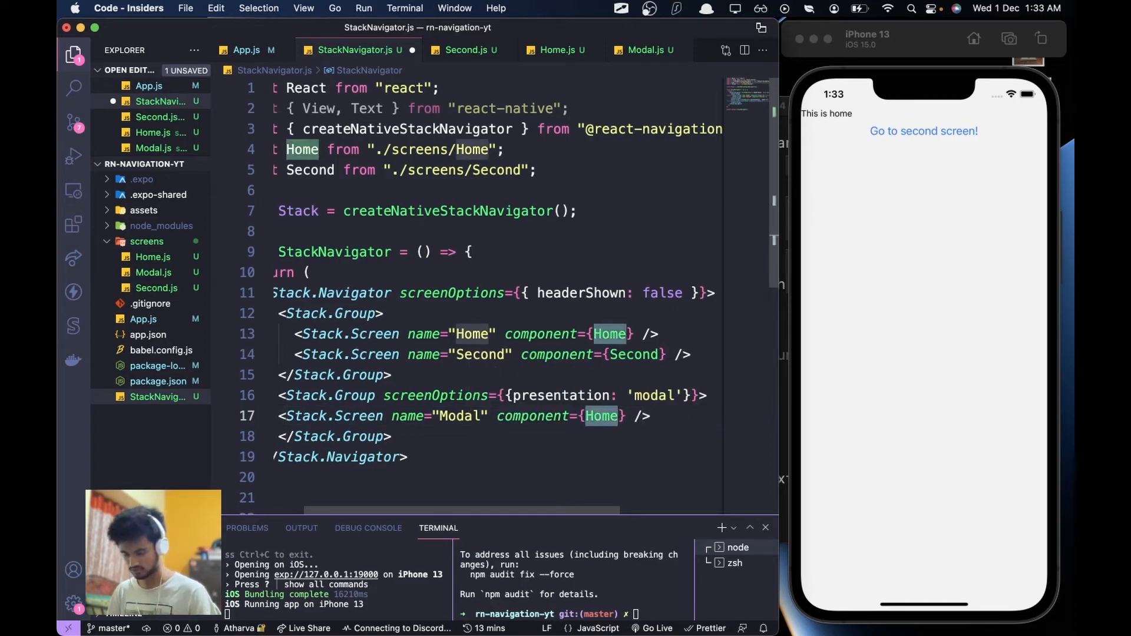
text(Modal)
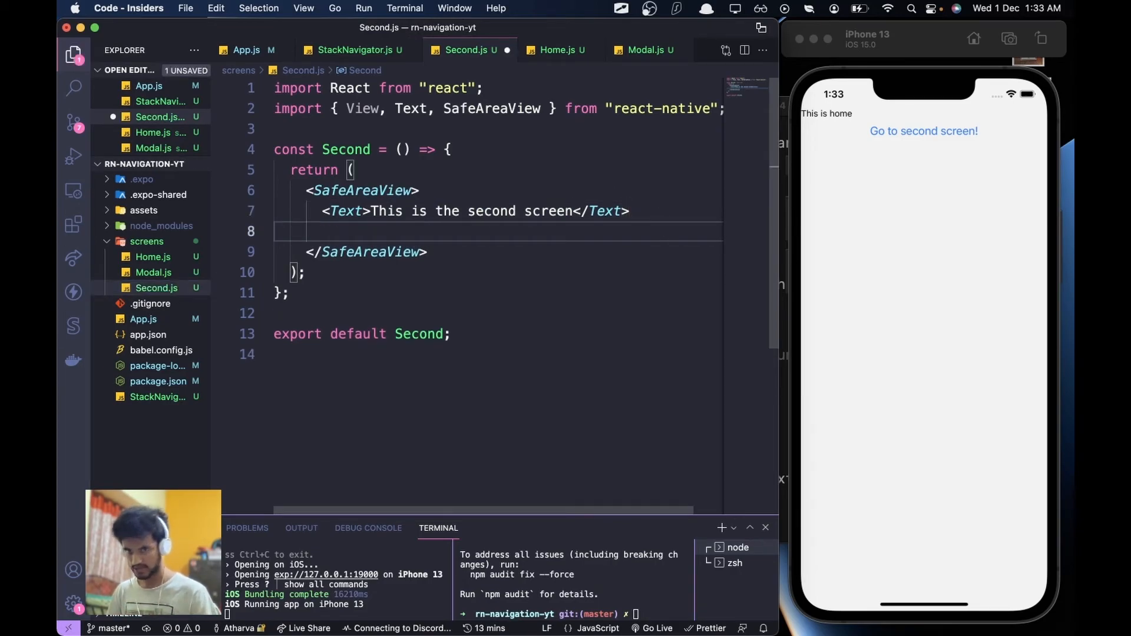
Step: Begin a Button in Second.js with an onPress arrow function
text(<Button)
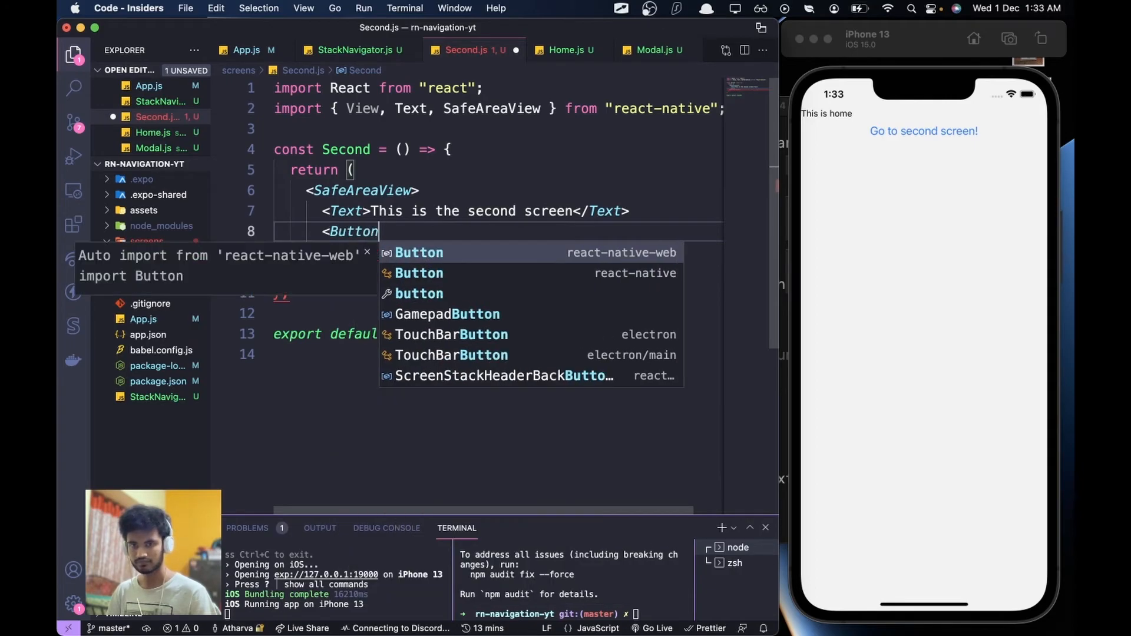
text(o)
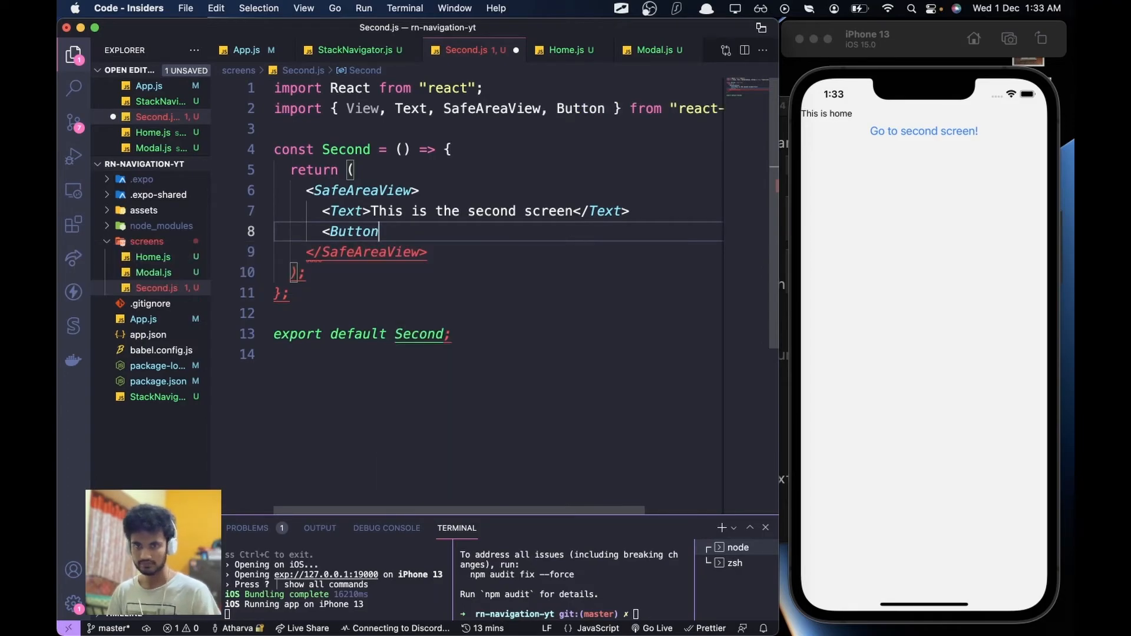
text(onPress={)
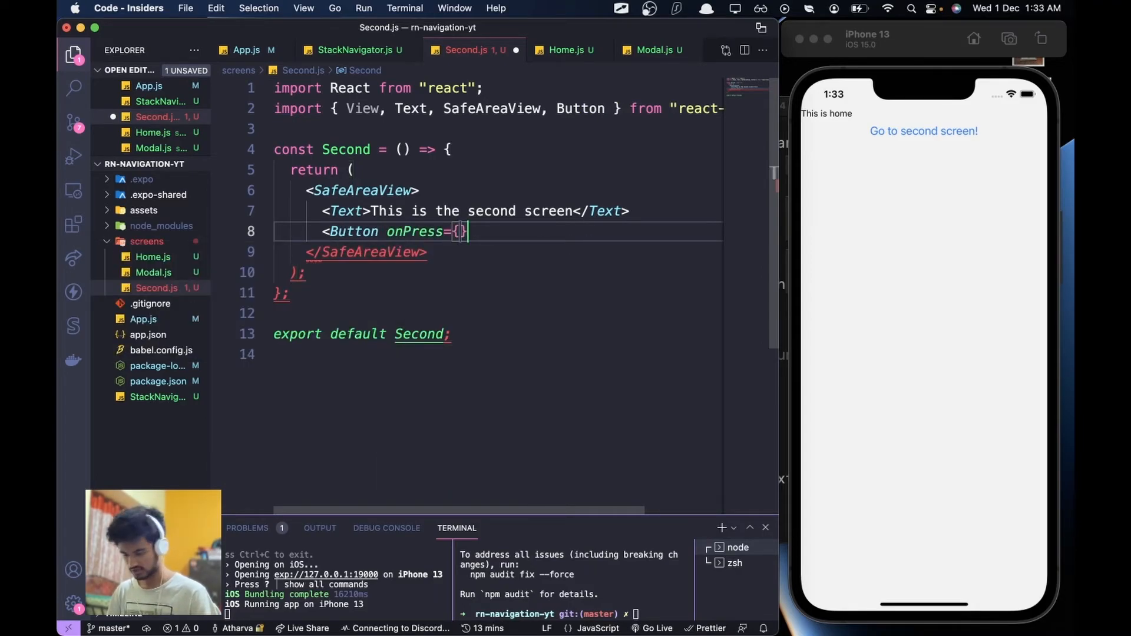
text(() =>)
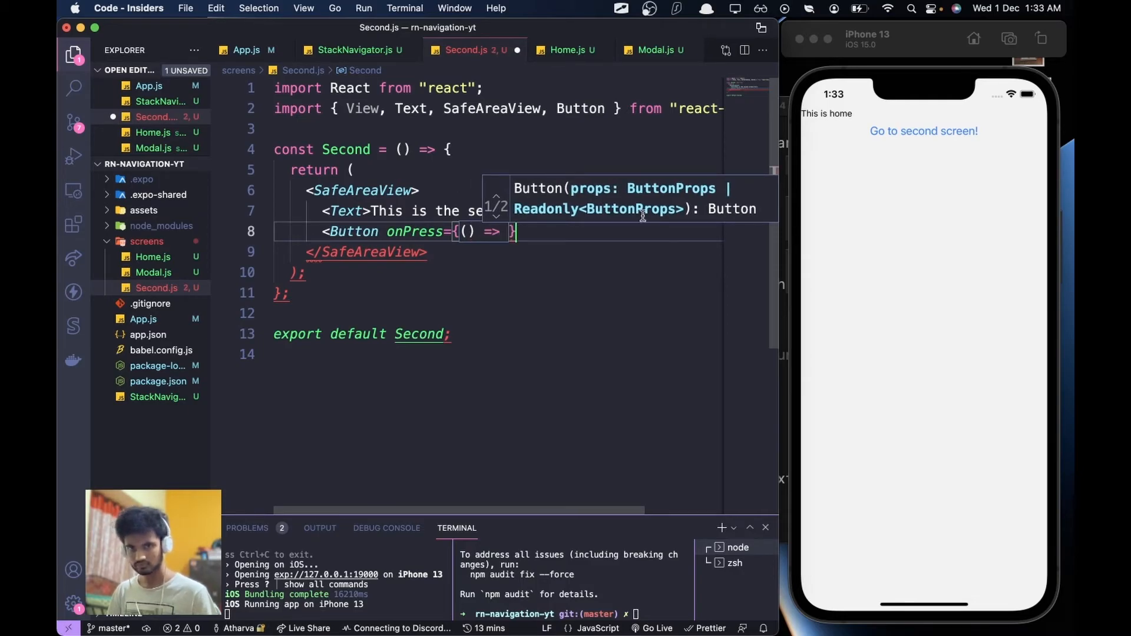
Step: Declare const navigation = useNavigation() at the top of Second, auto-importing useNavigation
click(504, 149)
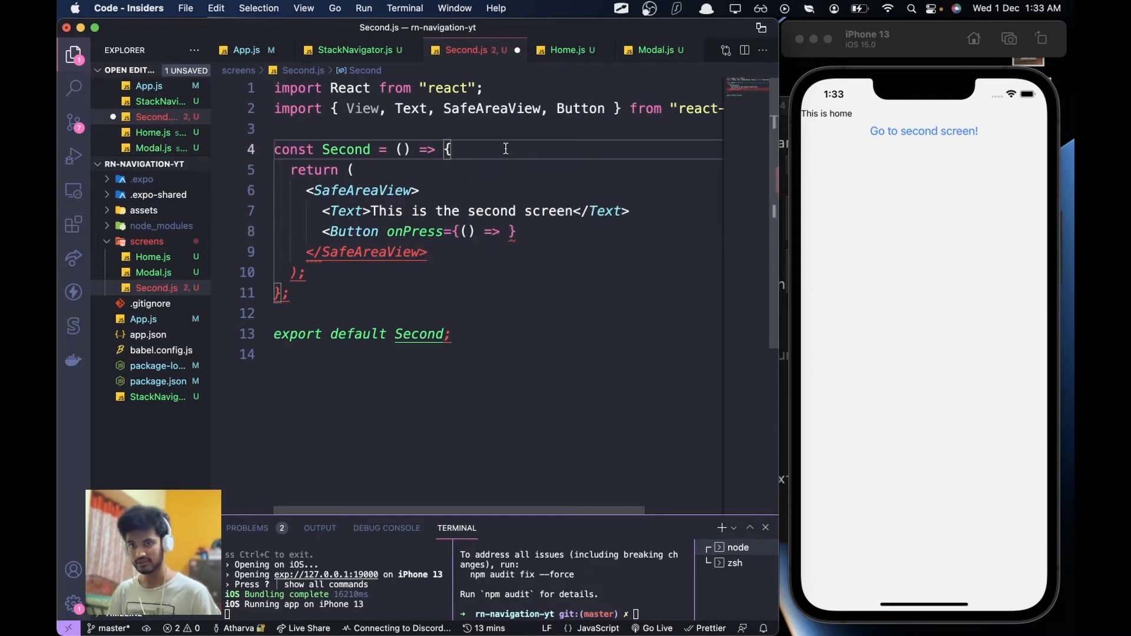
text(c)
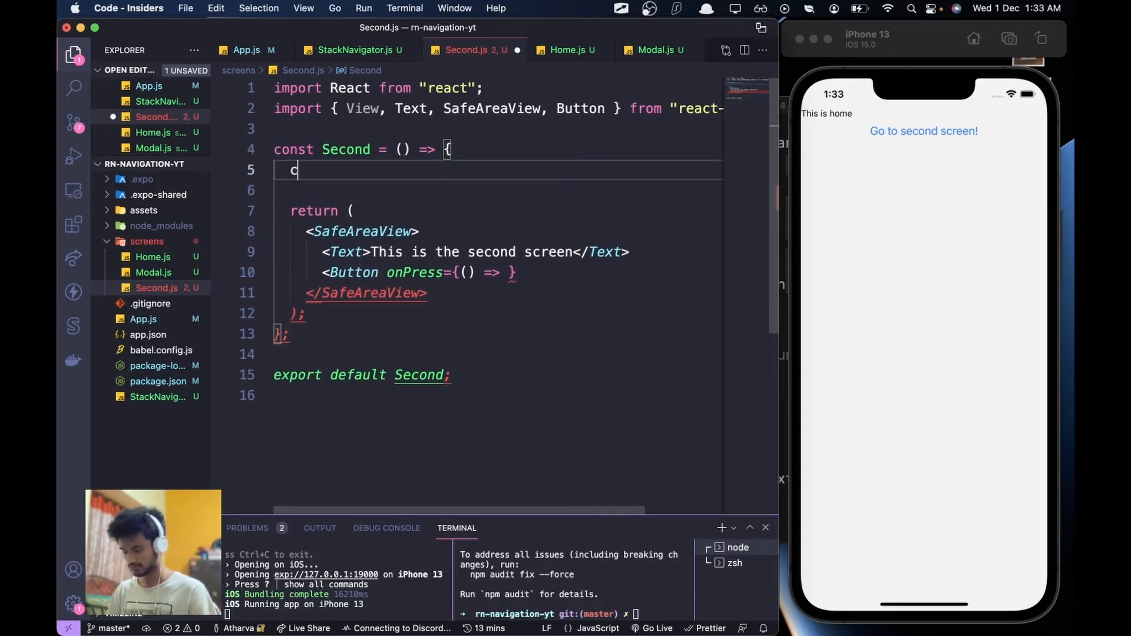
text(onst naviga)
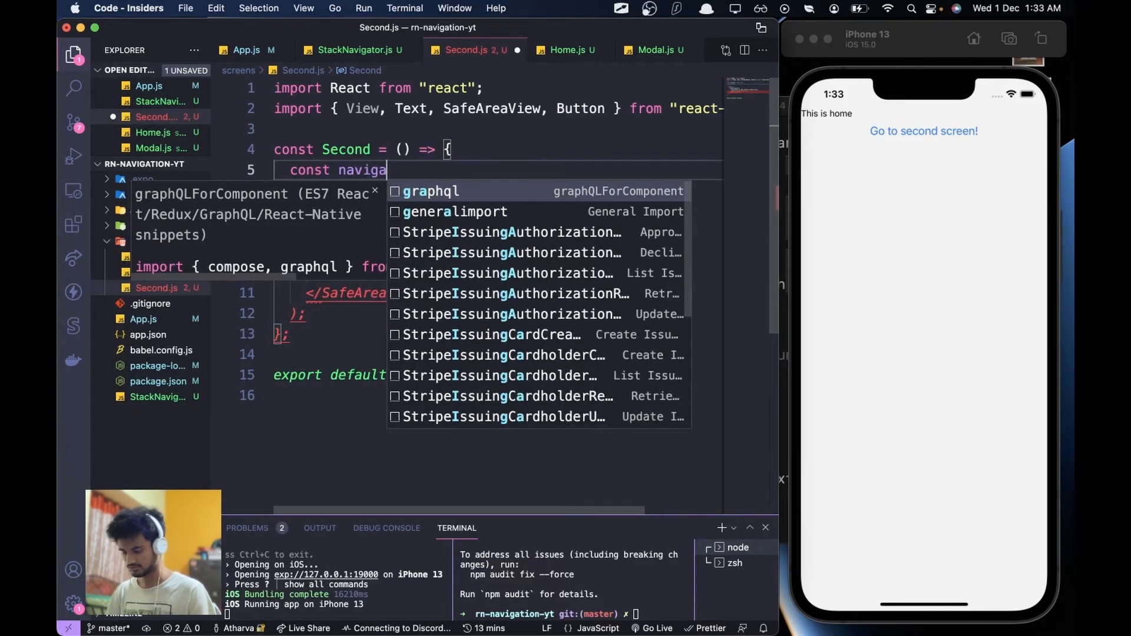
key(Escape)
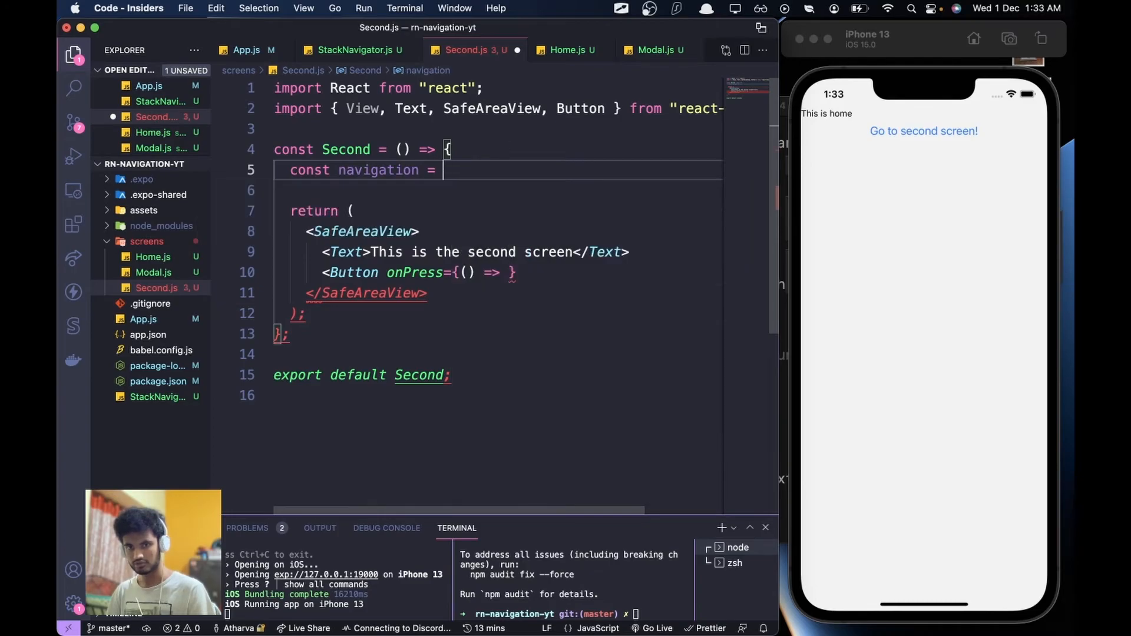
text(useNav)
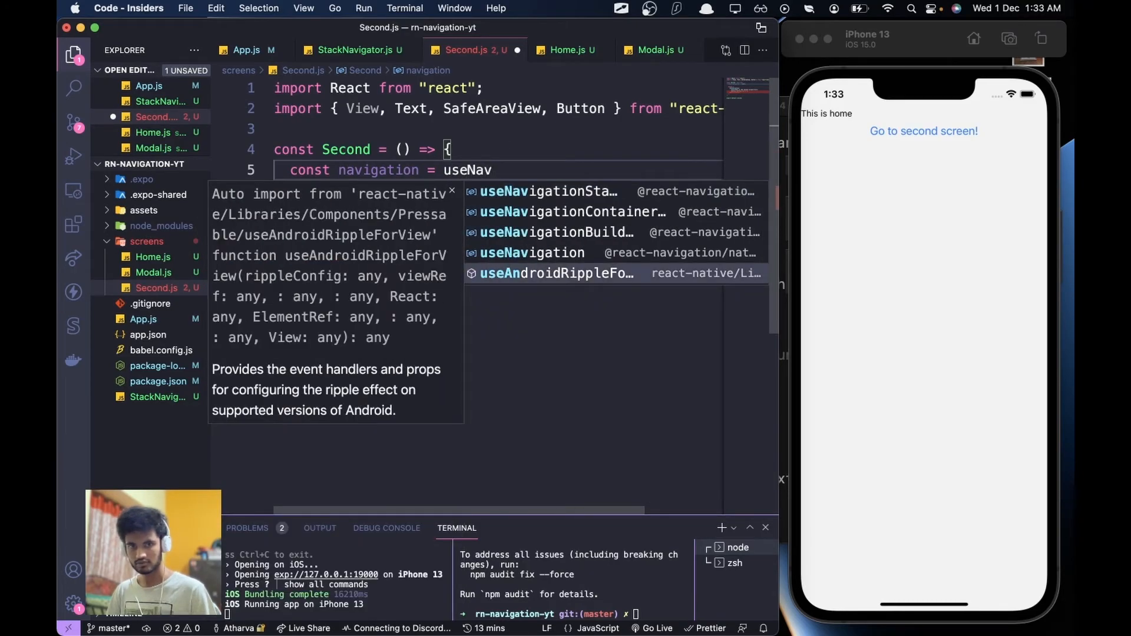
key(Enter)
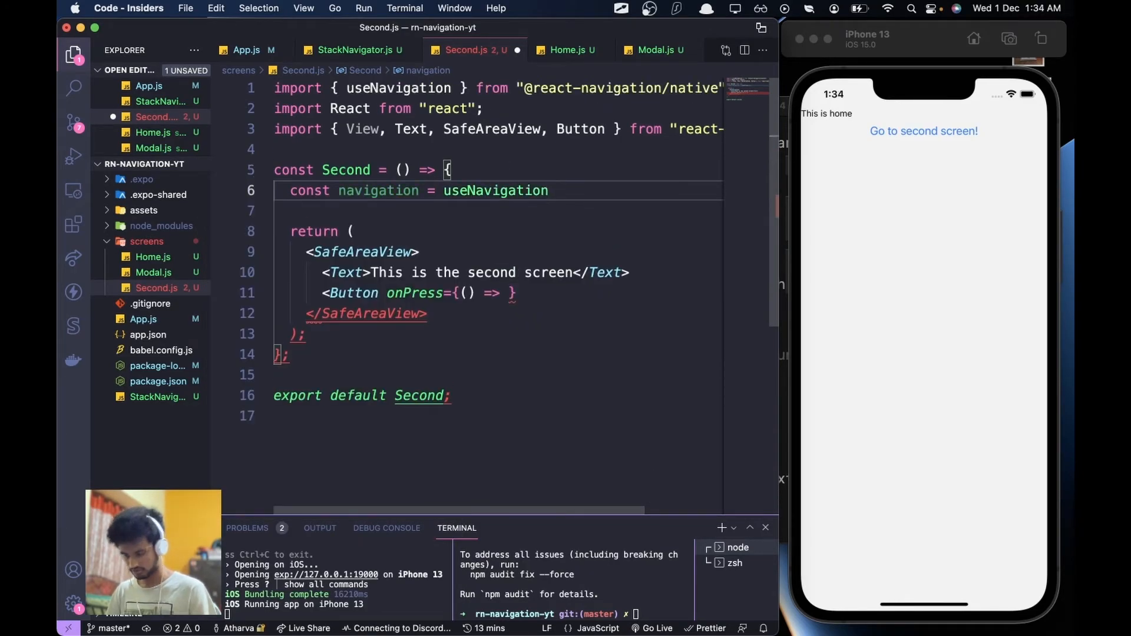
text(())
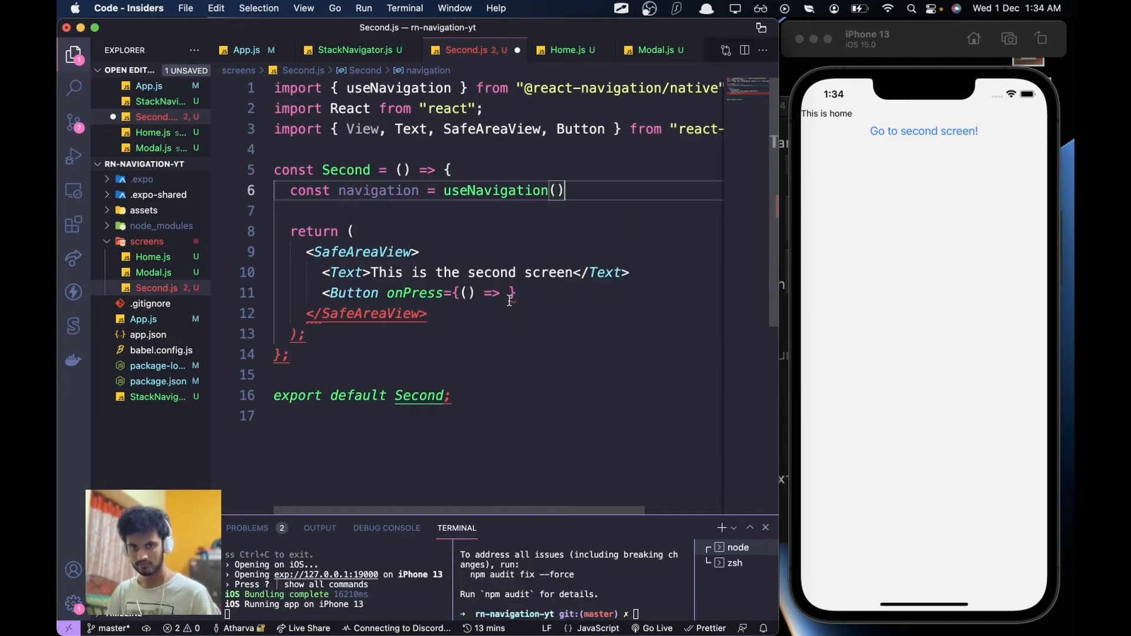
Step: Make the Button navigate to 'Modal' with the title 'Open Modal!'
text(navigation.navigate("M)
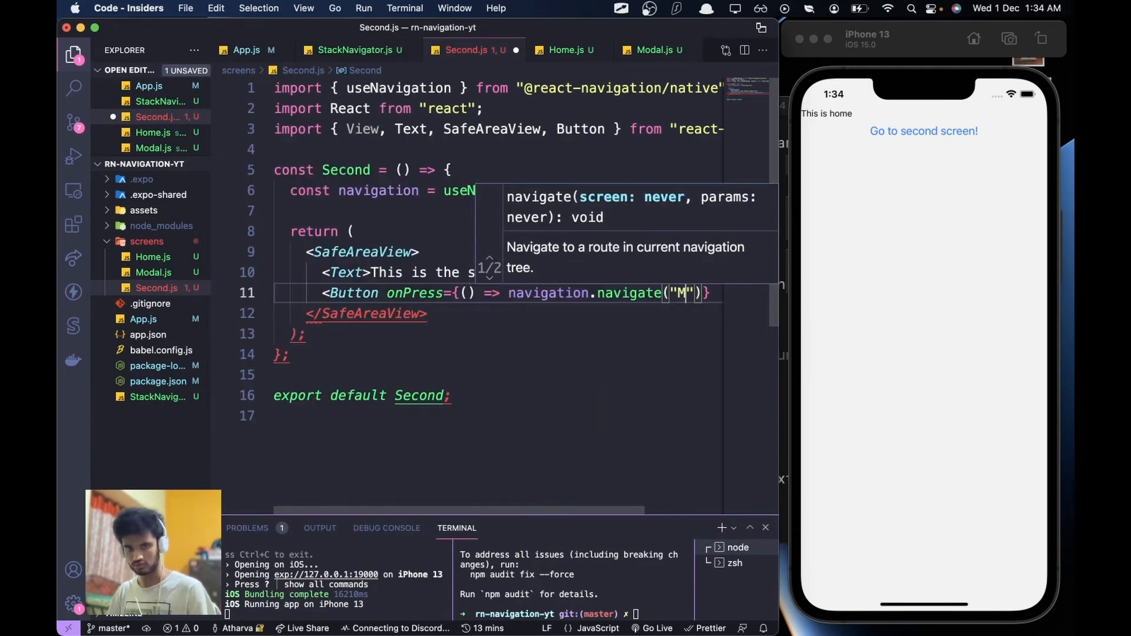
text(odal)
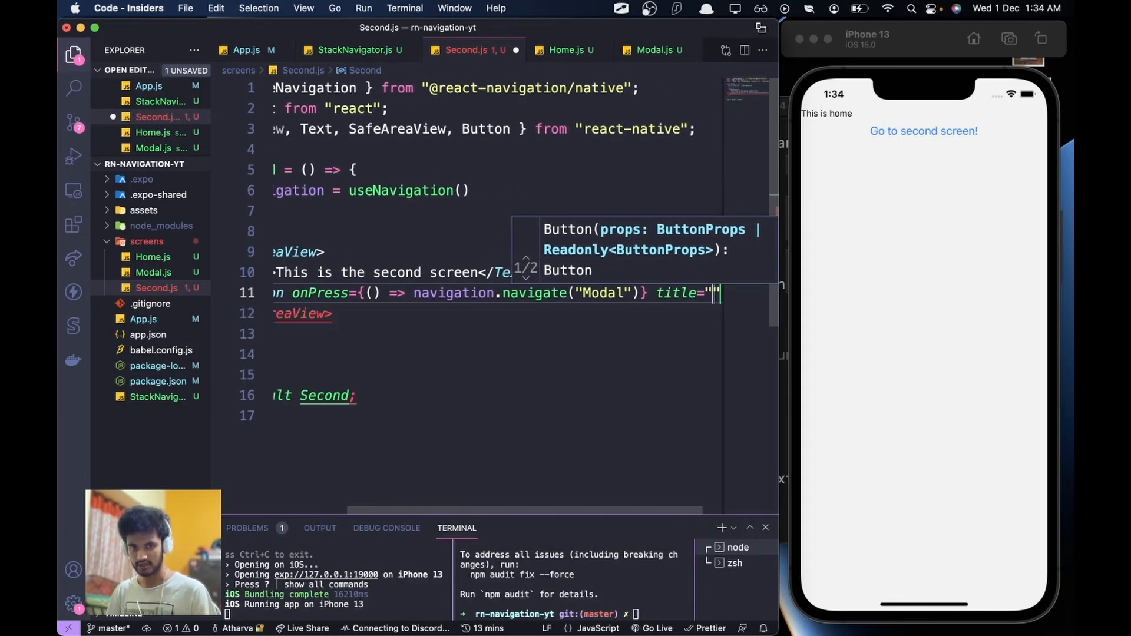
text(Open)
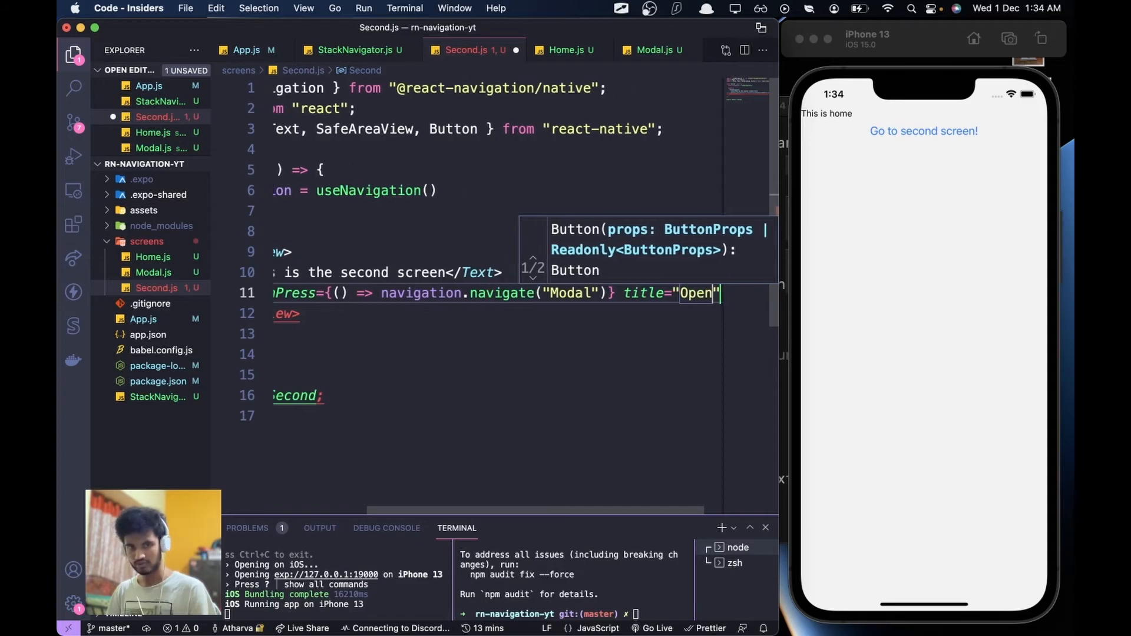
scroll(left, 3)
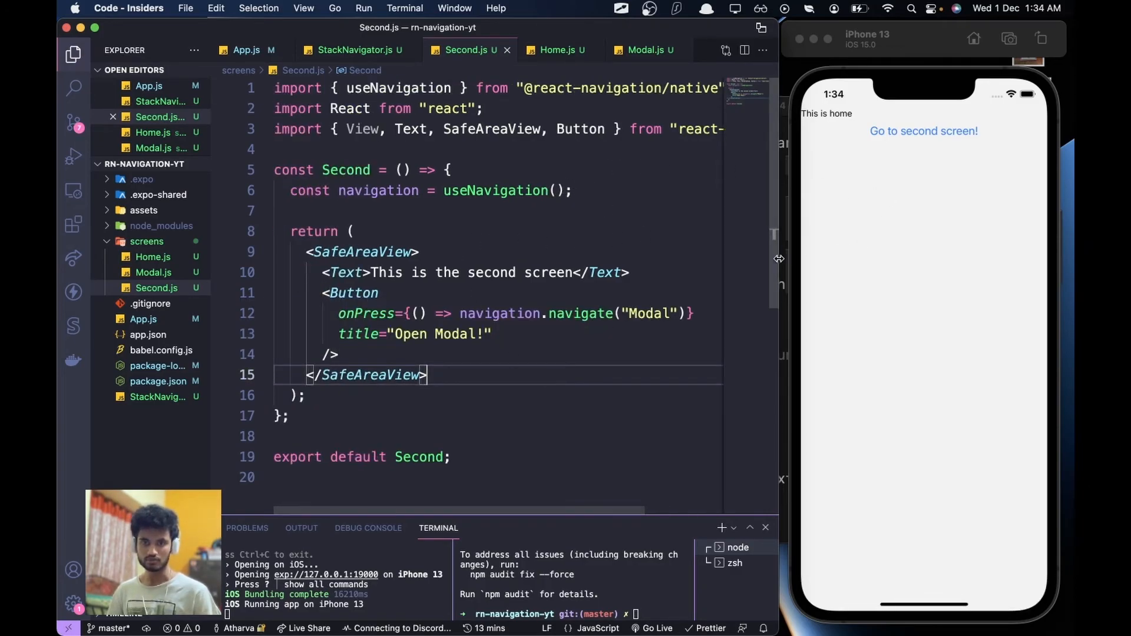
mouse_move(953, 144)
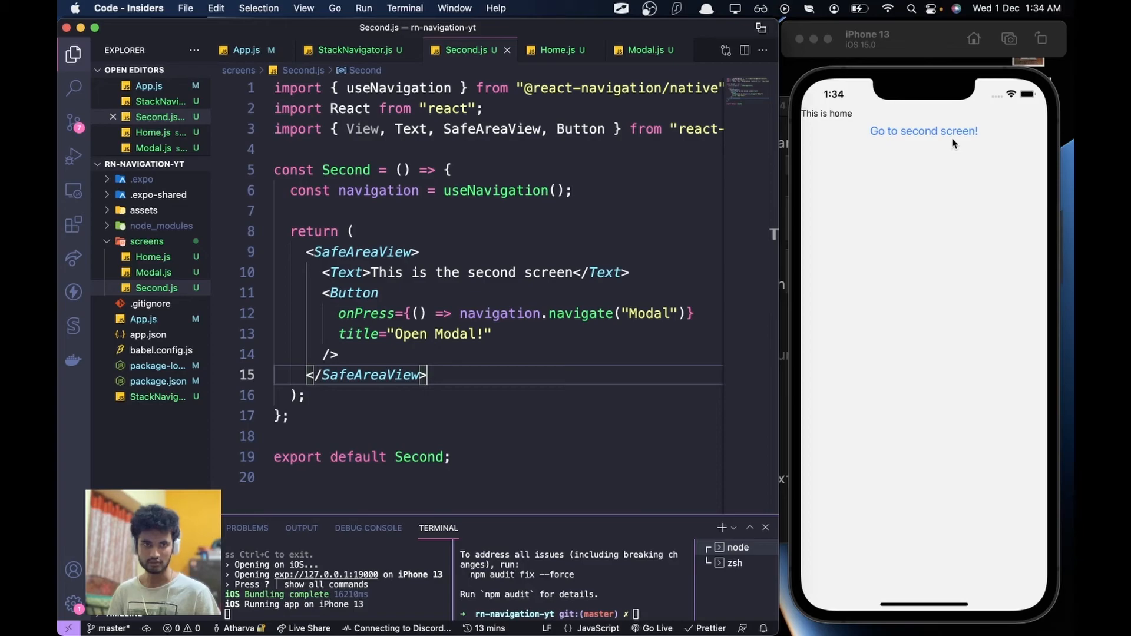
Step: Open the second screen, then open and dismiss the 'This is a modal!' modal twice
click(923, 131)
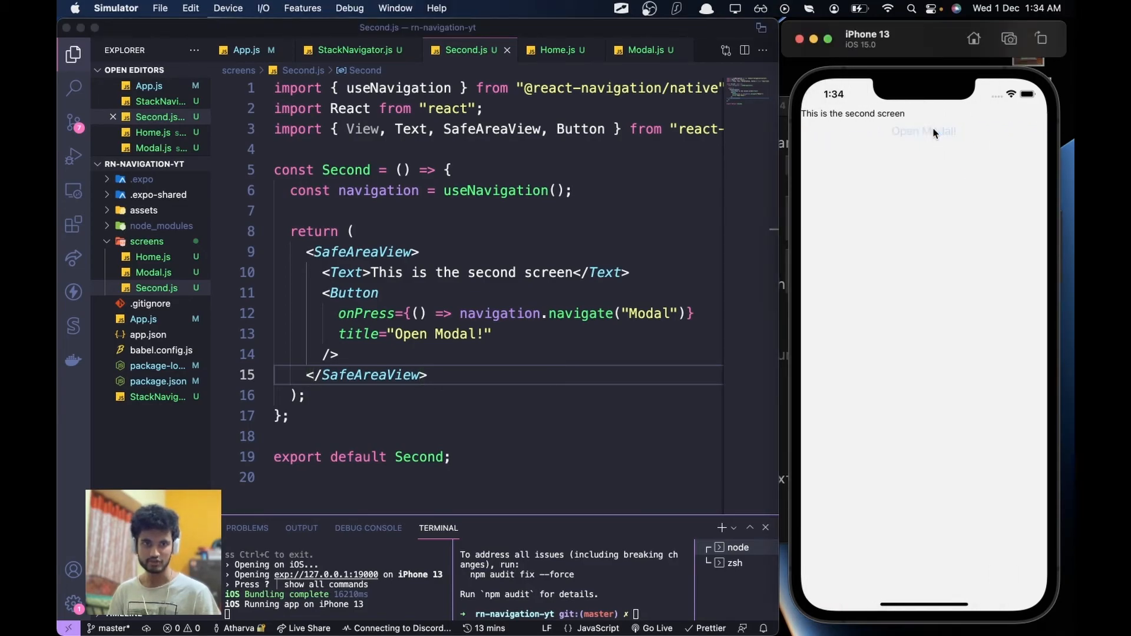
click(923, 131)
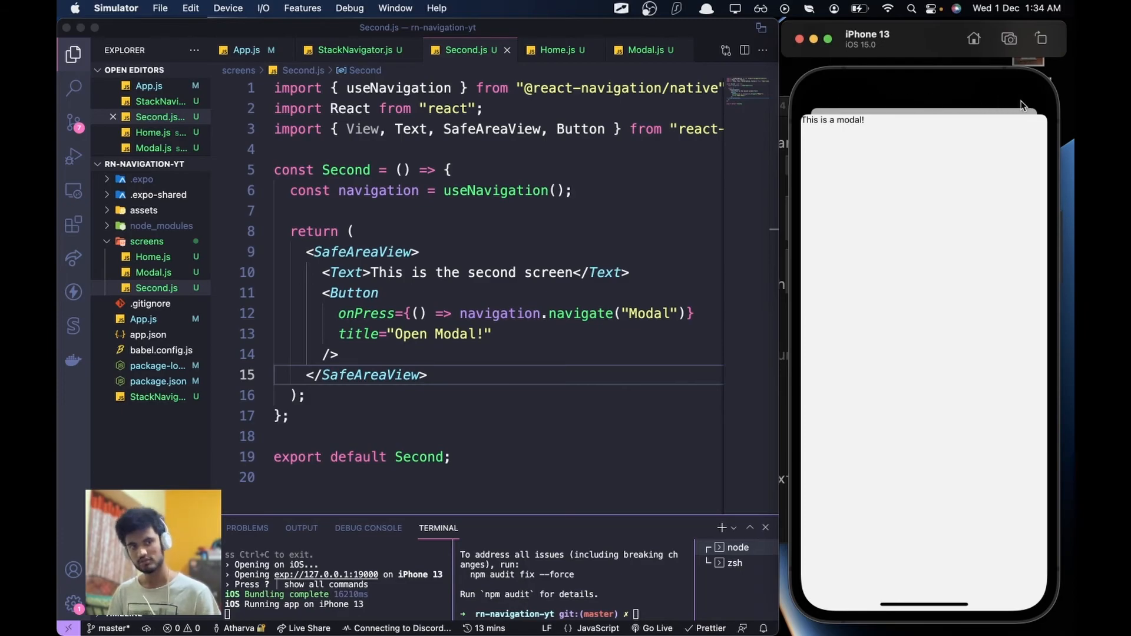
mouse_move(873, 163)
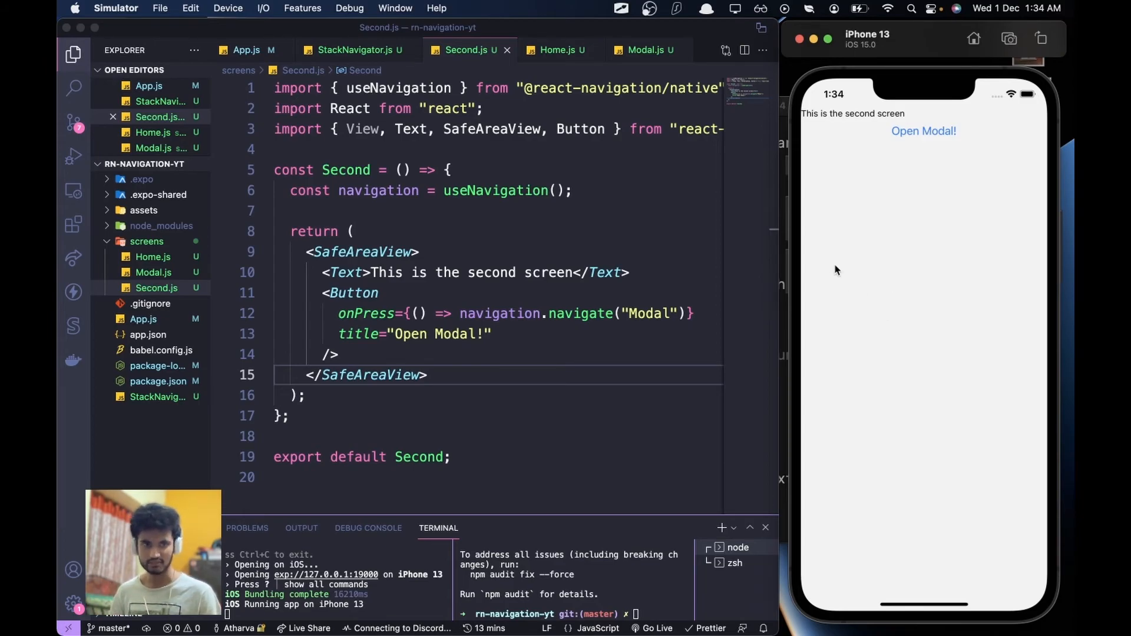
click(923, 131)
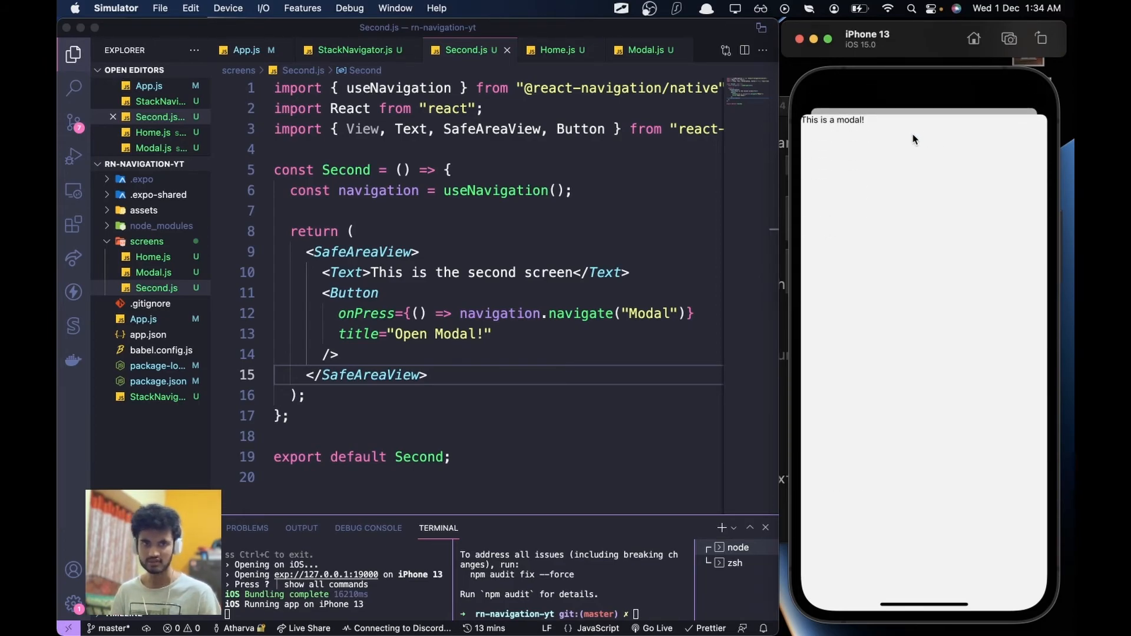
mouse_move(875, 141)
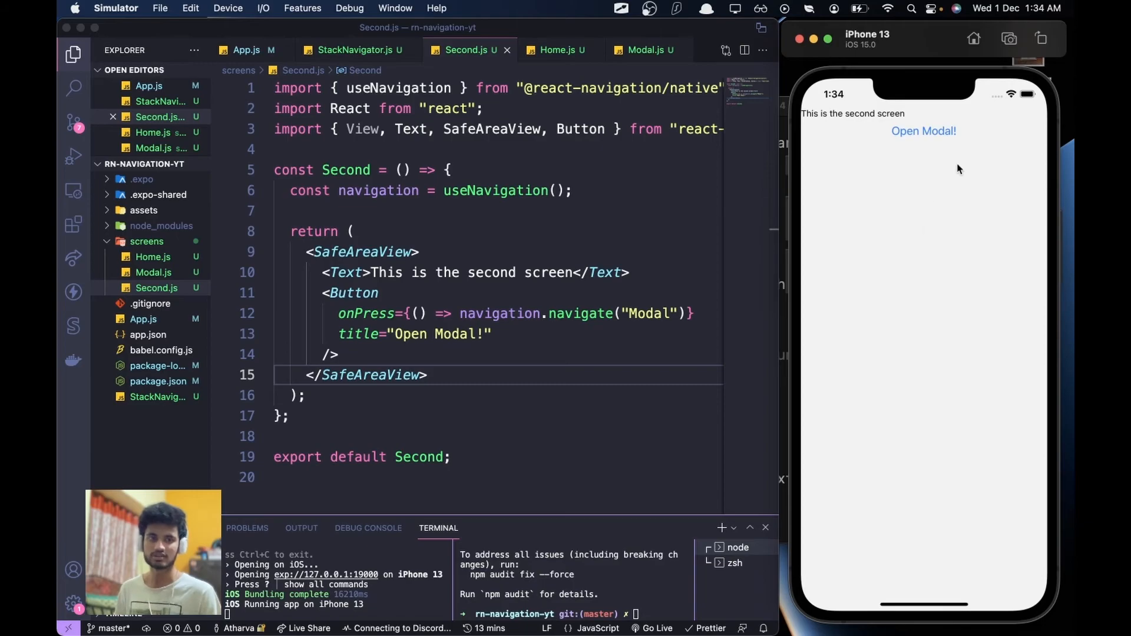
click(924, 131)
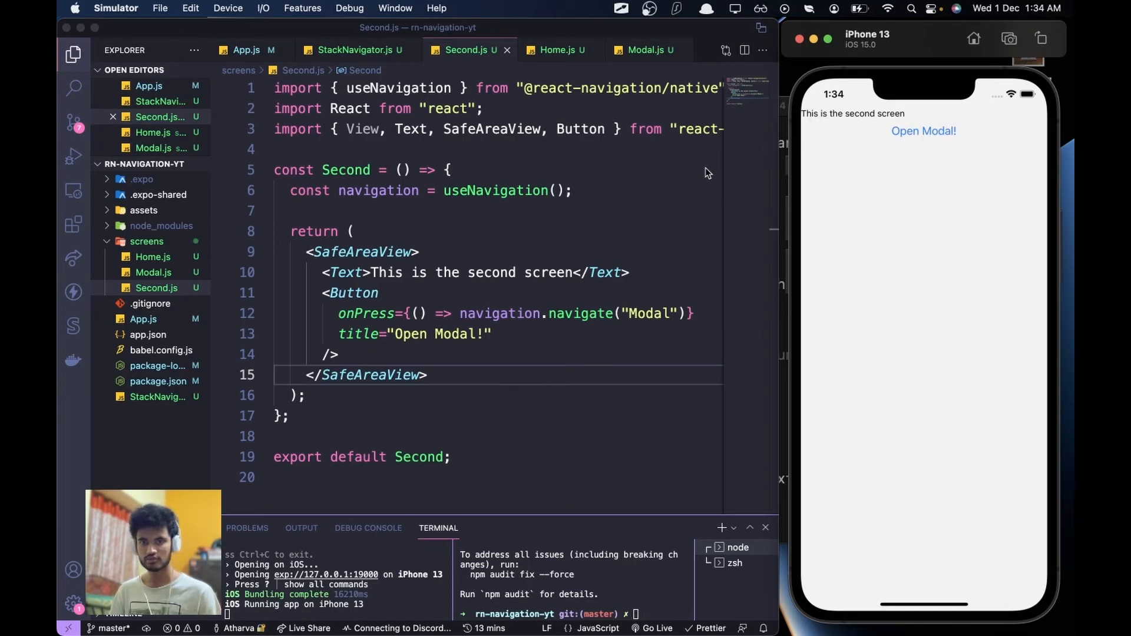
mouse_move(635, 33)
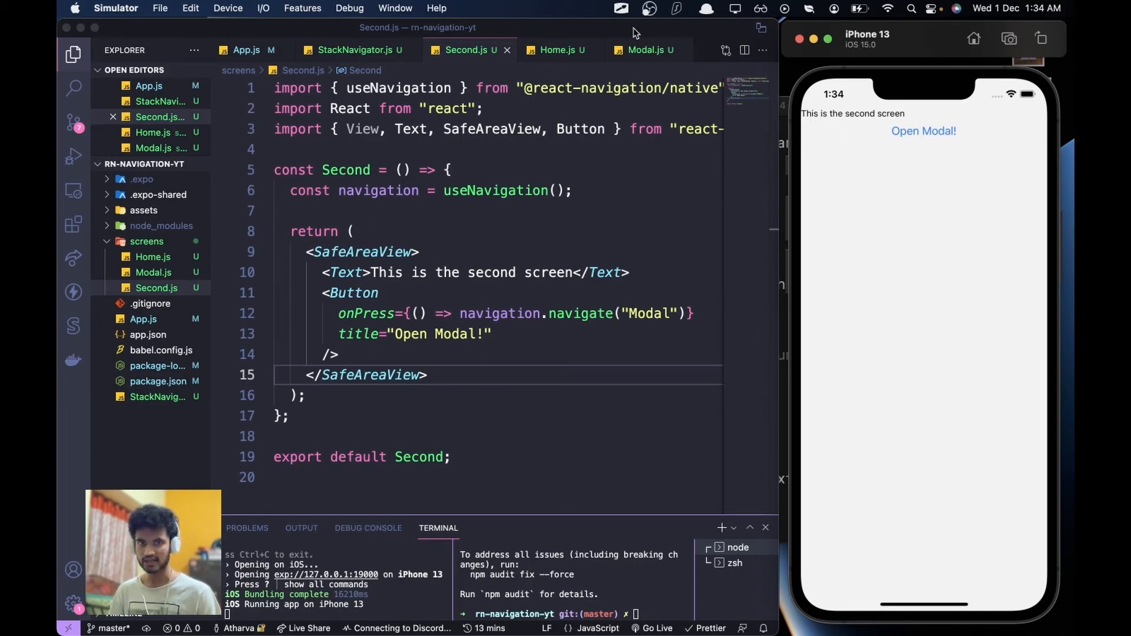
Step: Set headerShown to true in StackNavigator.js and check headers on Home, Second and Modal
click(353, 50)
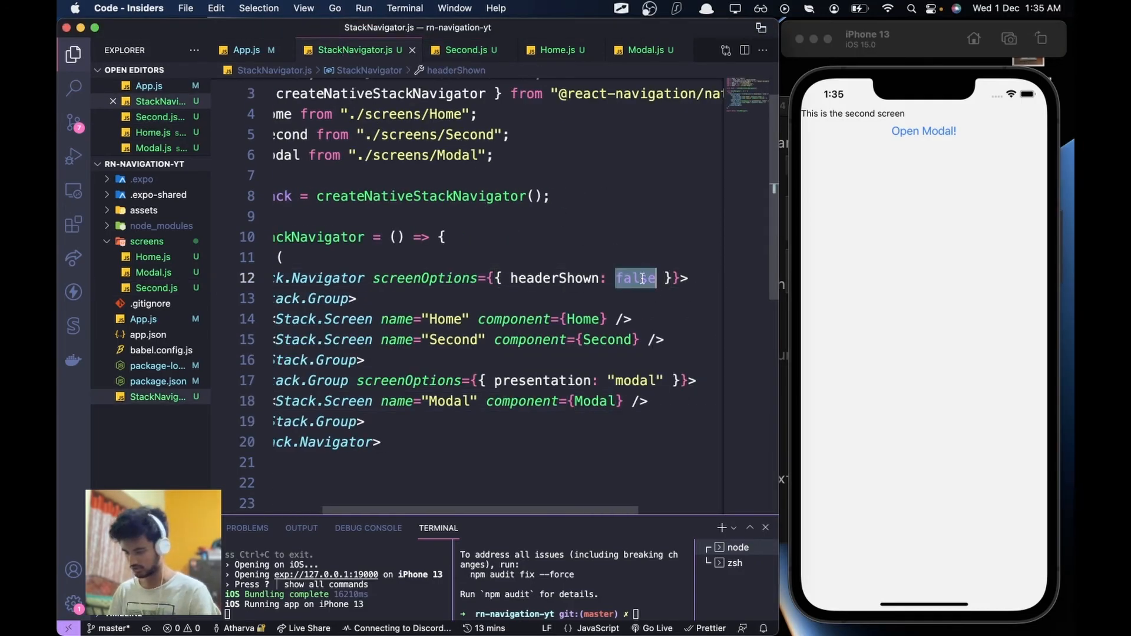
text(true)
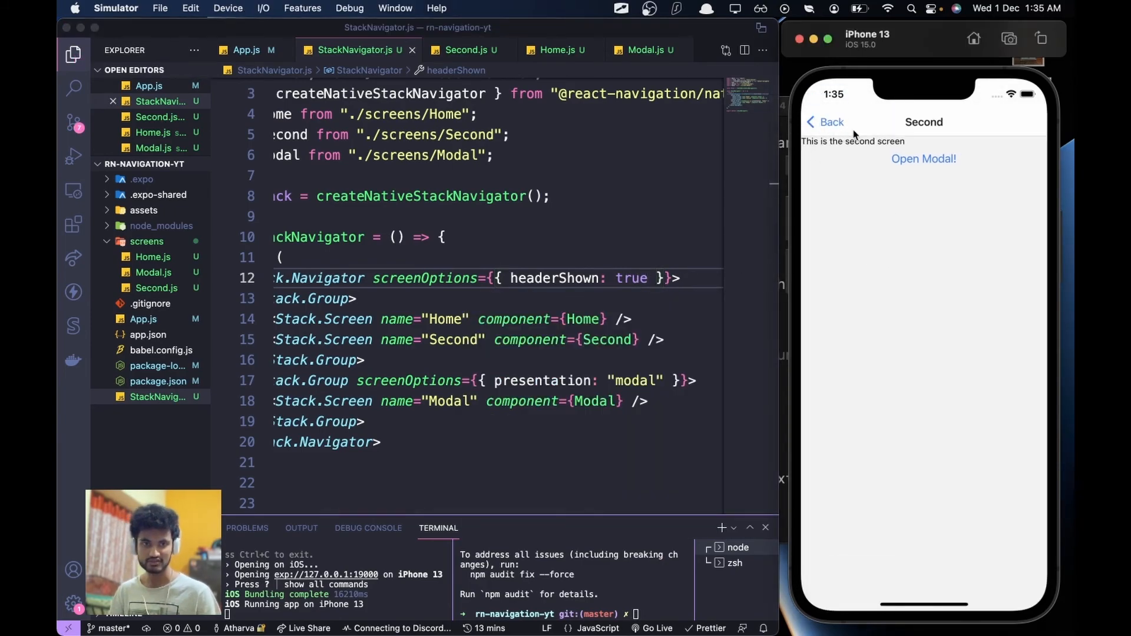
click(824, 121)
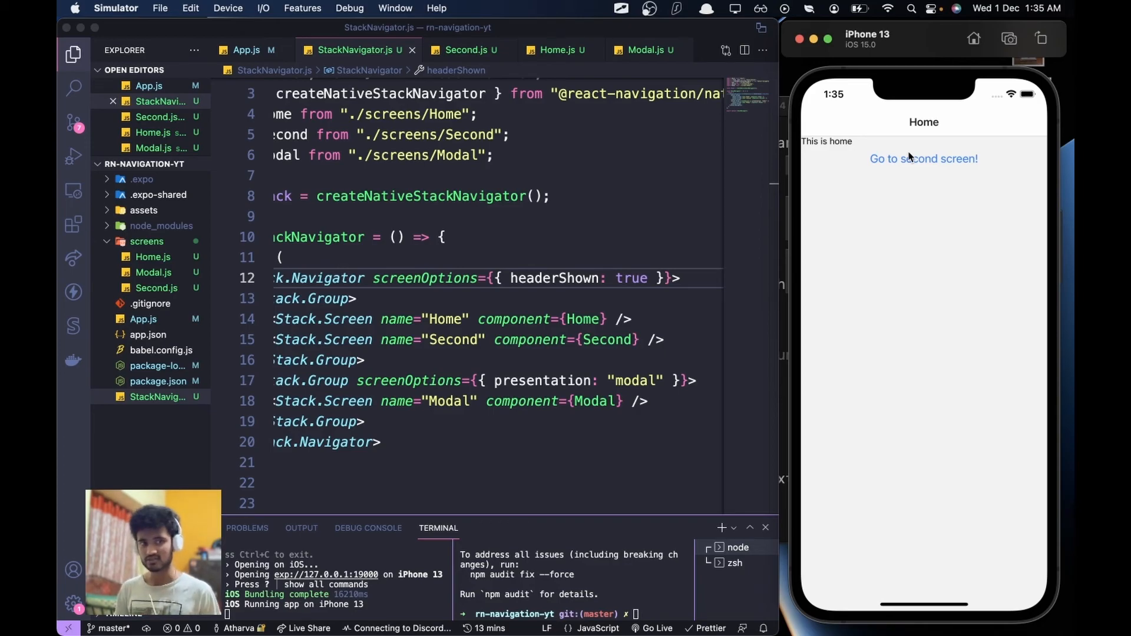
click(922, 157)
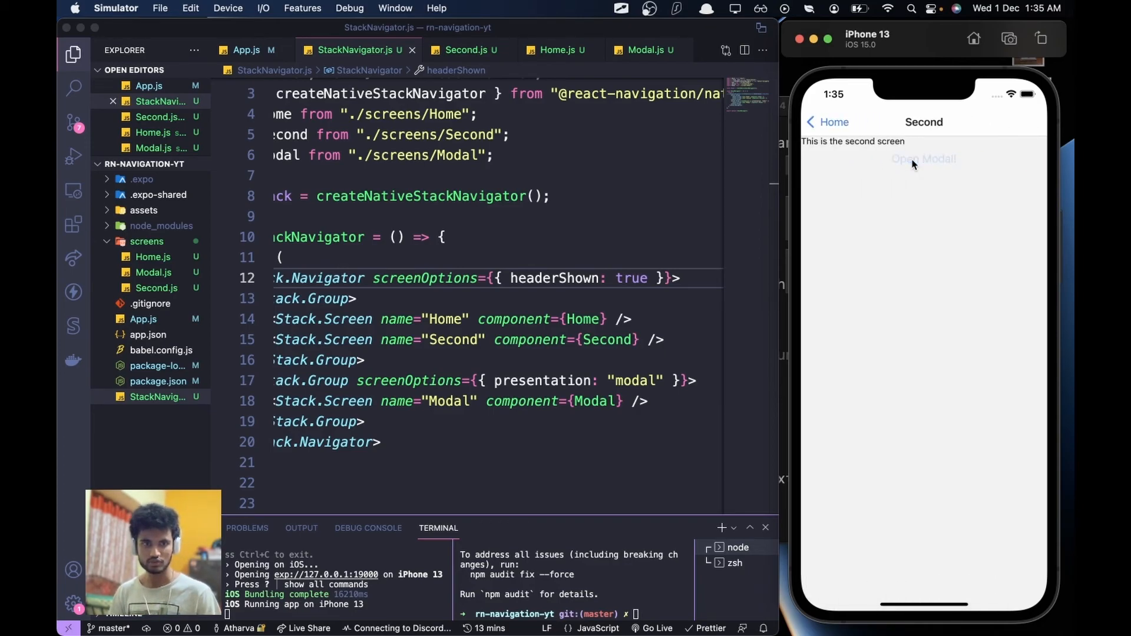
click(923, 159)
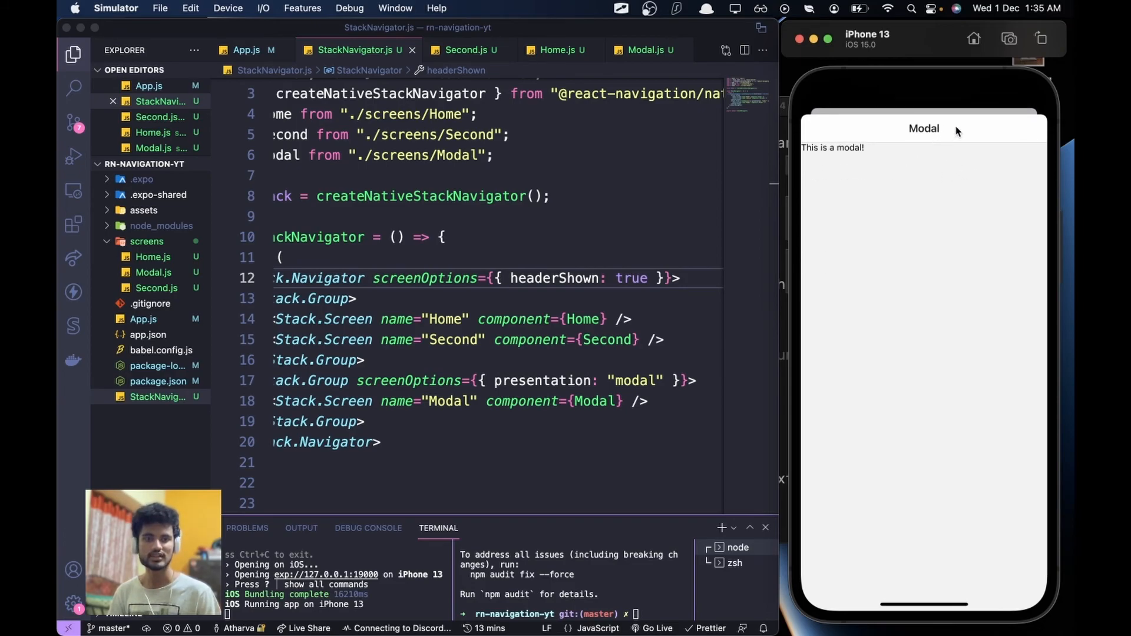